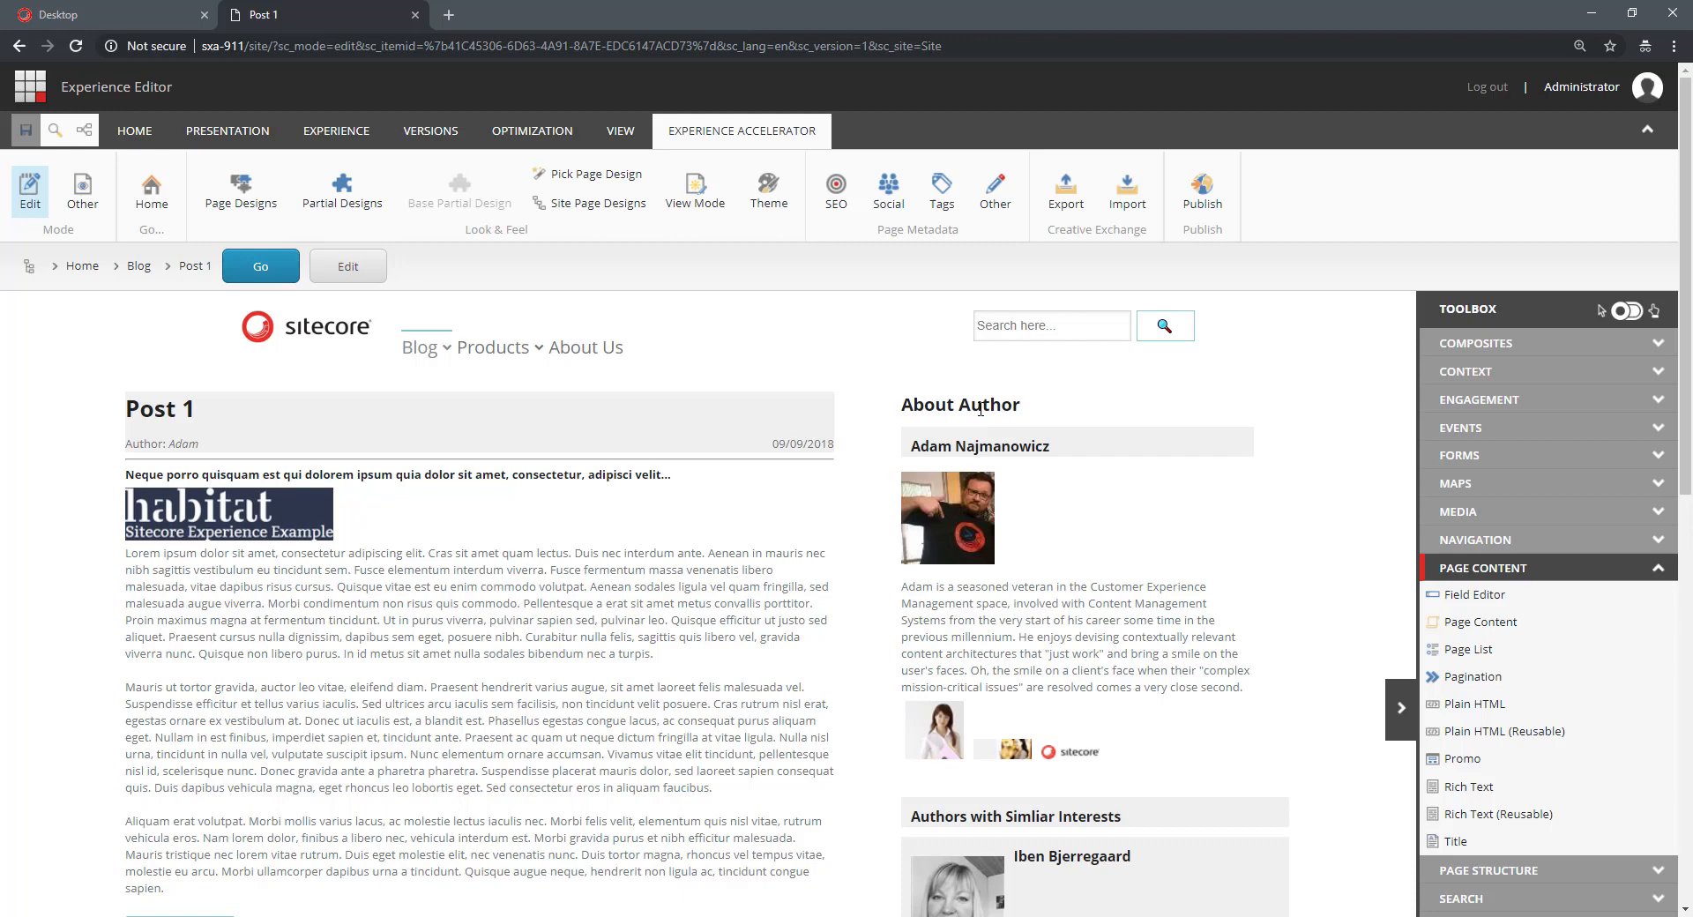
mouse_move(1042, 469)
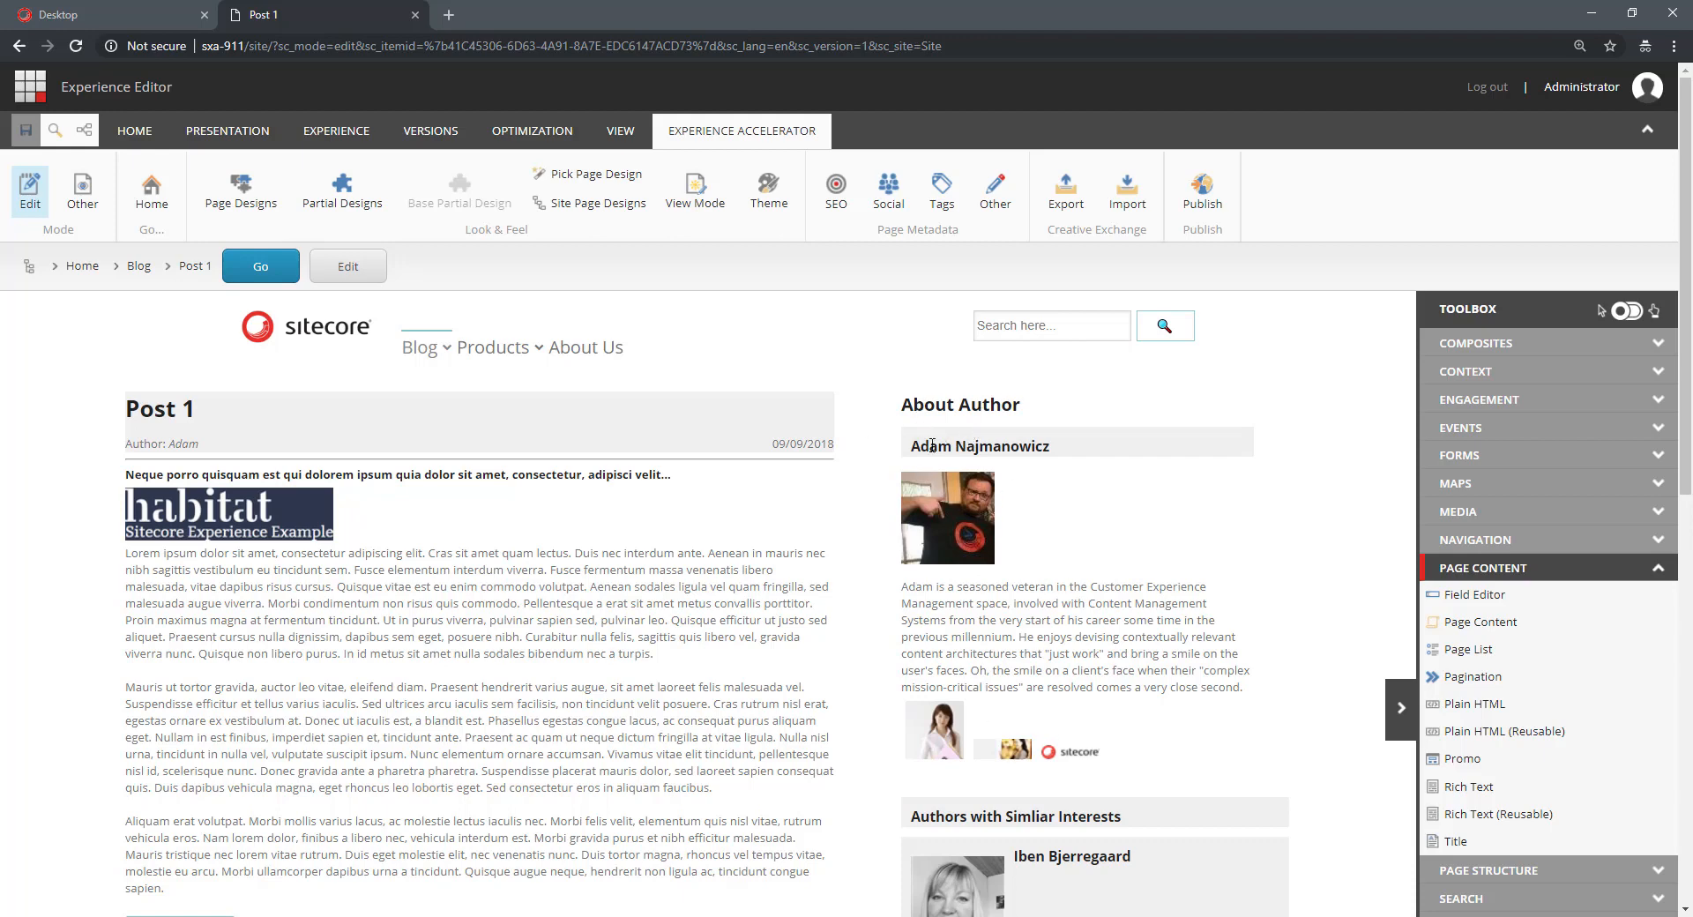
click(949, 516)
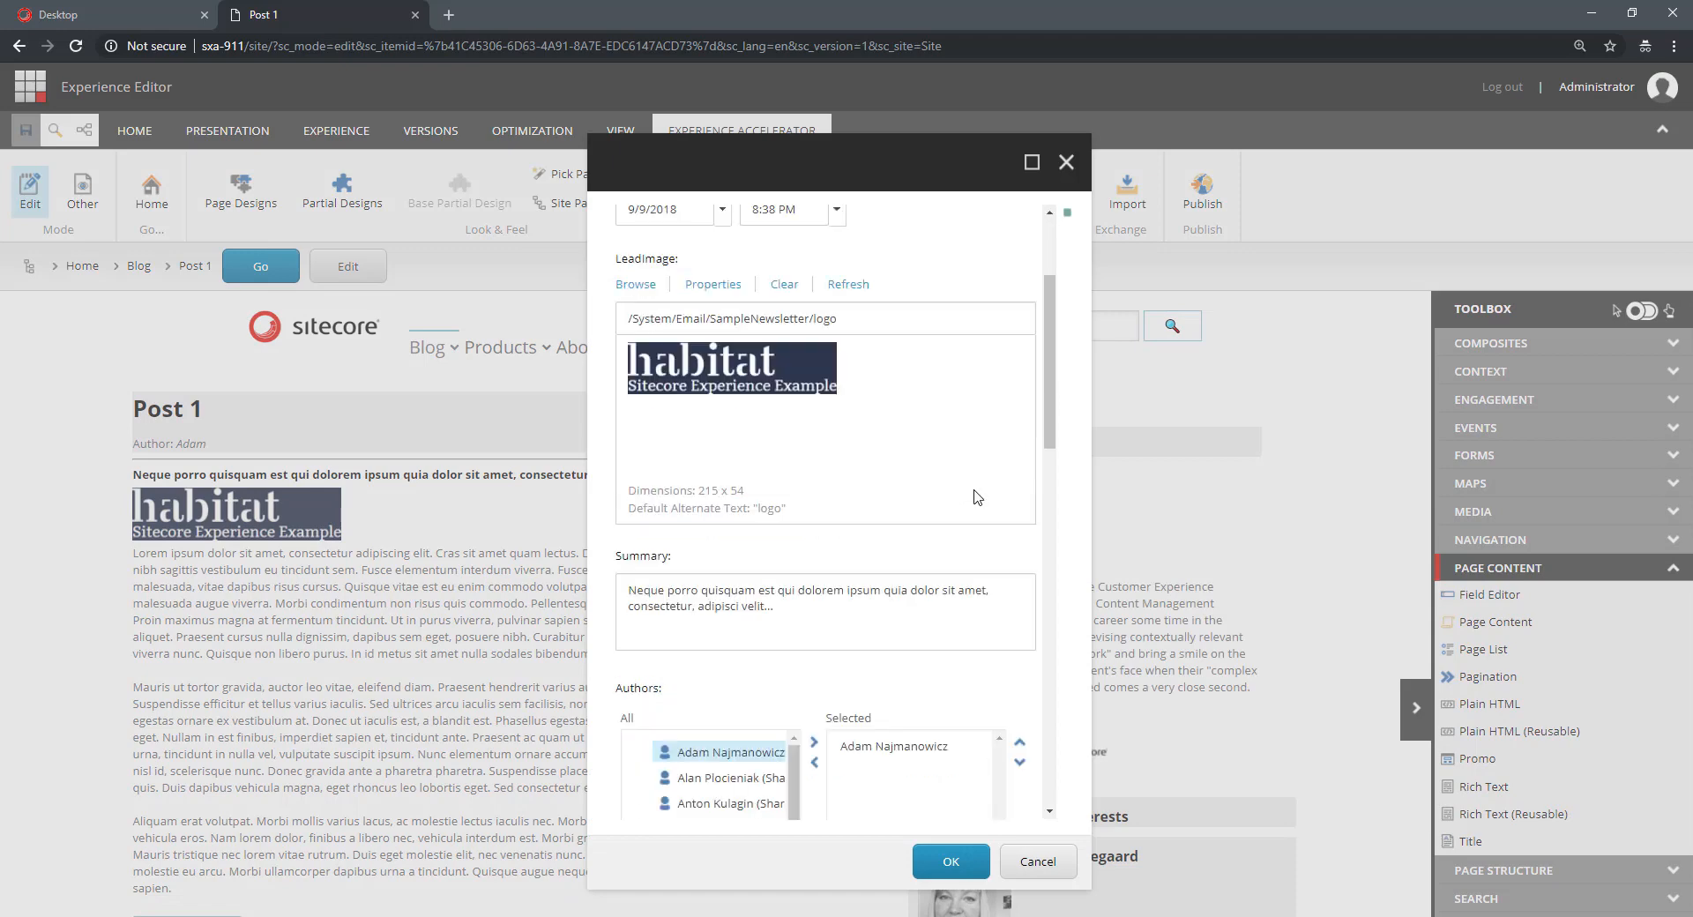
scroll(down, 3)
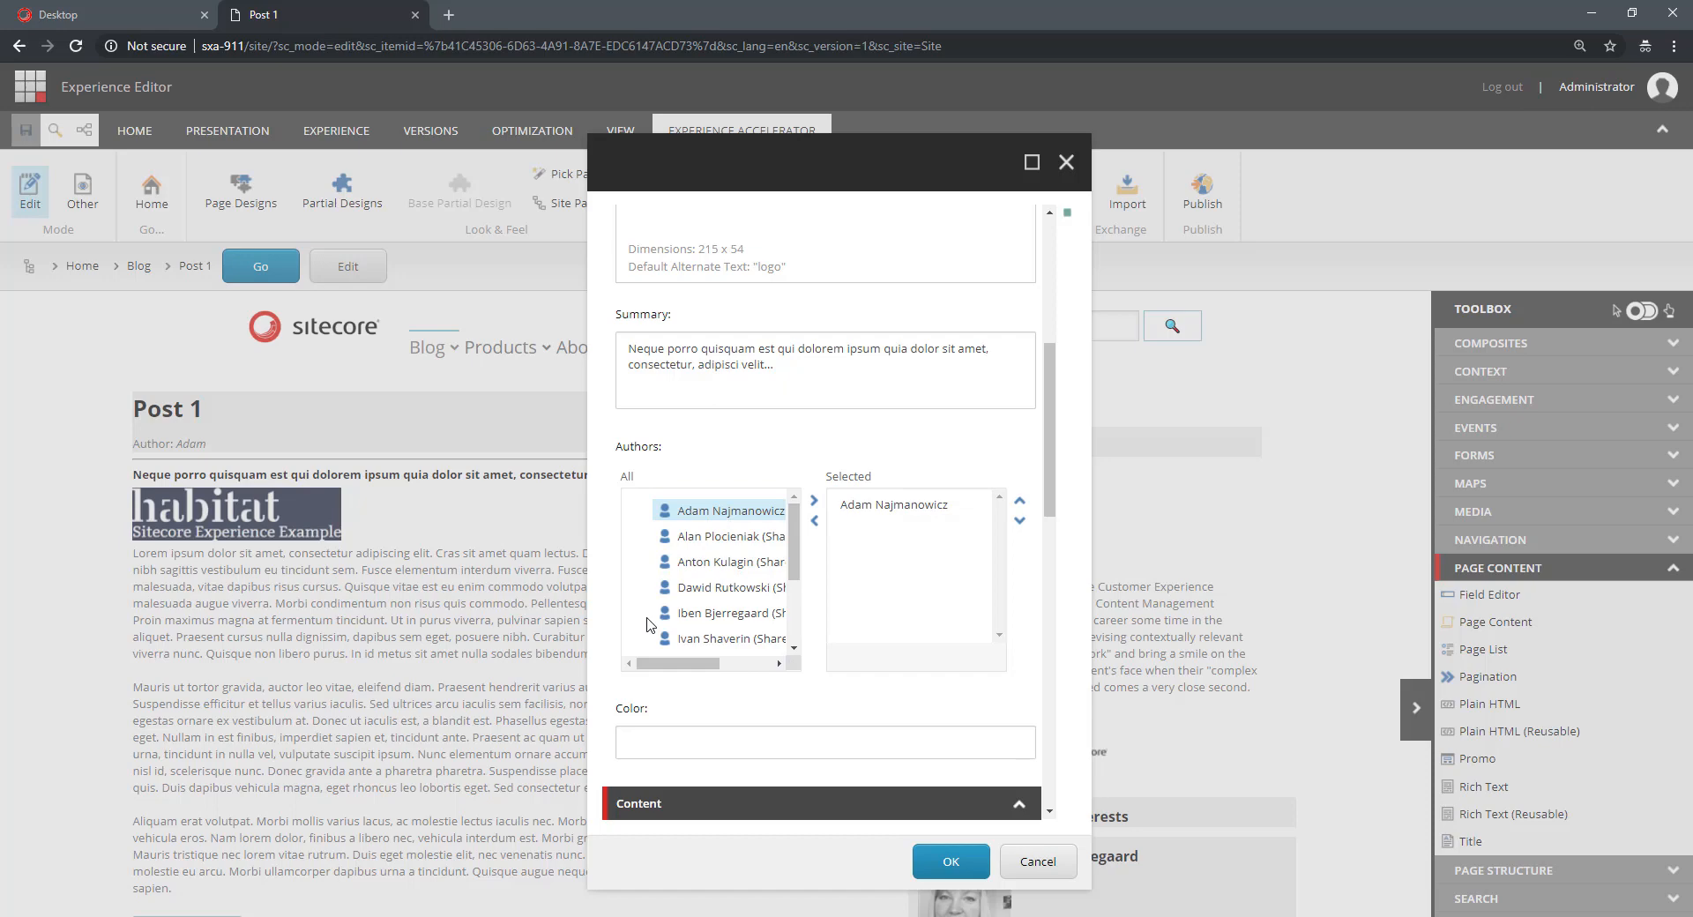
click(815, 501)
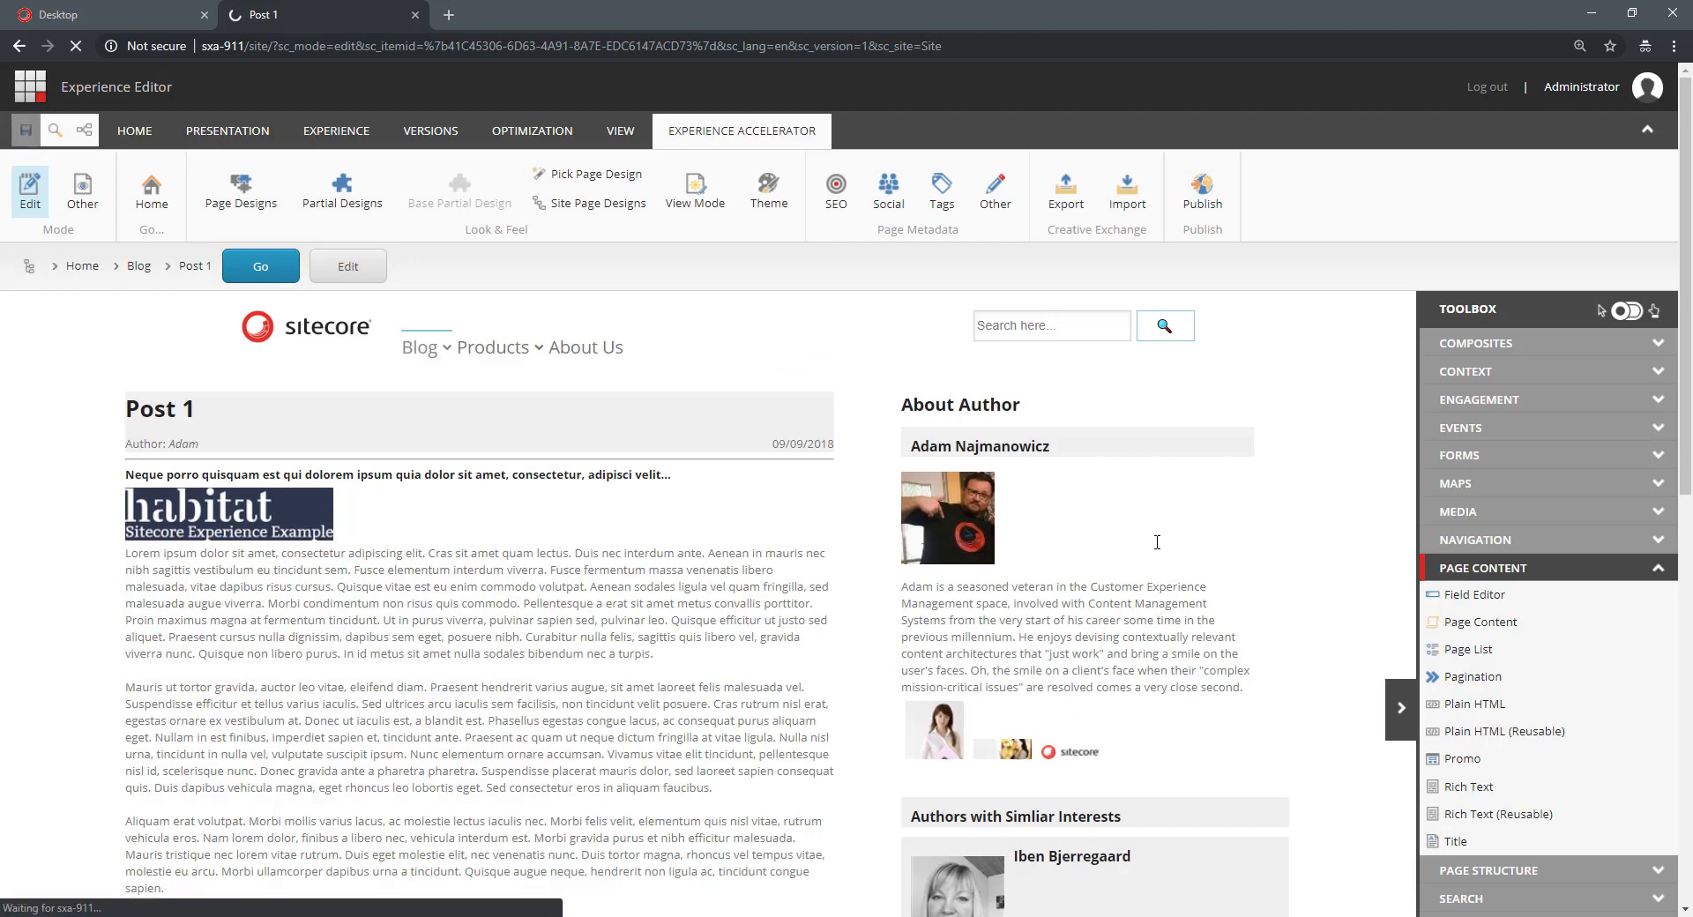
scroll(down, 3)
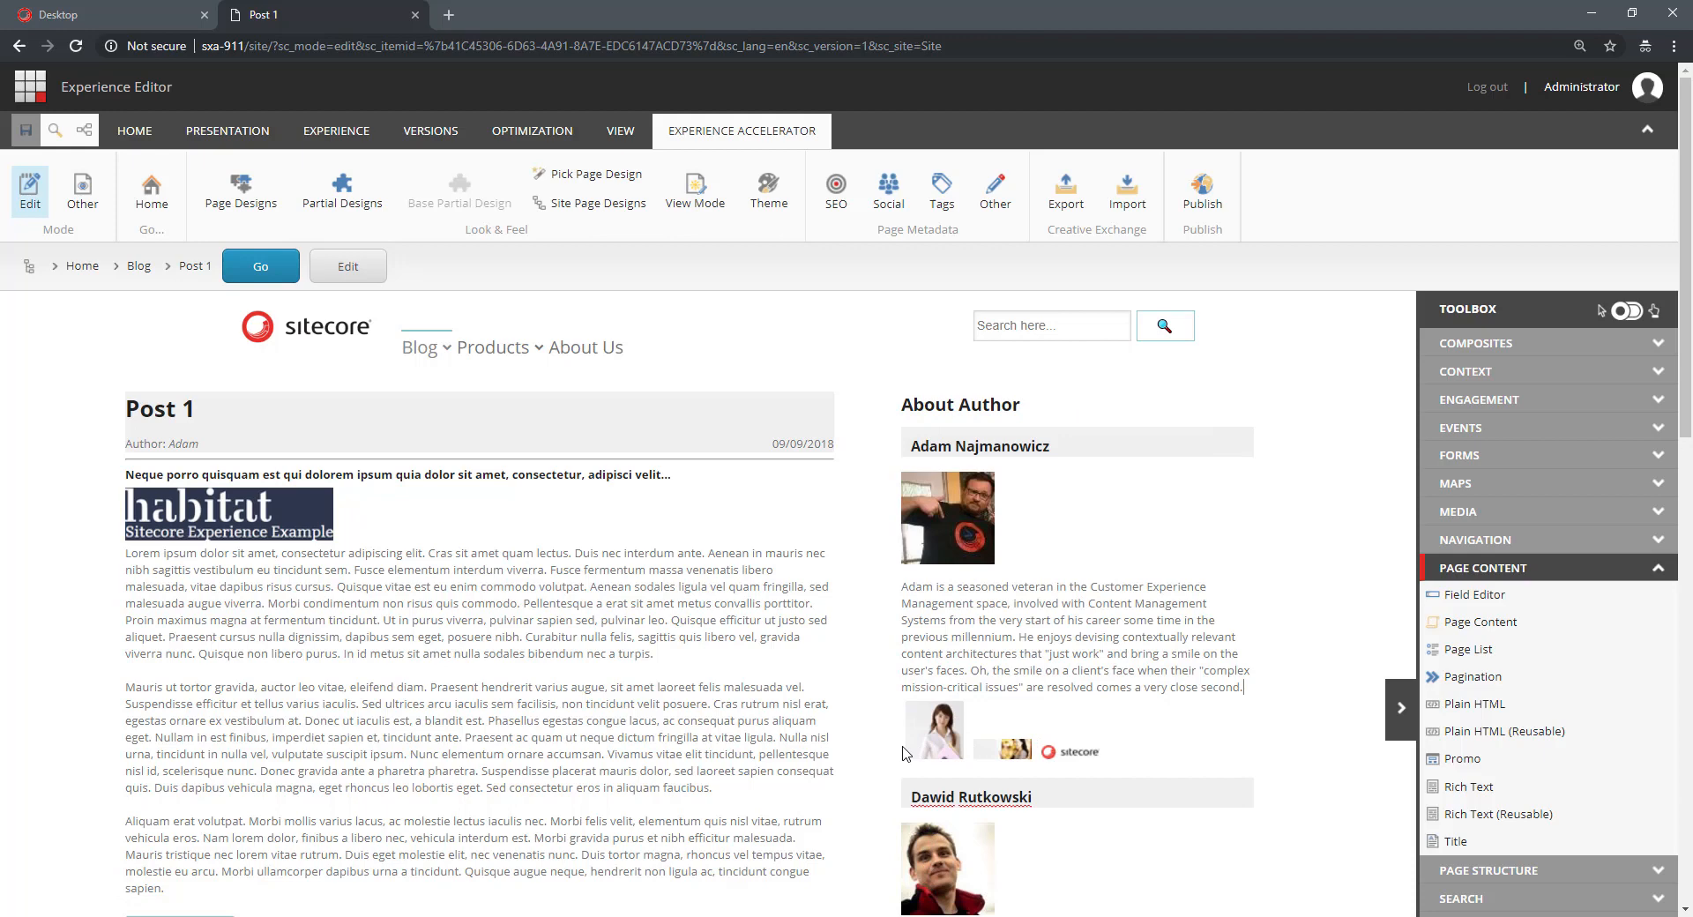
mouse_move(1209, 898)
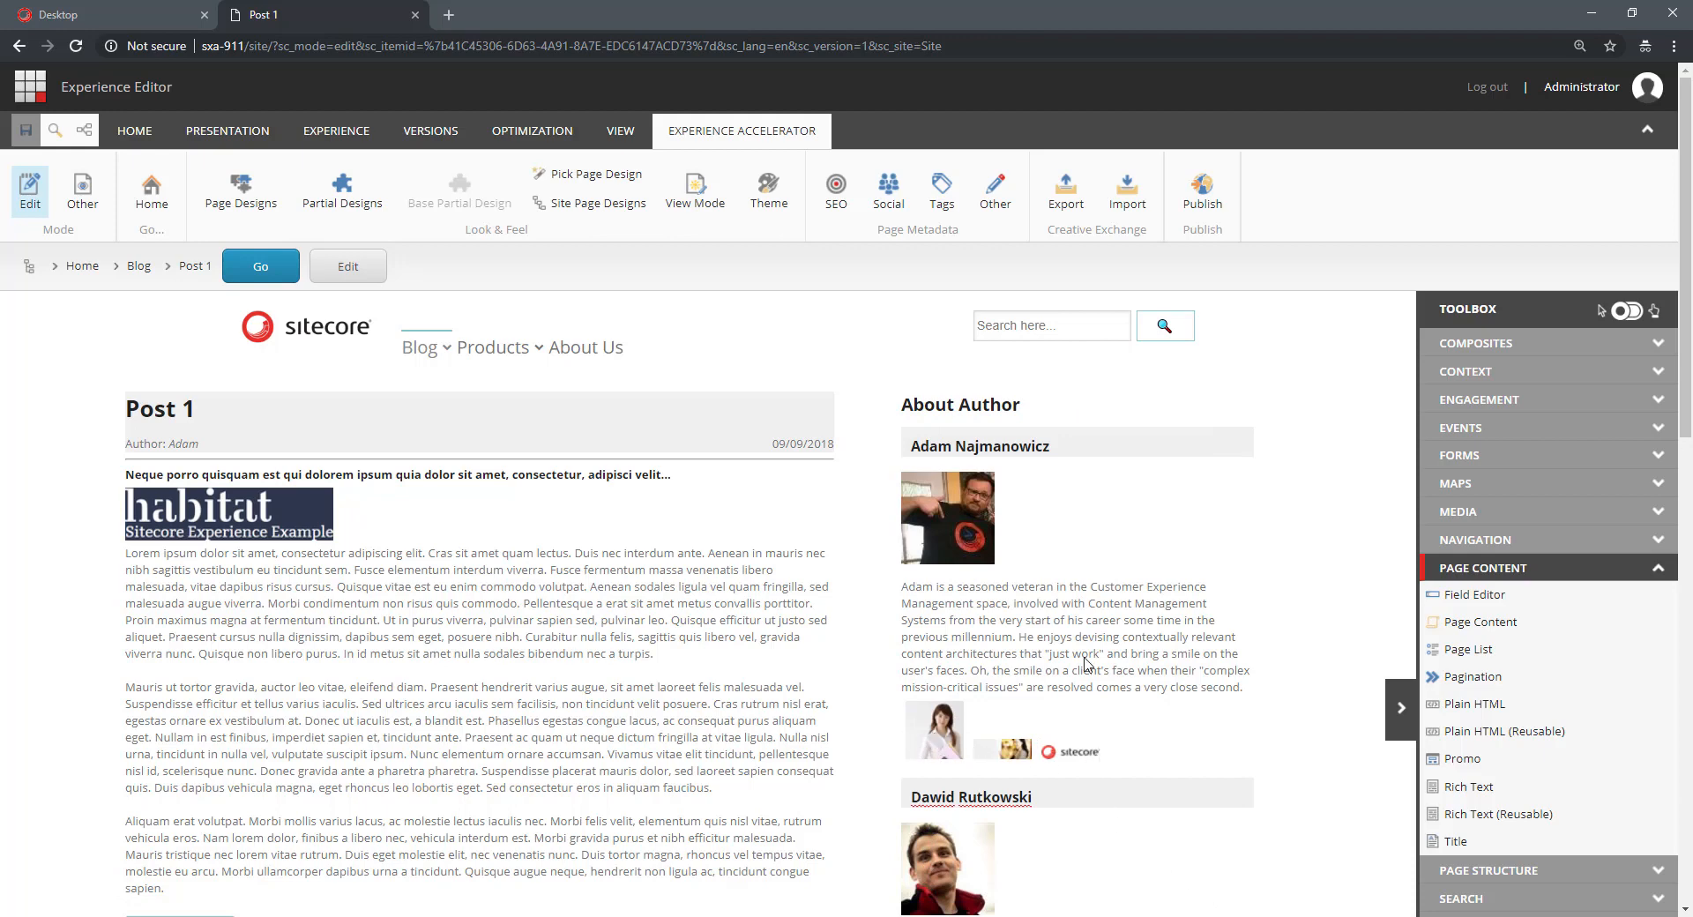
mouse_move(98, 30)
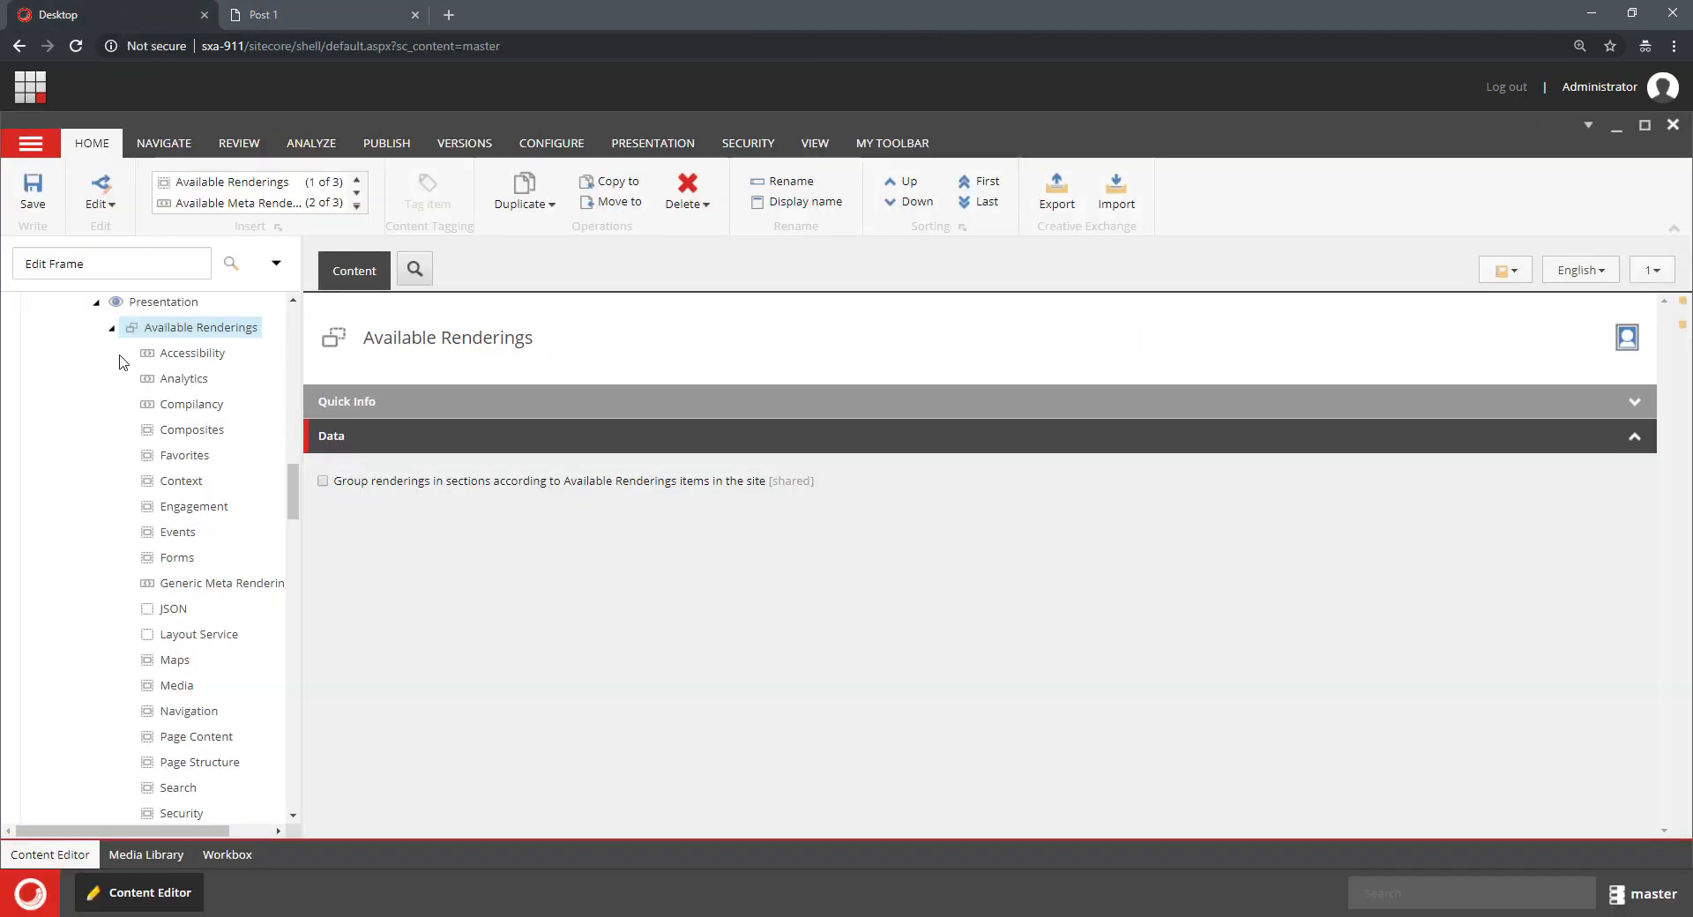
Step: Review the variant's RelatedMedia reference and the first author's personal data item
scroll(down, 3)
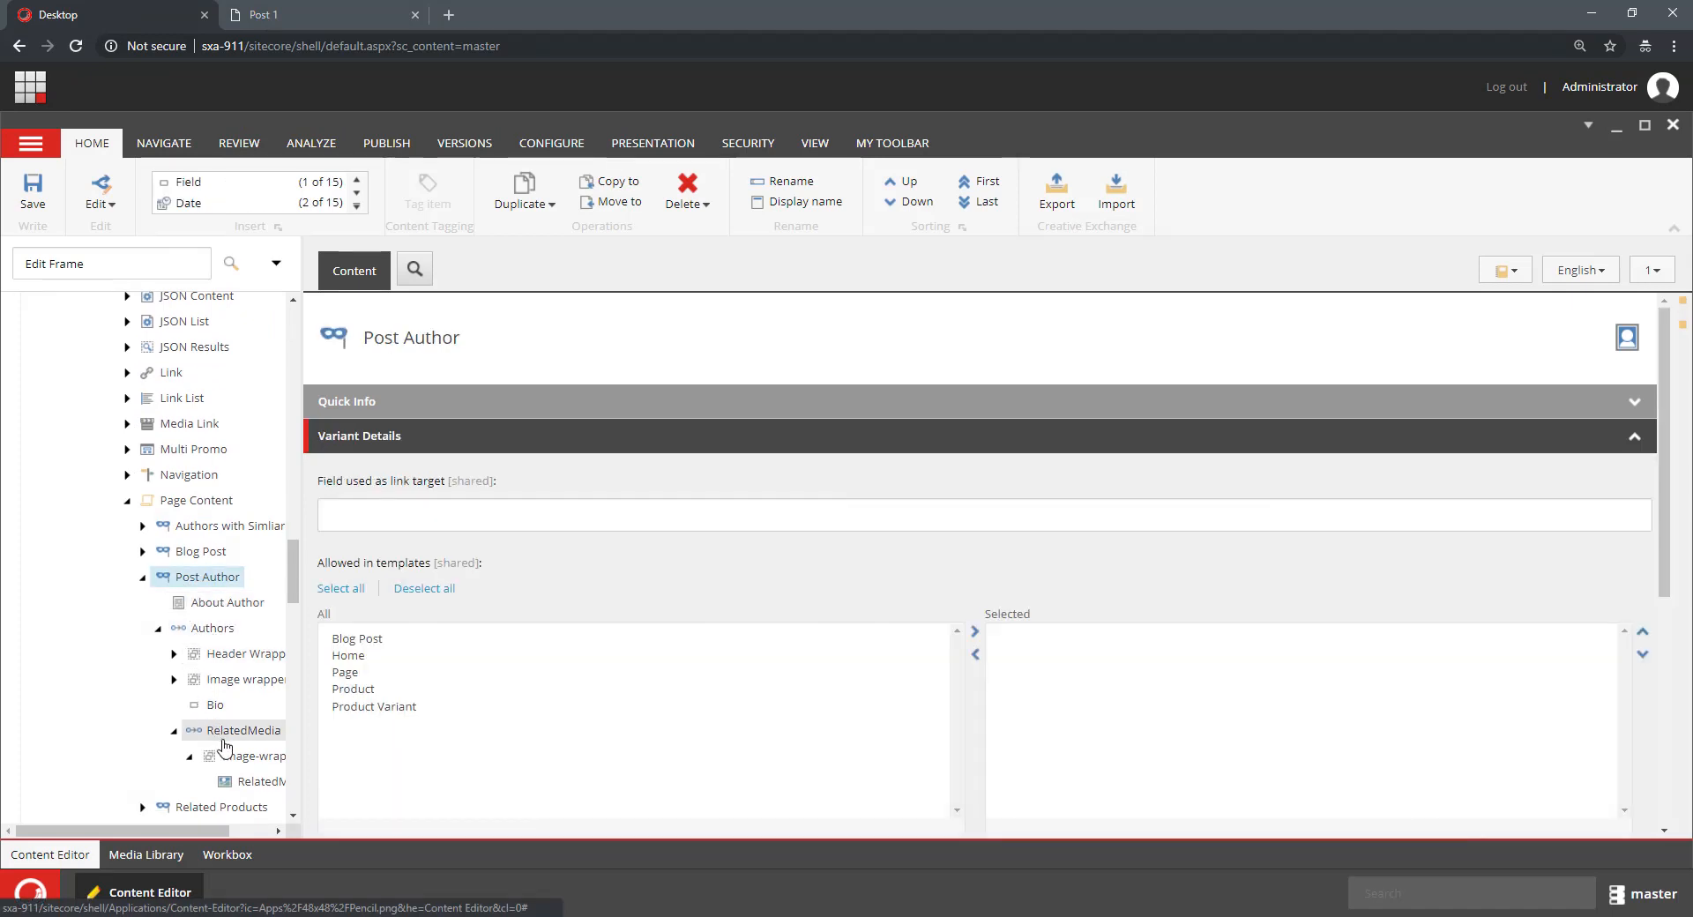
click(243, 730)
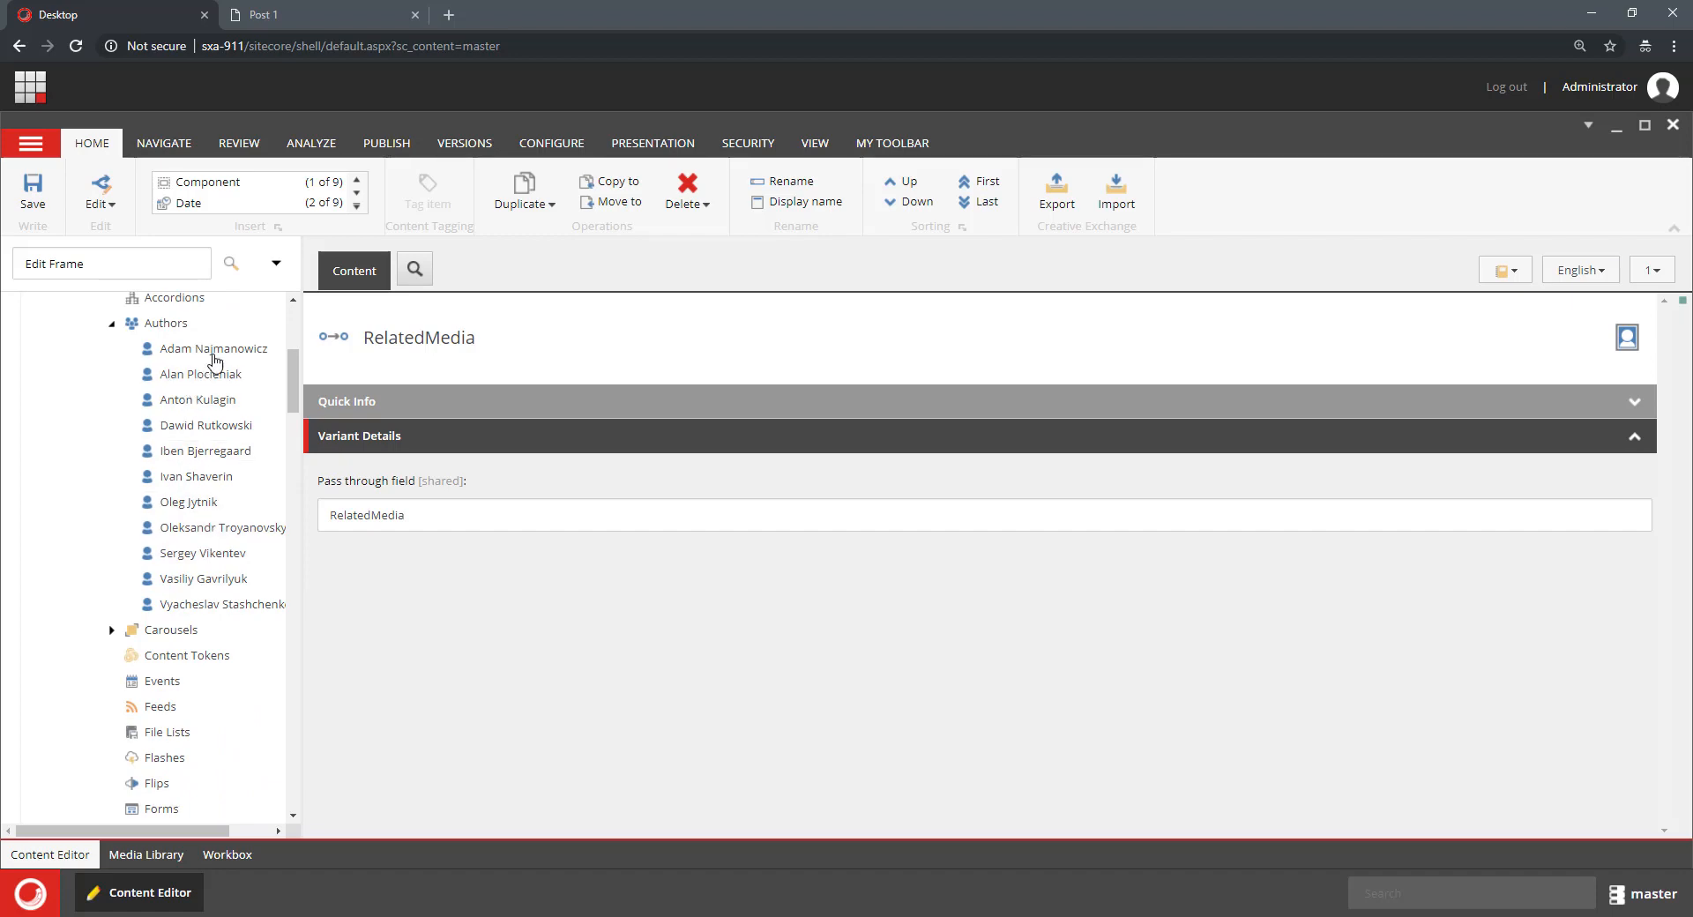
click(216, 348)
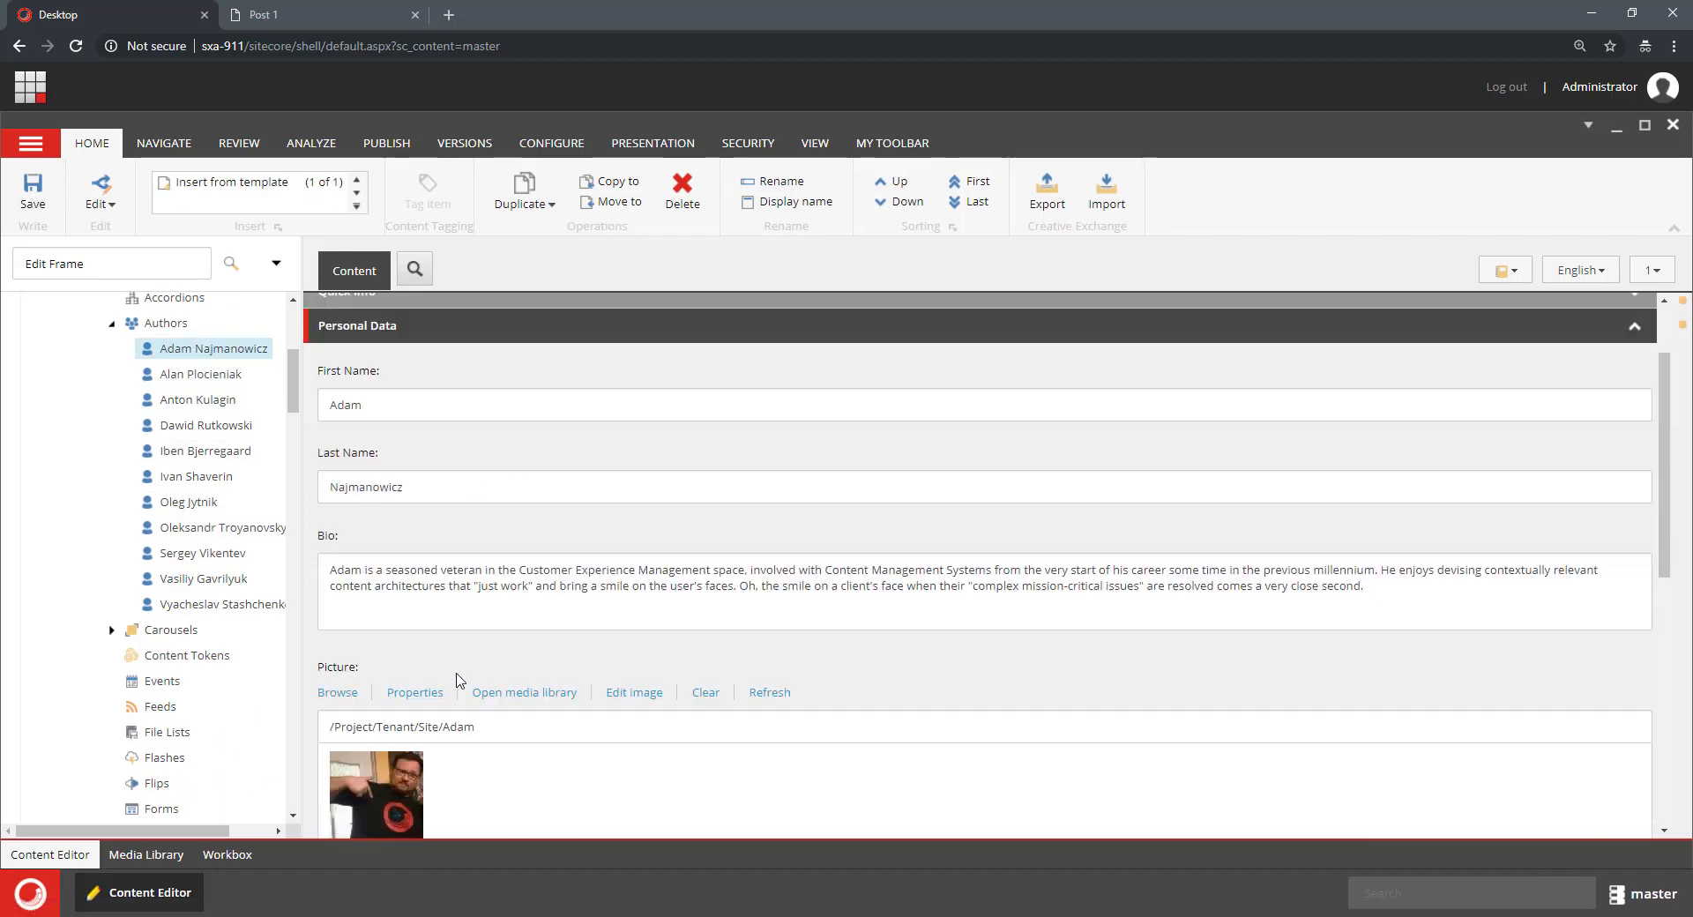
scroll(down, 3)
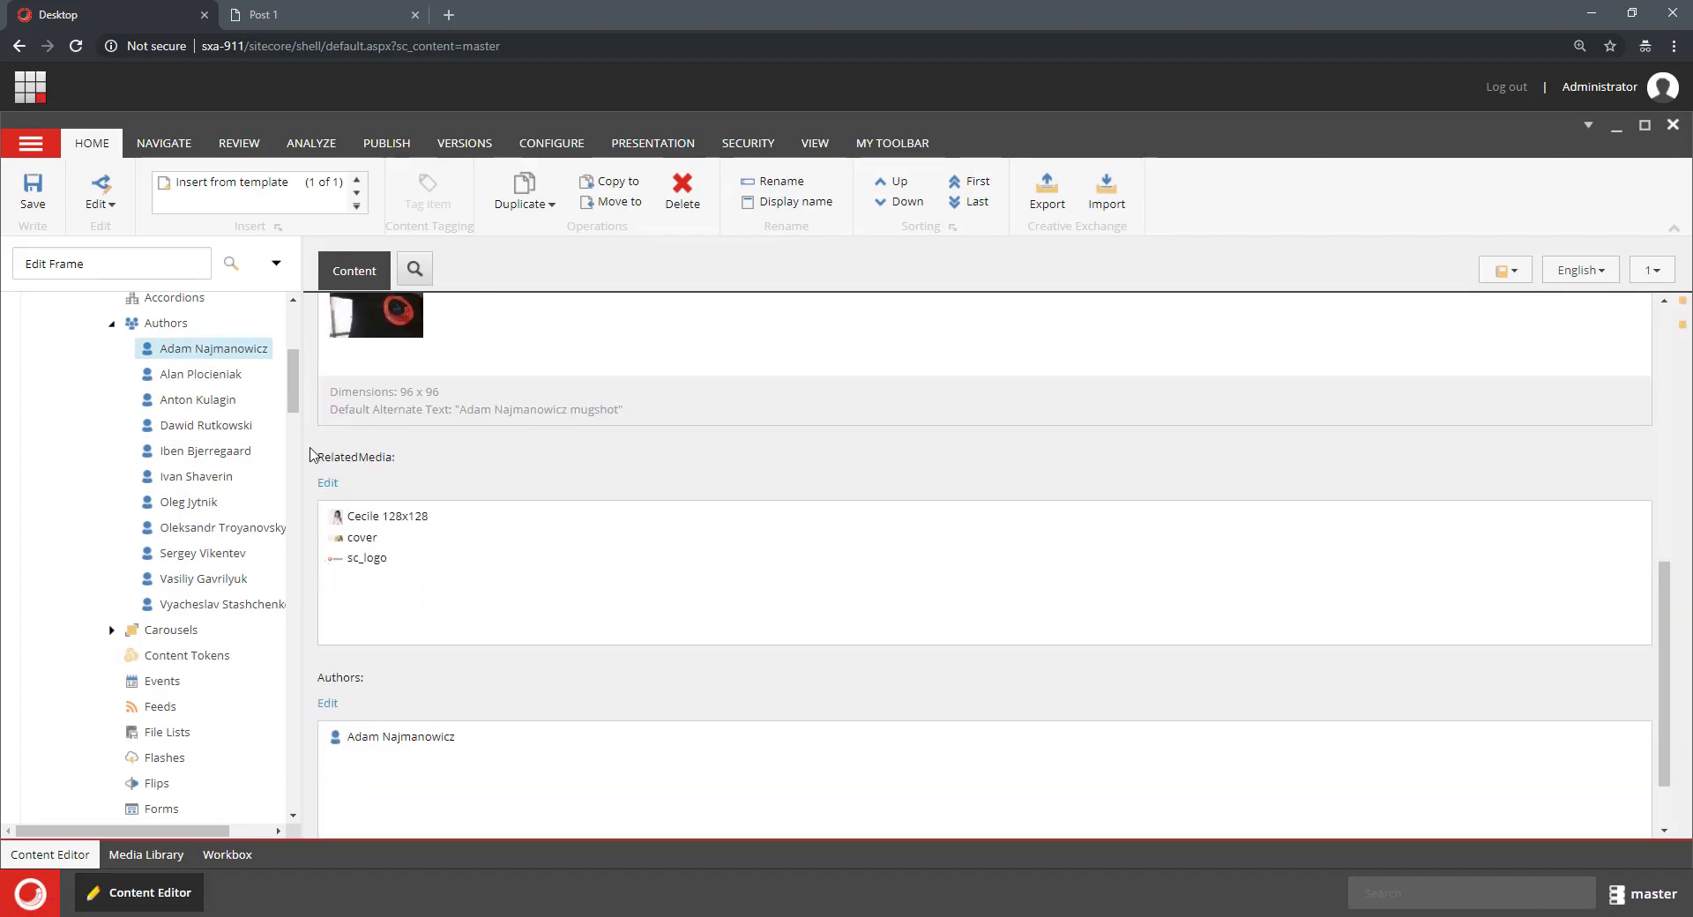
mouse_move(372, 594)
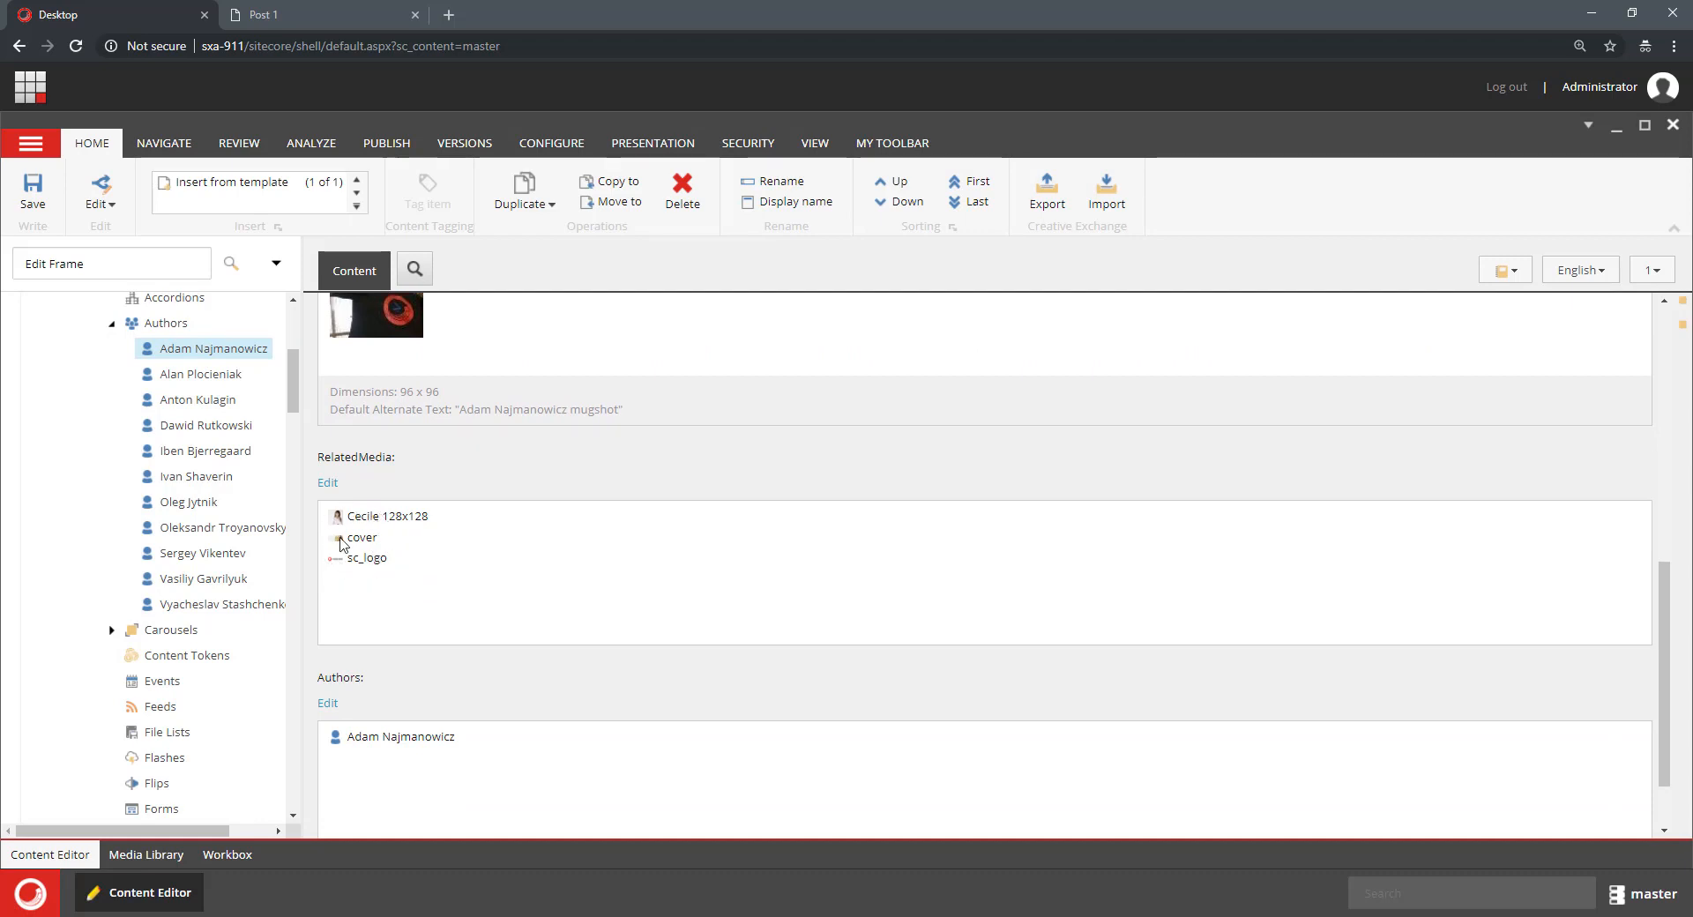
mouse_move(392, 578)
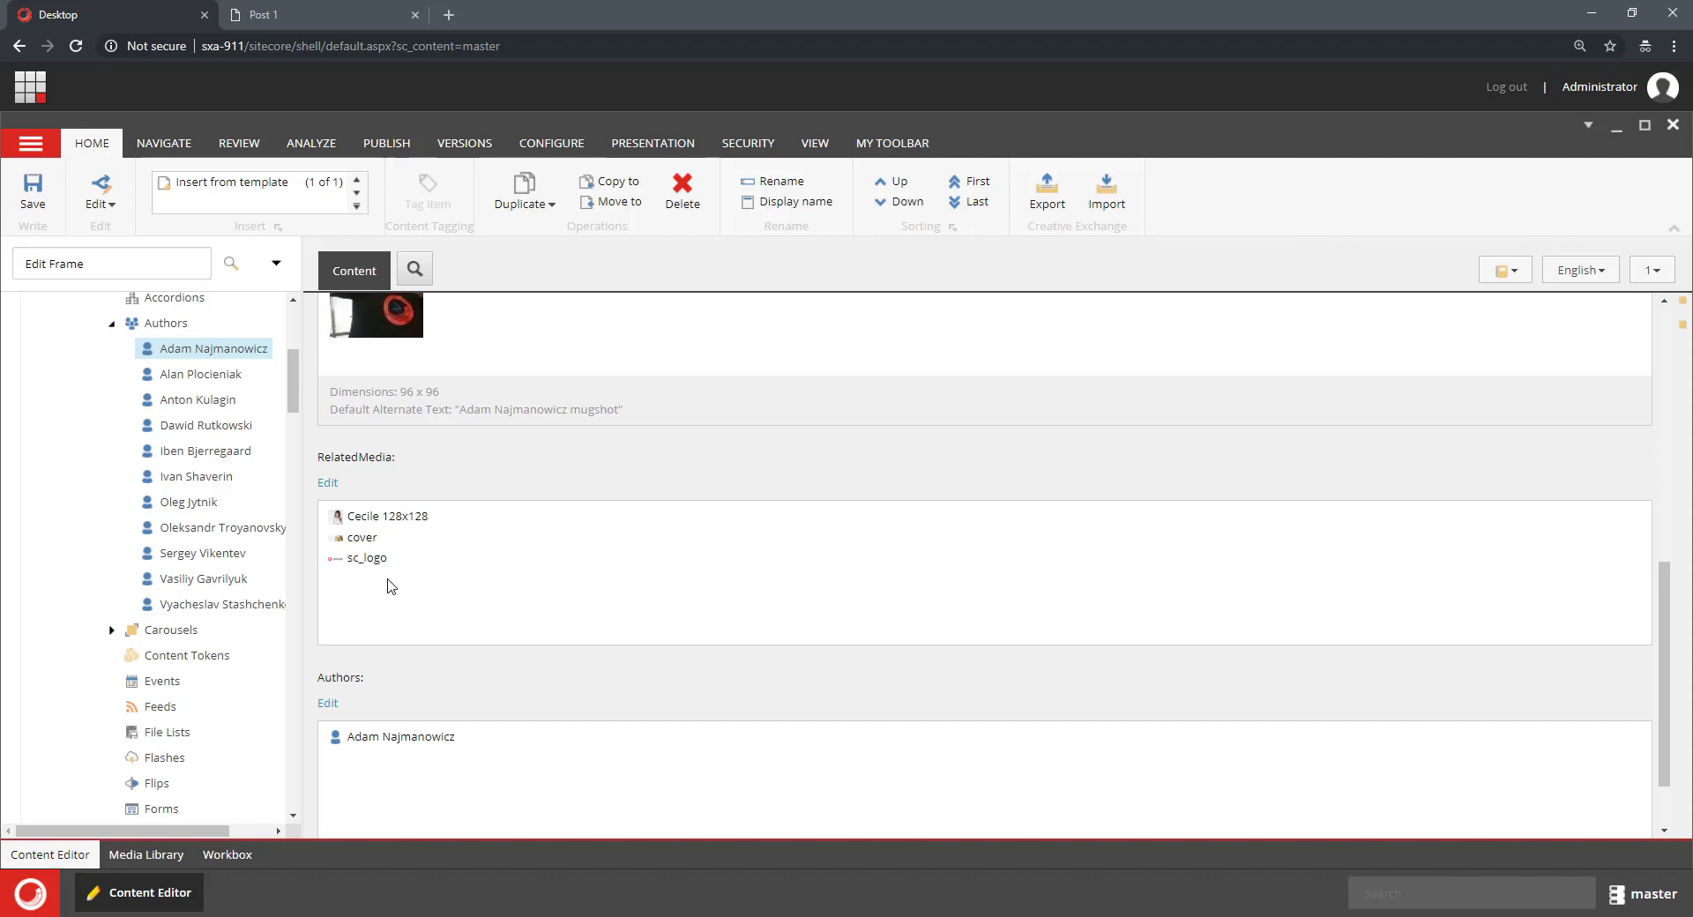
mouse_move(397, 584)
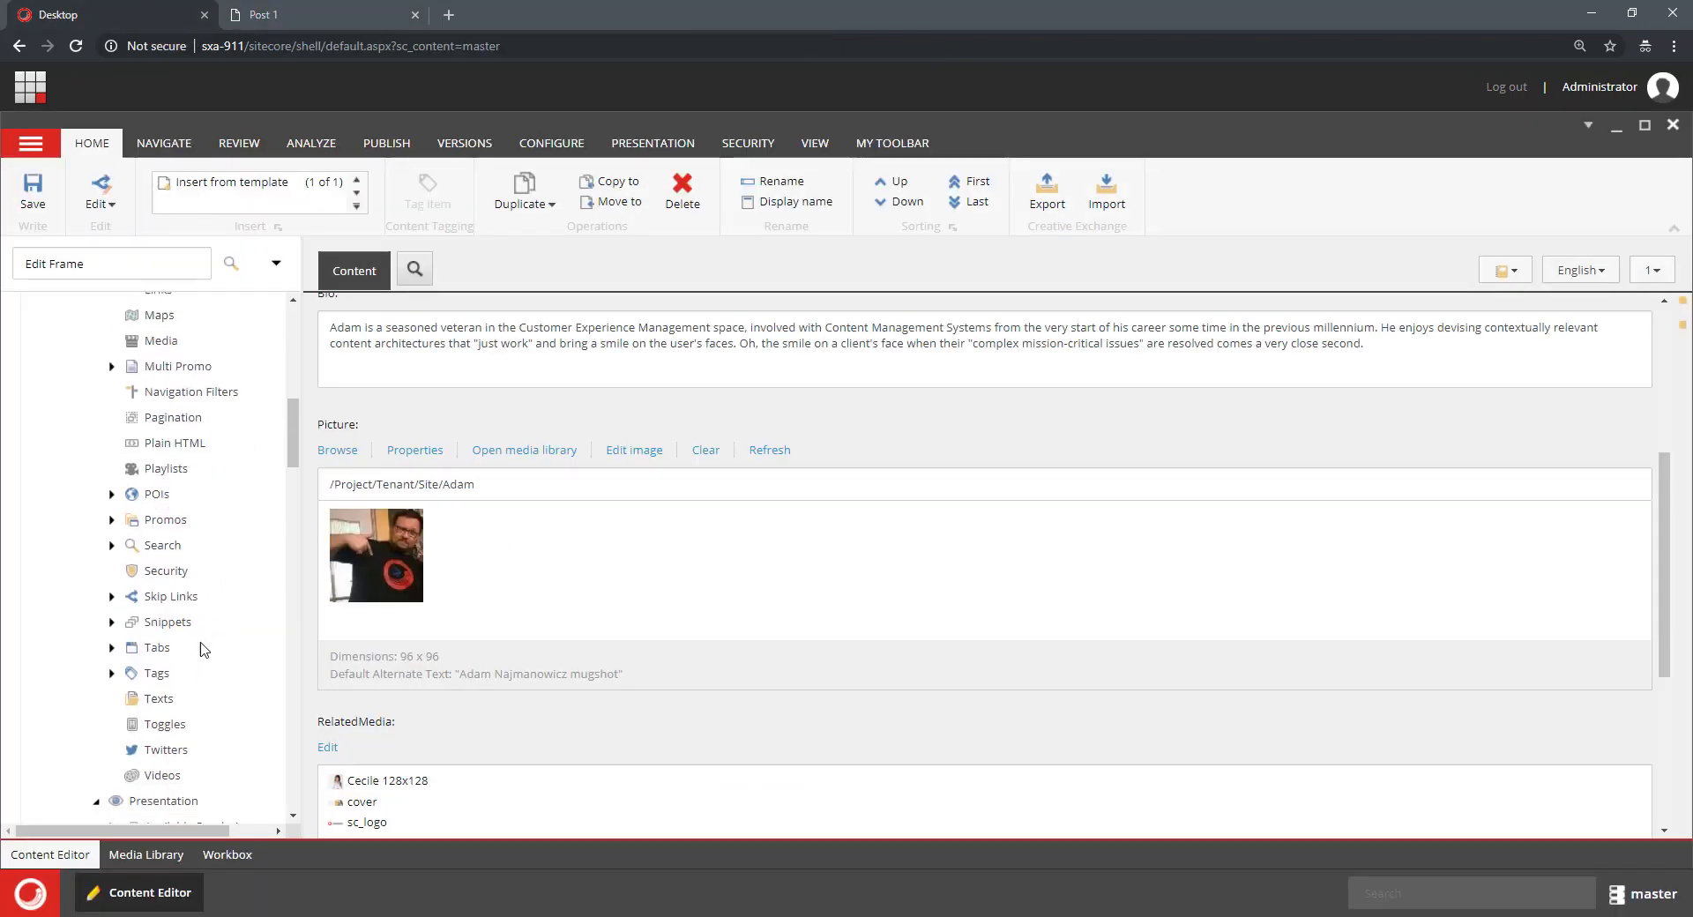
Step: Drill into Post Author variant's Authors > RelatedMedia down to the responsive image (width 50)
scroll(down, 3)
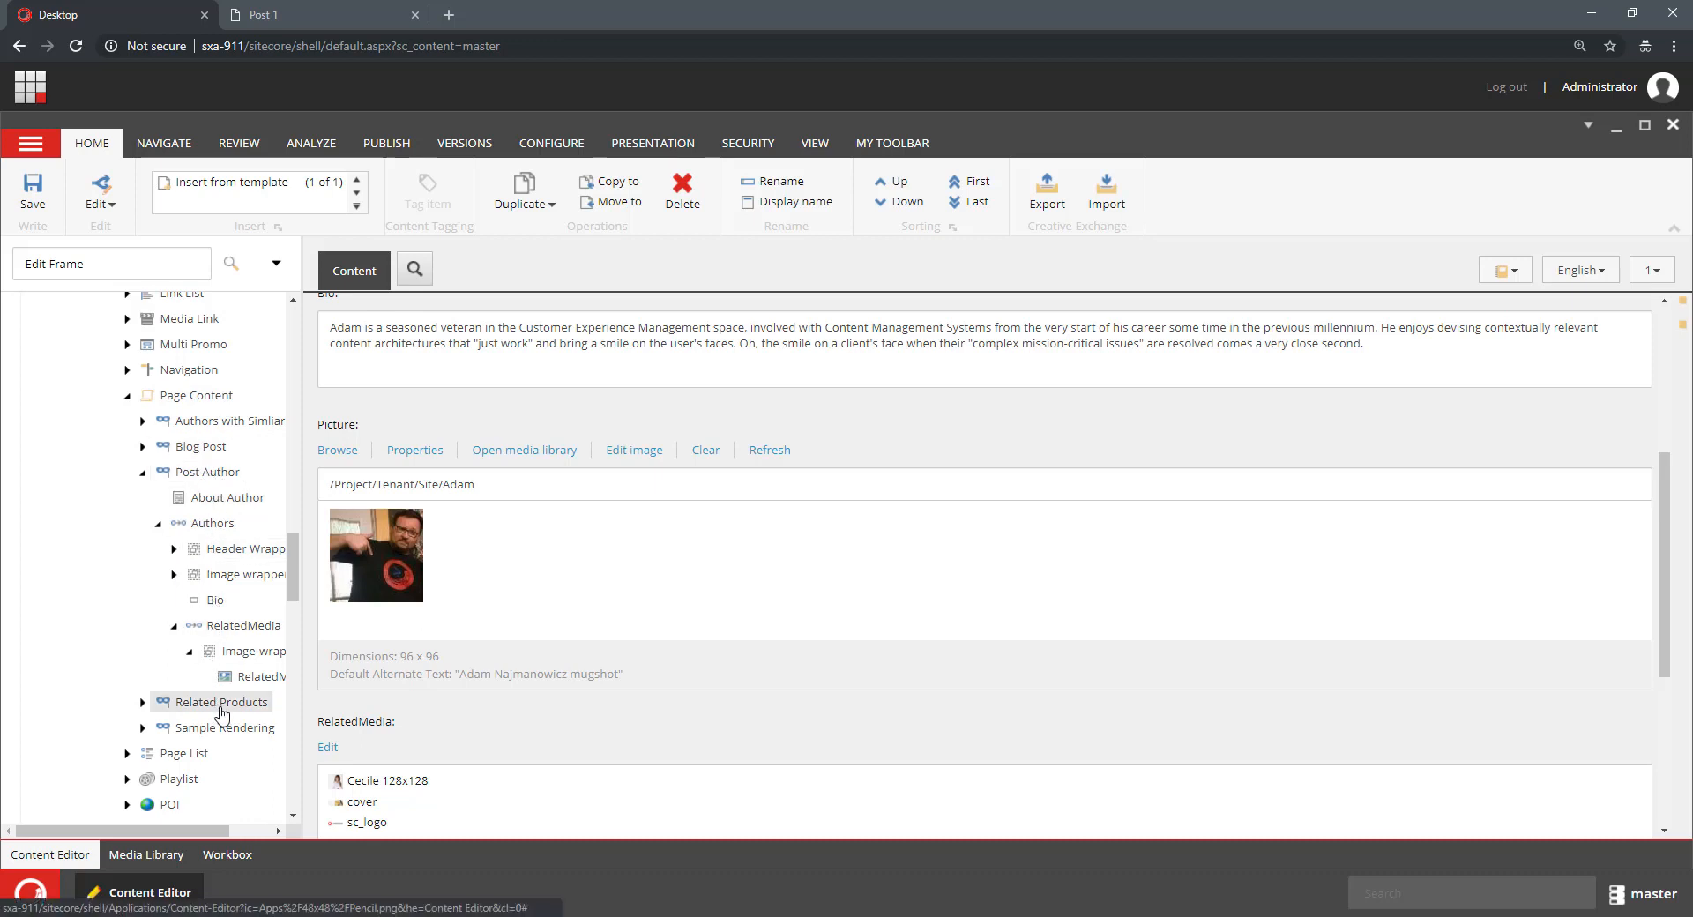
click(213, 522)
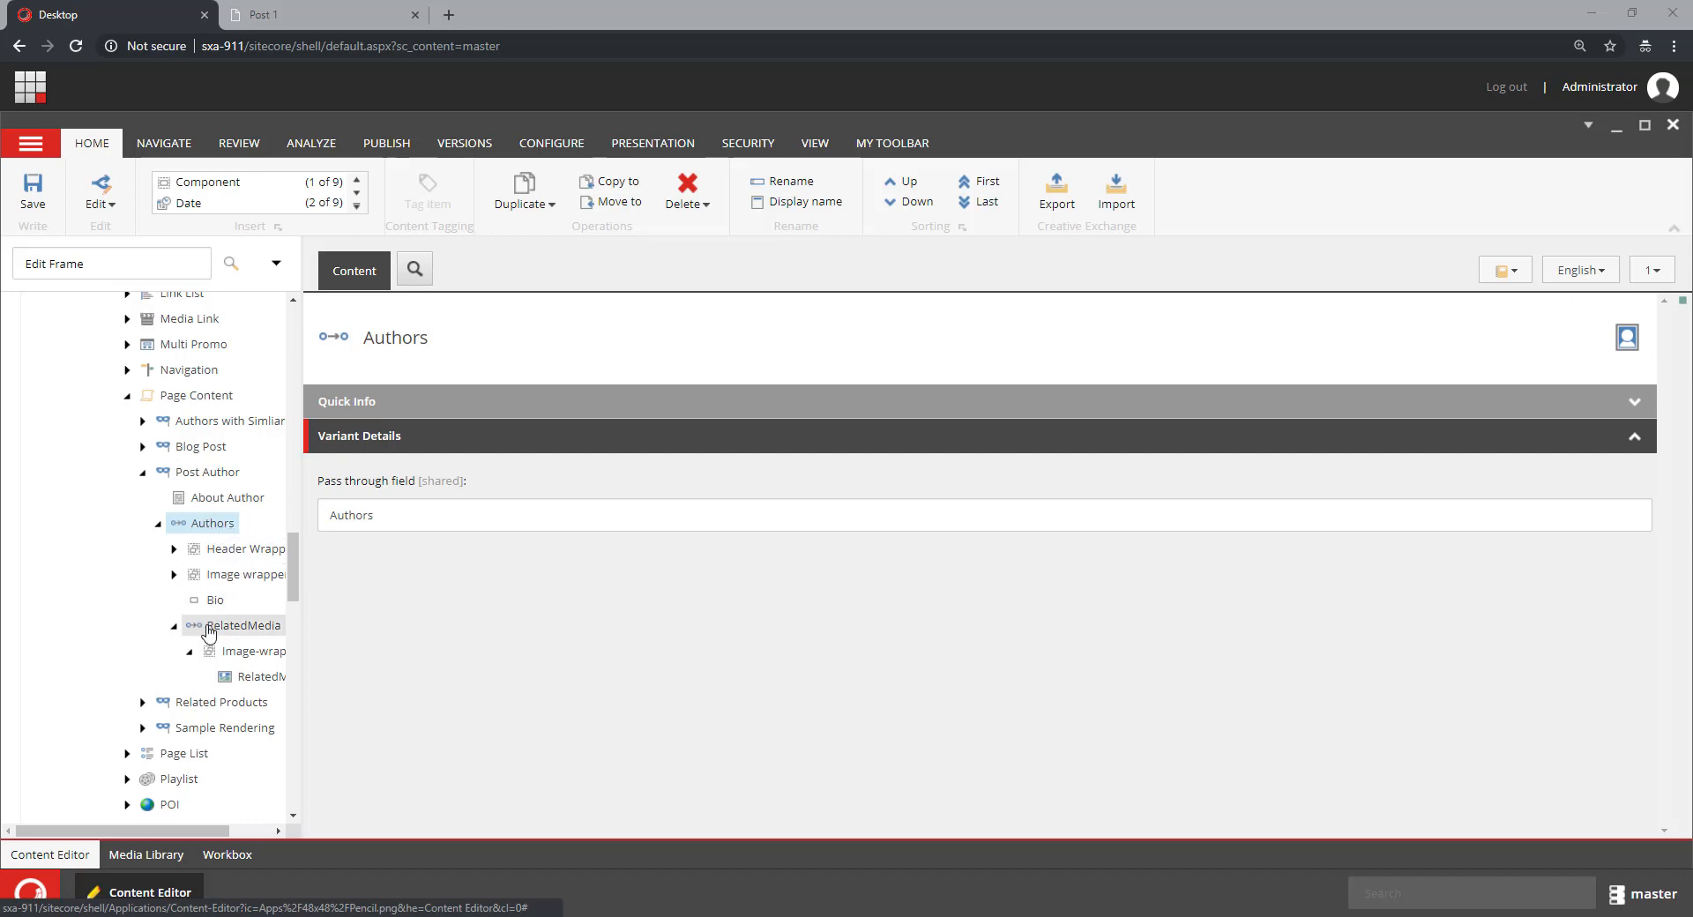
click(244, 626)
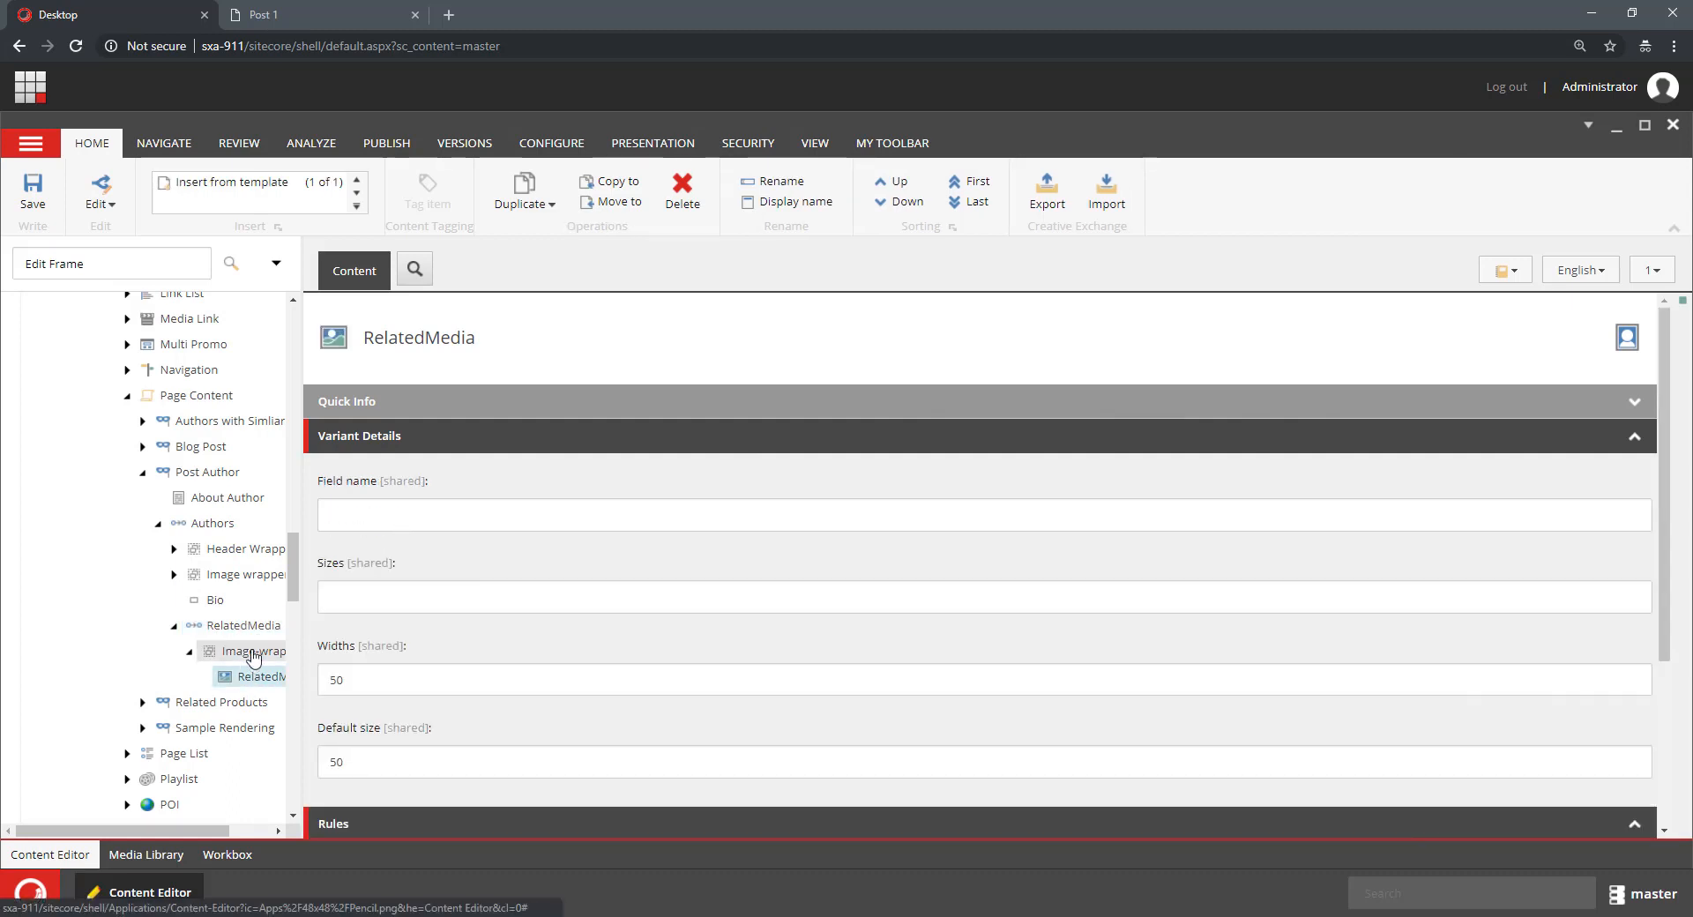
click(256, 675)
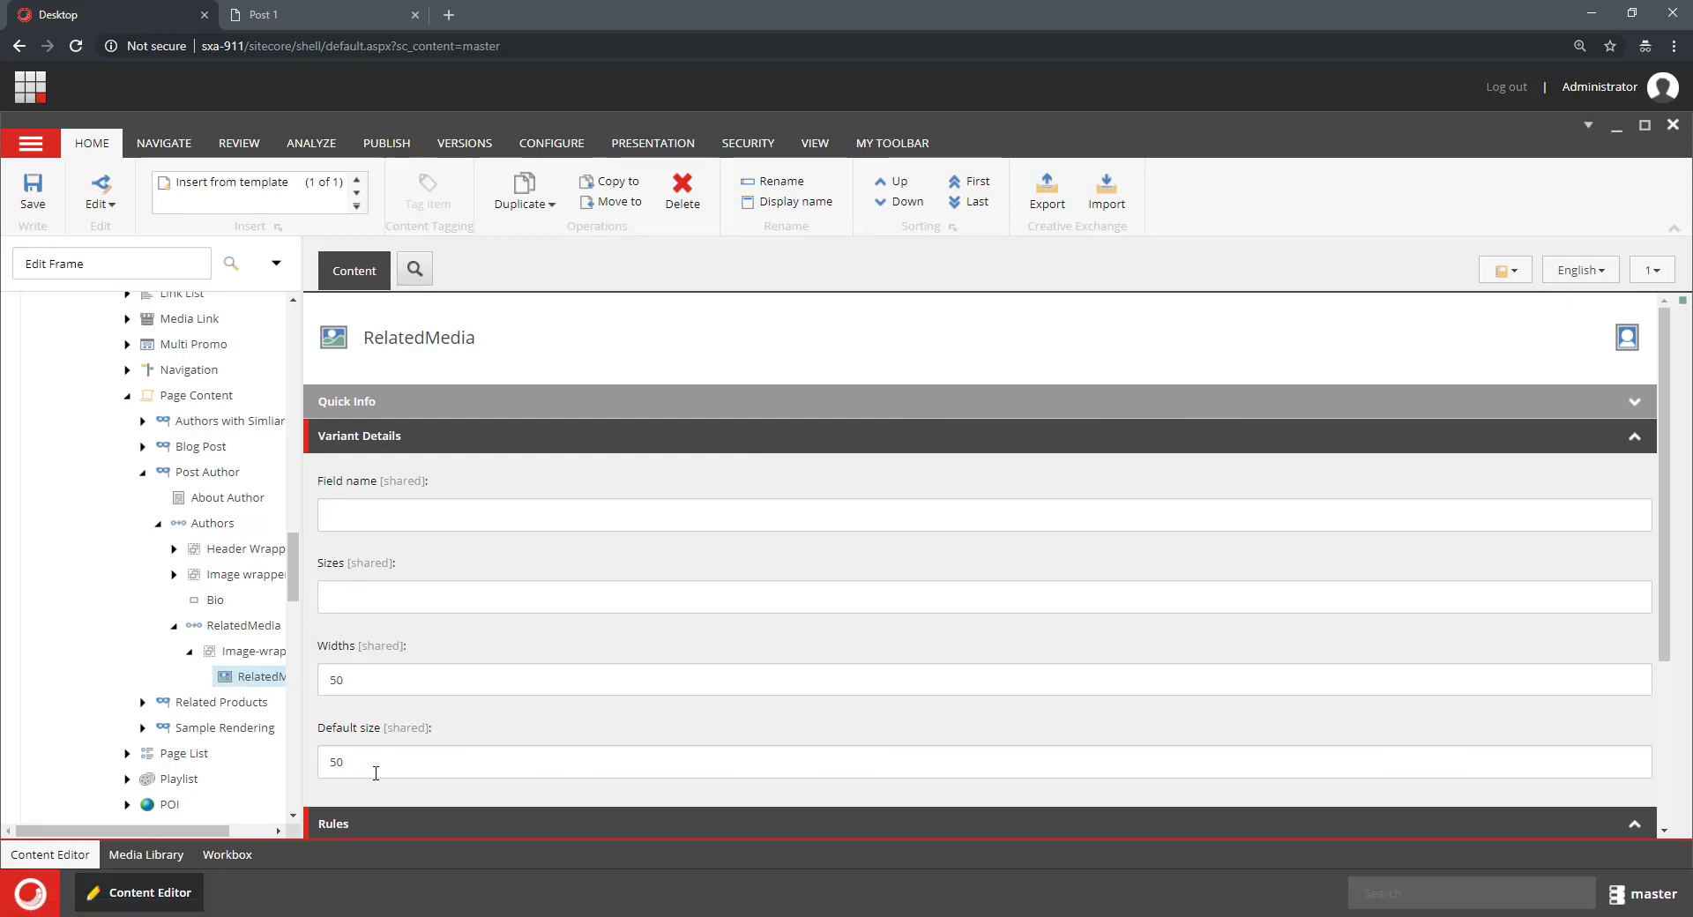
mouse_move(247, 524)
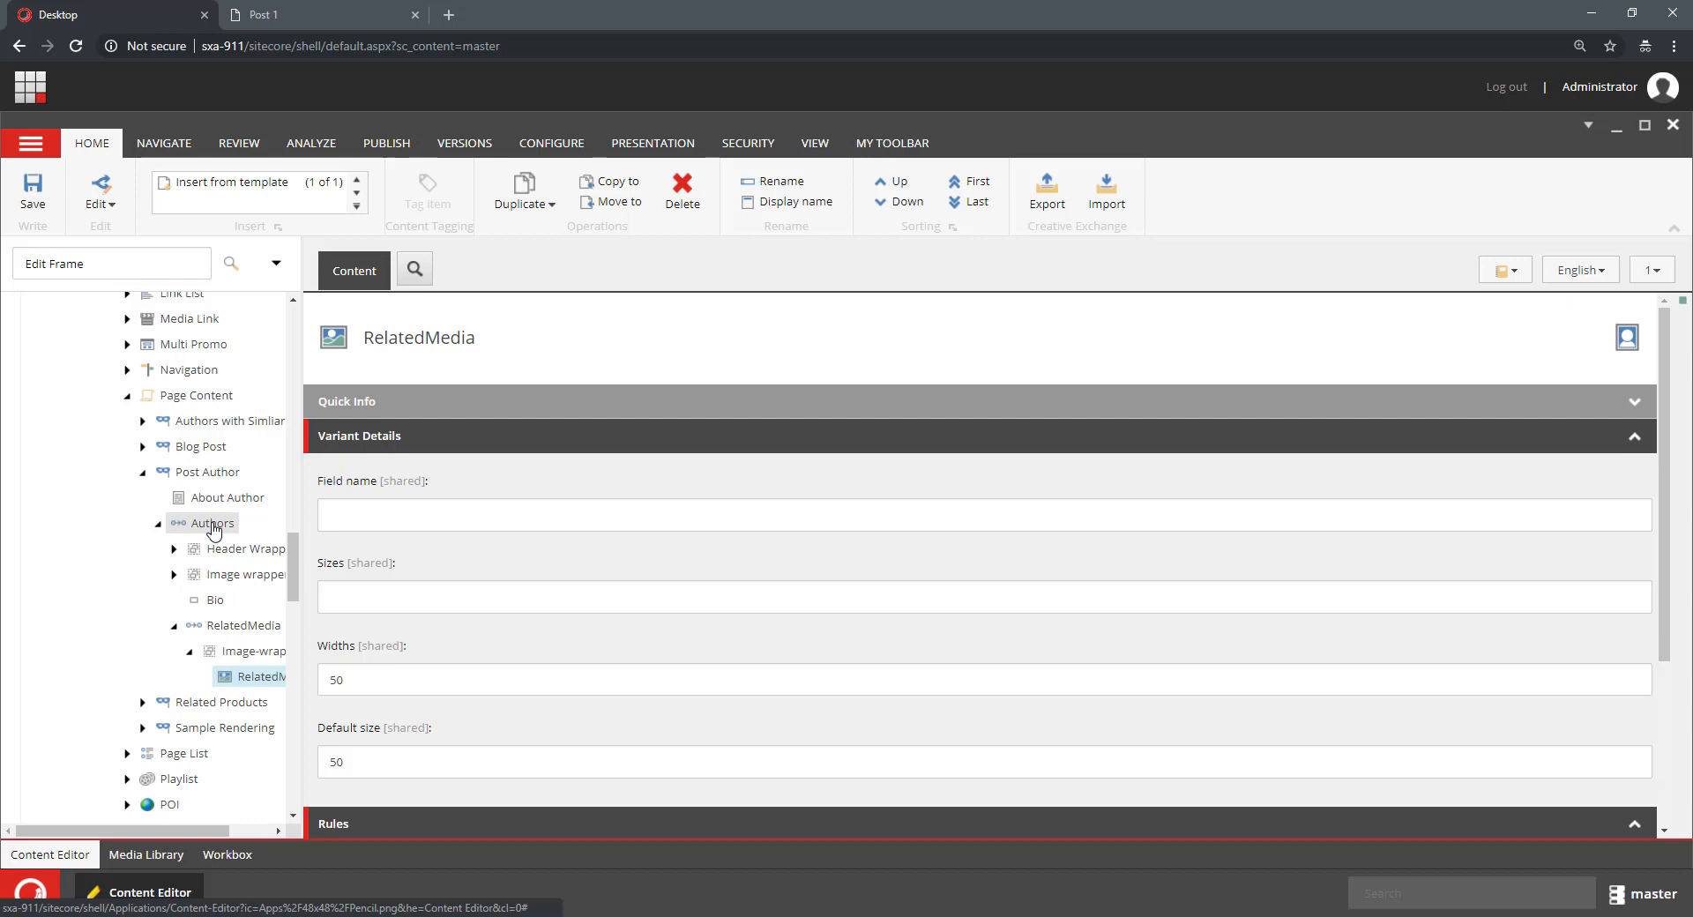
Step: Insert a new edit frame item named Edit Author under the Authors reference
right_click(214, 529)
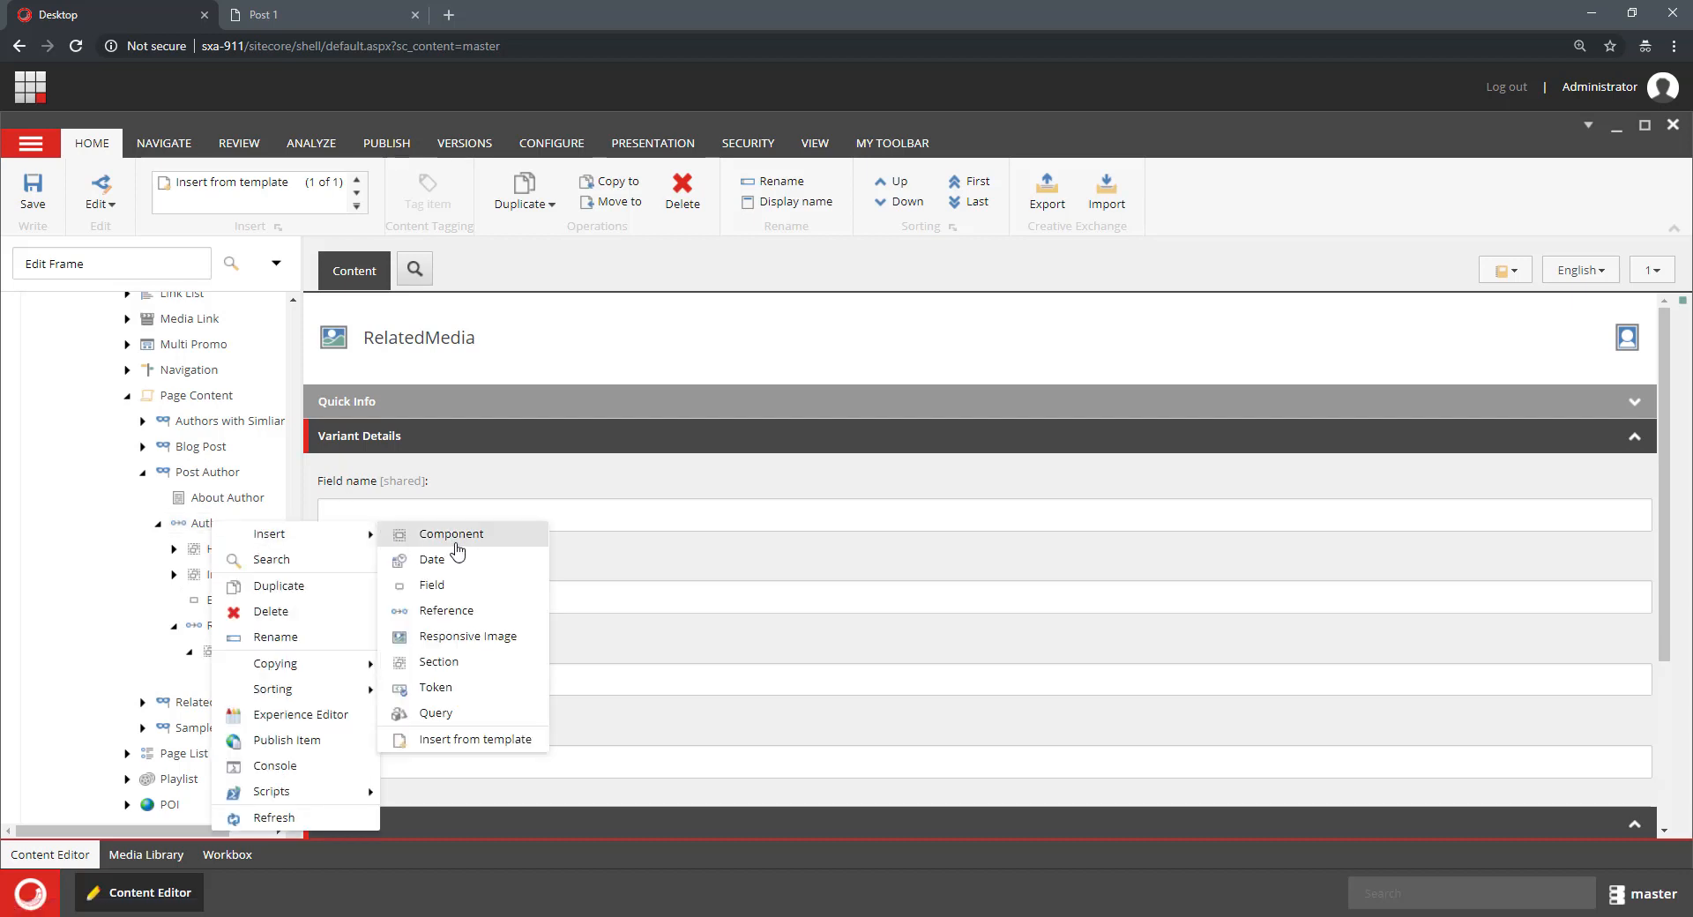
mouse_move(483, 600)
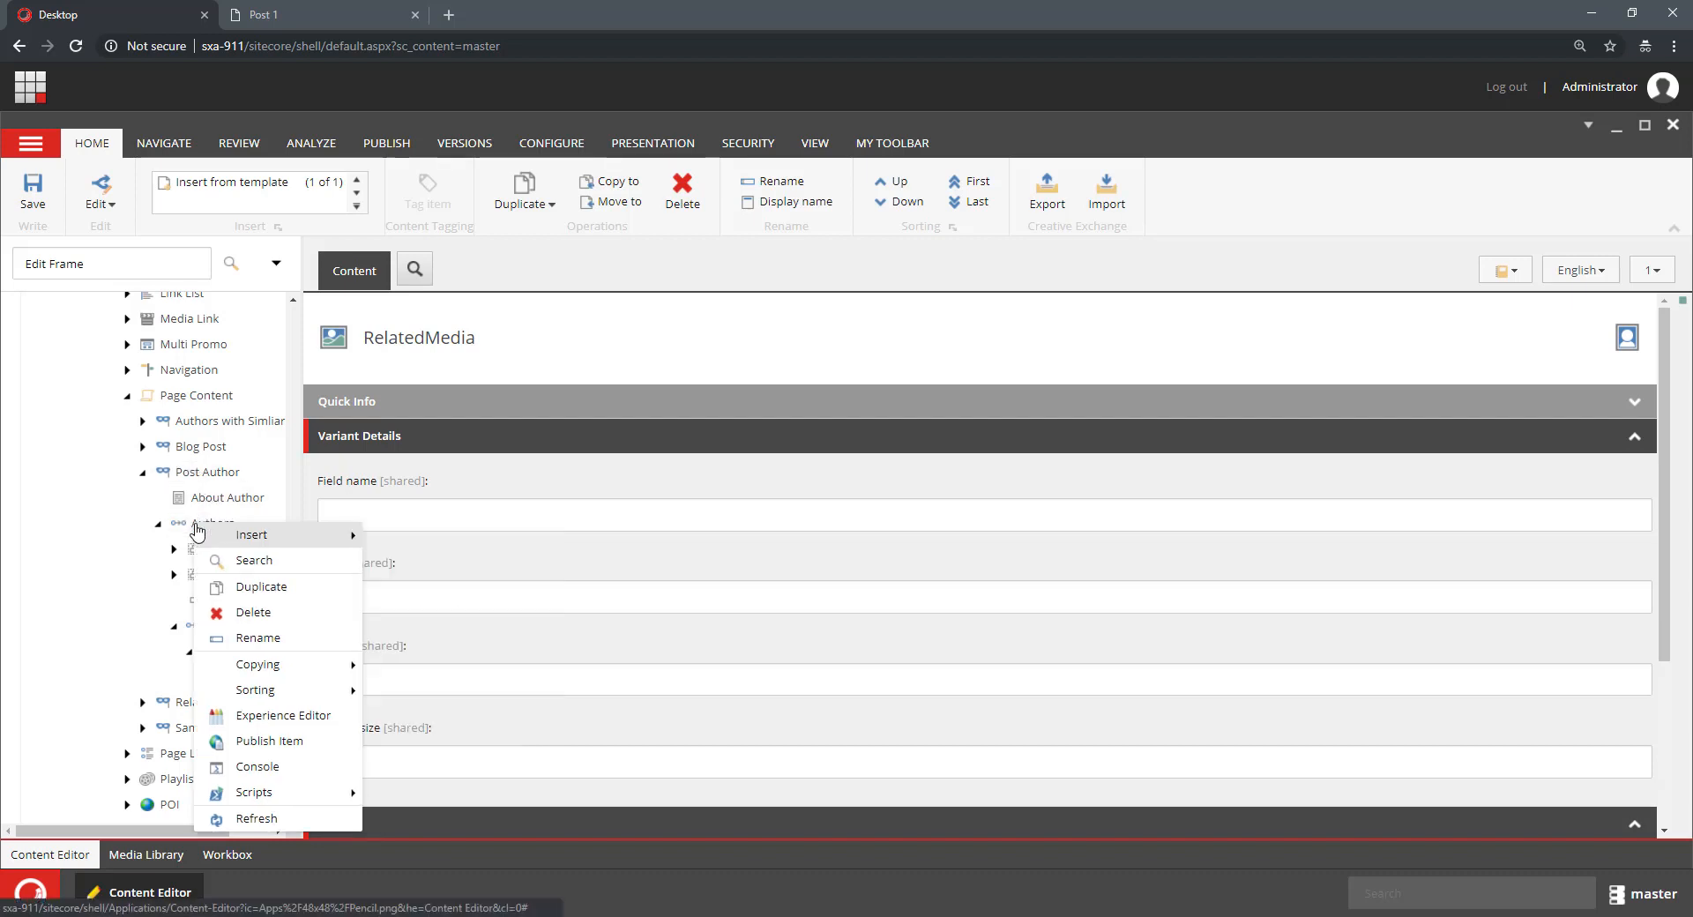
mouse_move(251, 535)
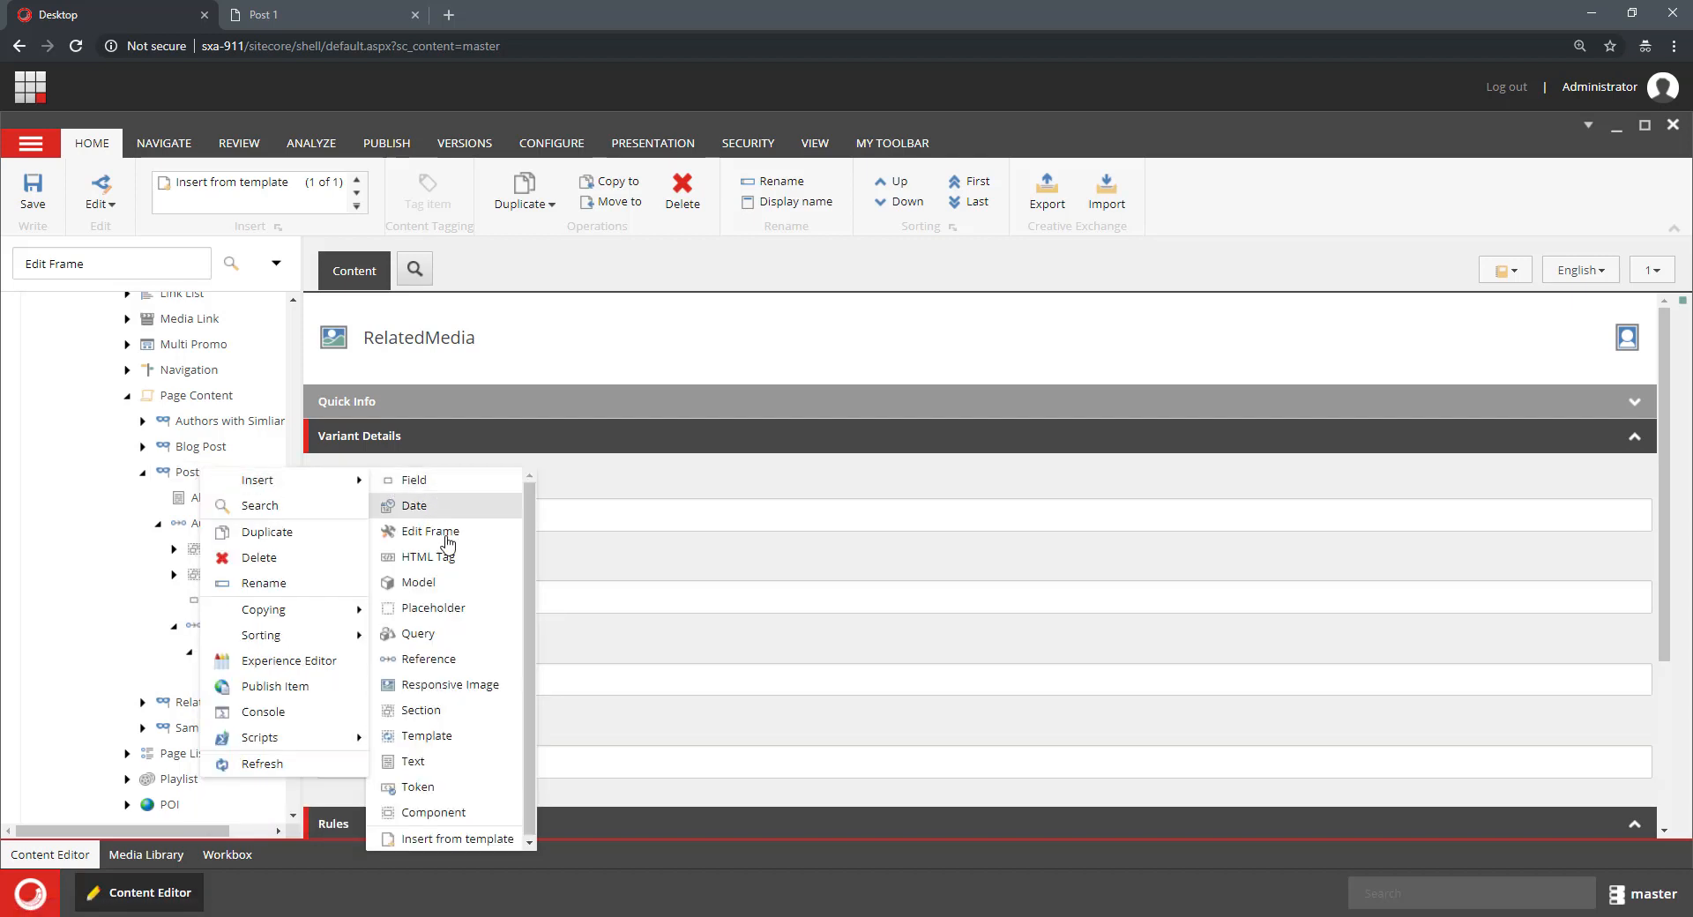
mouse_move(445, 660)
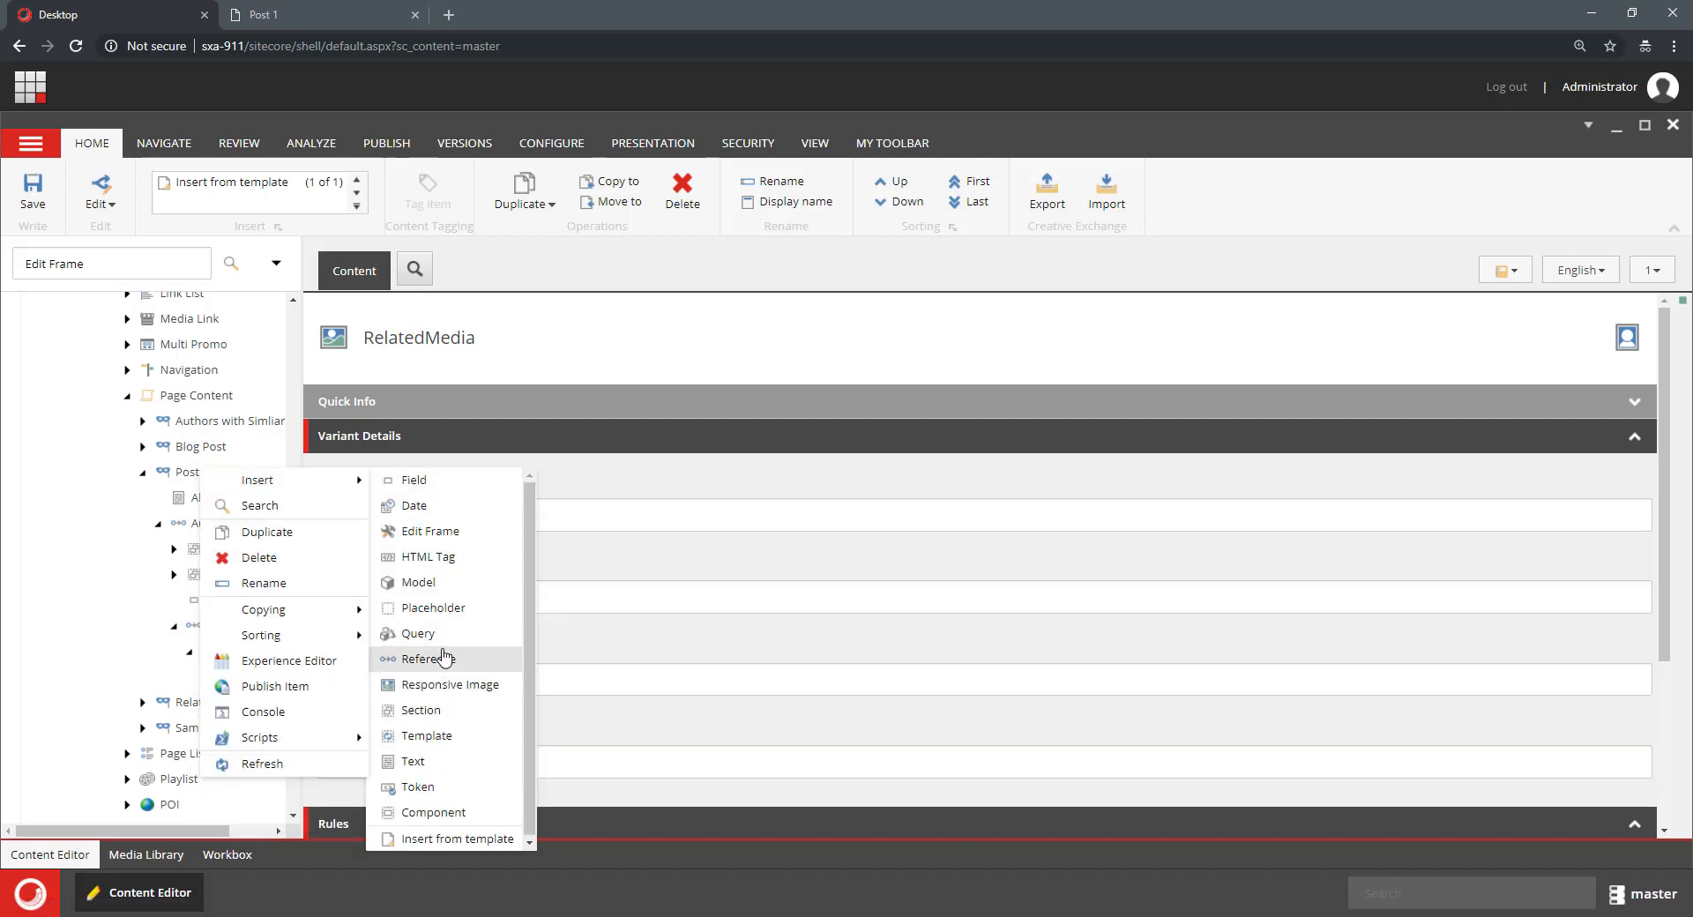
click(429, 531)
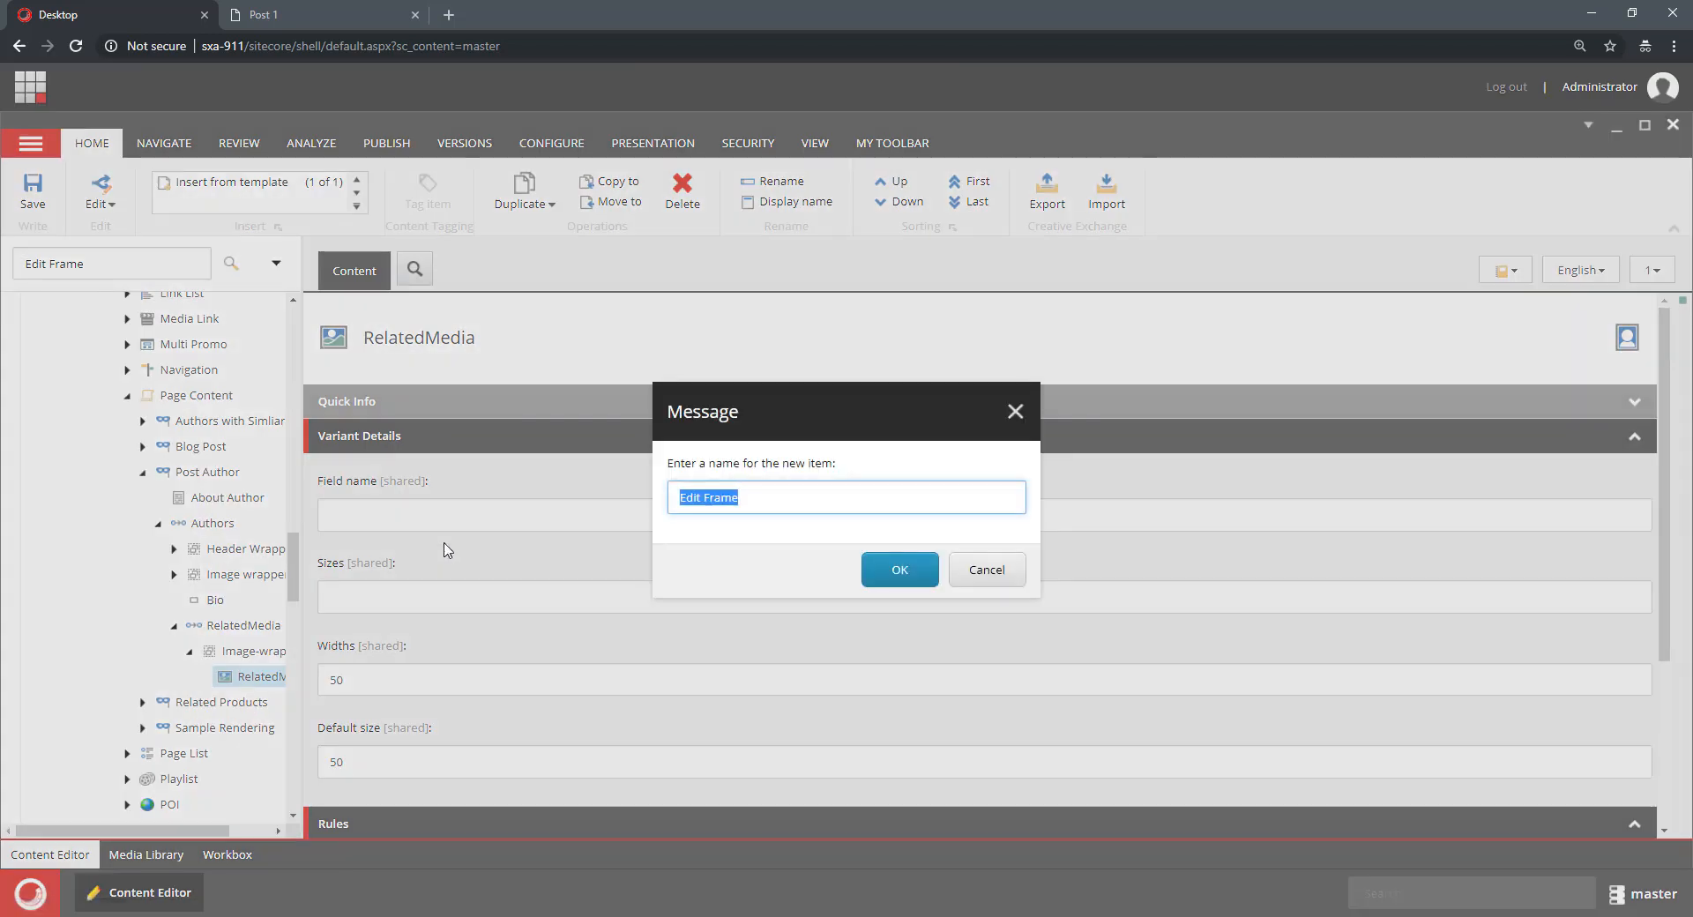
mouse_move(727, 583)
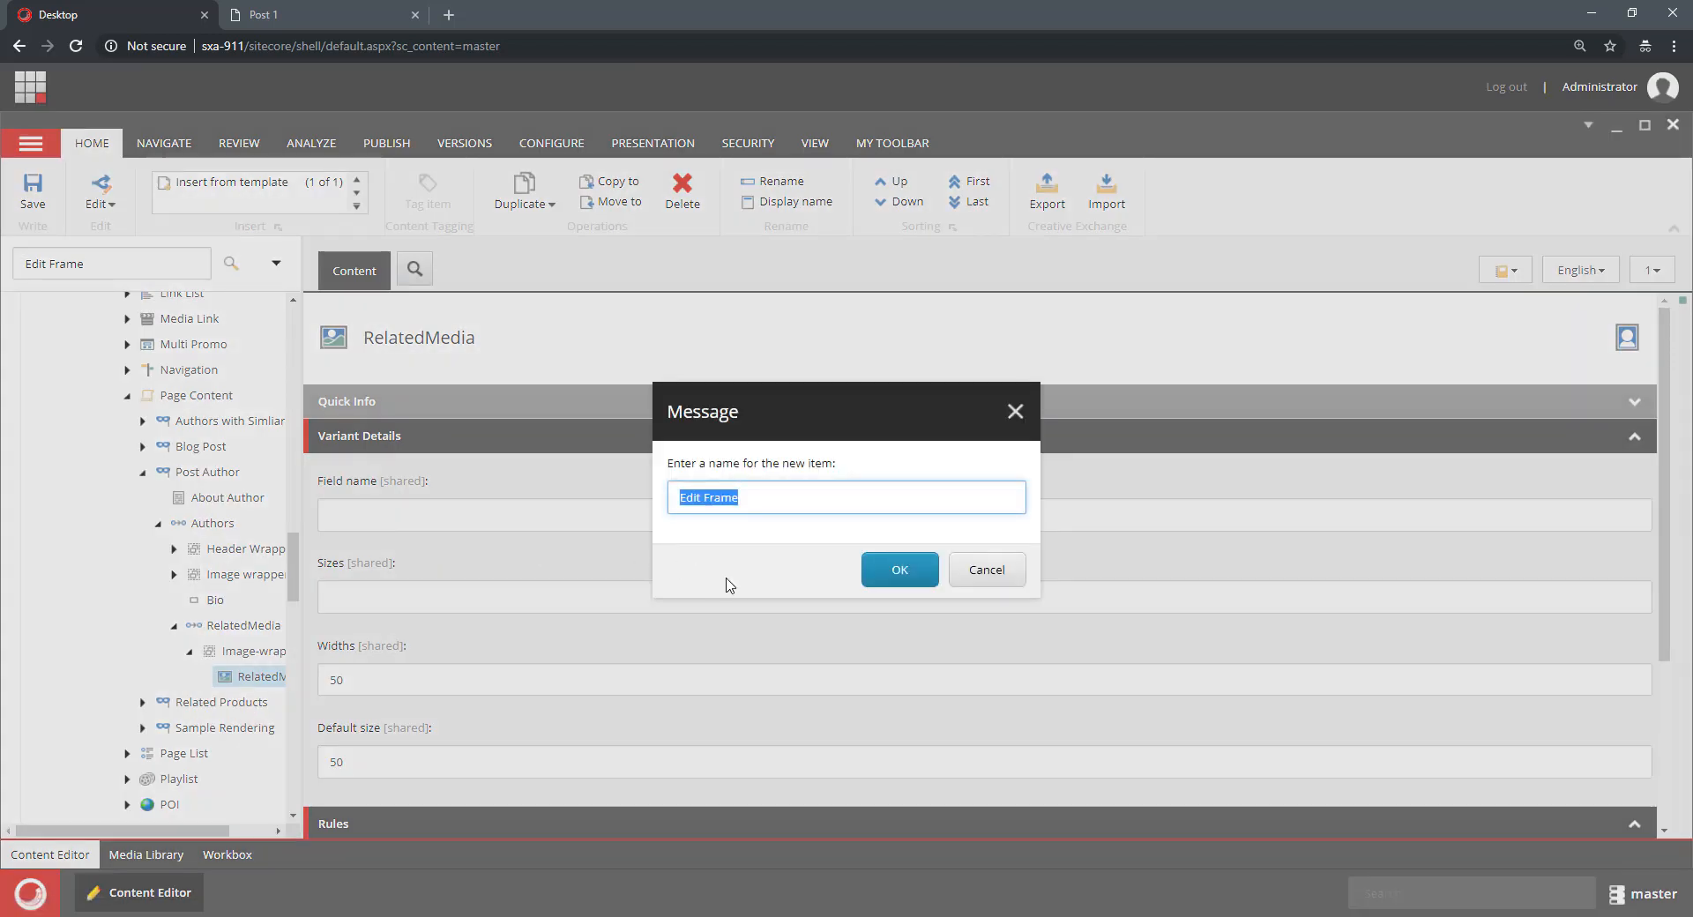
text(Author)
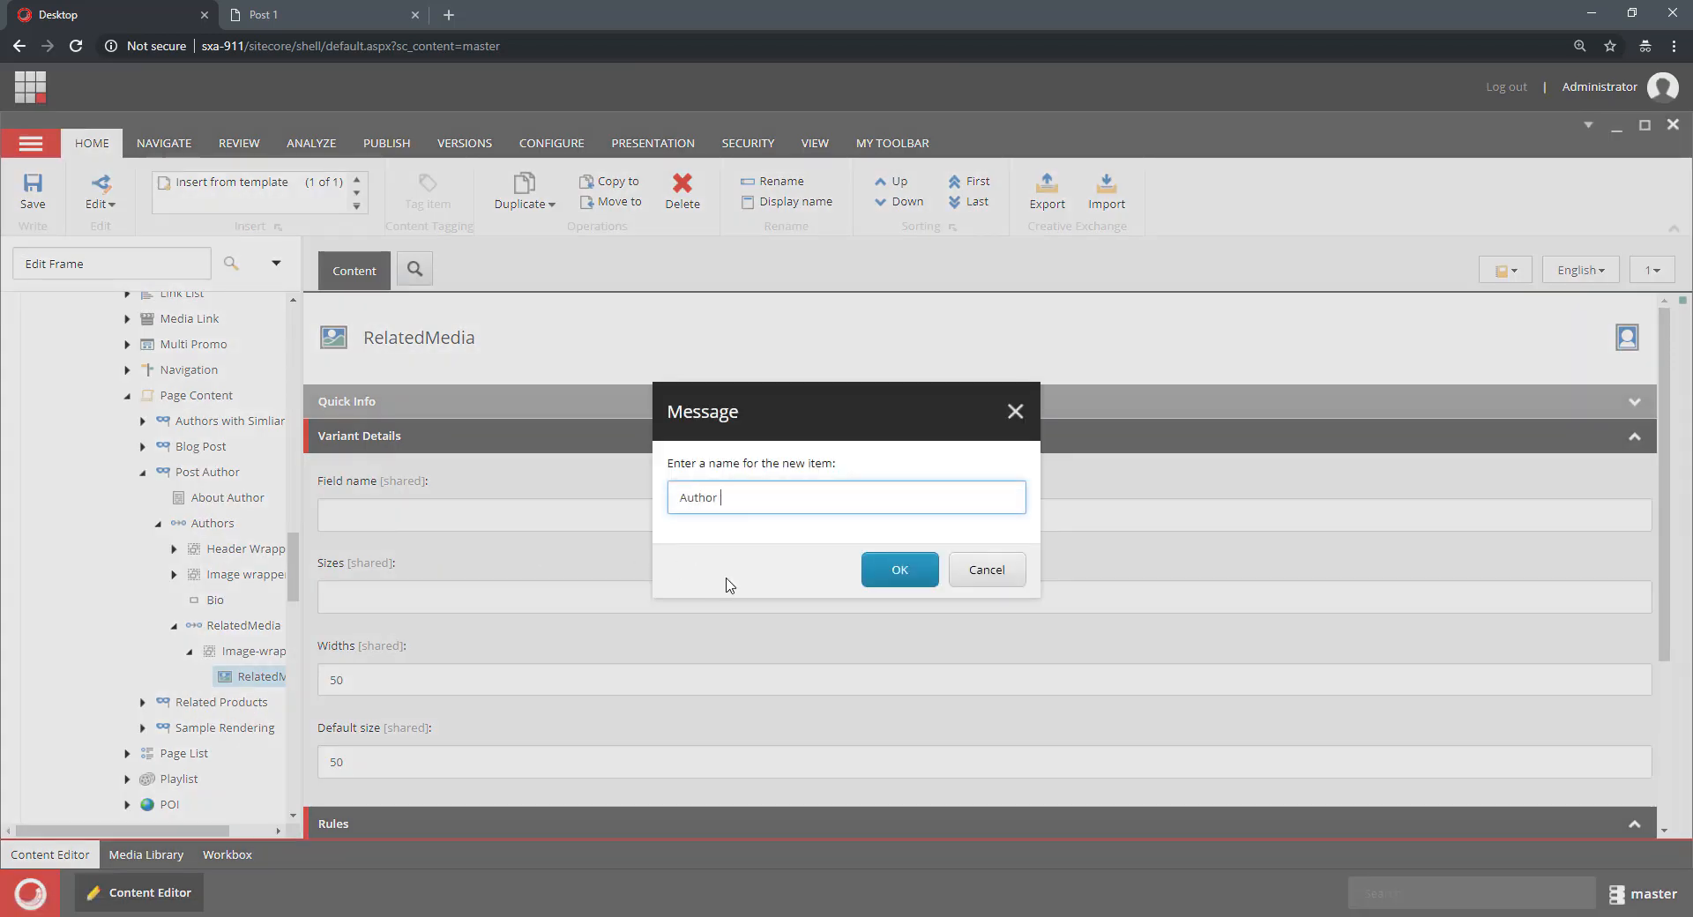
text(EditAuthor)
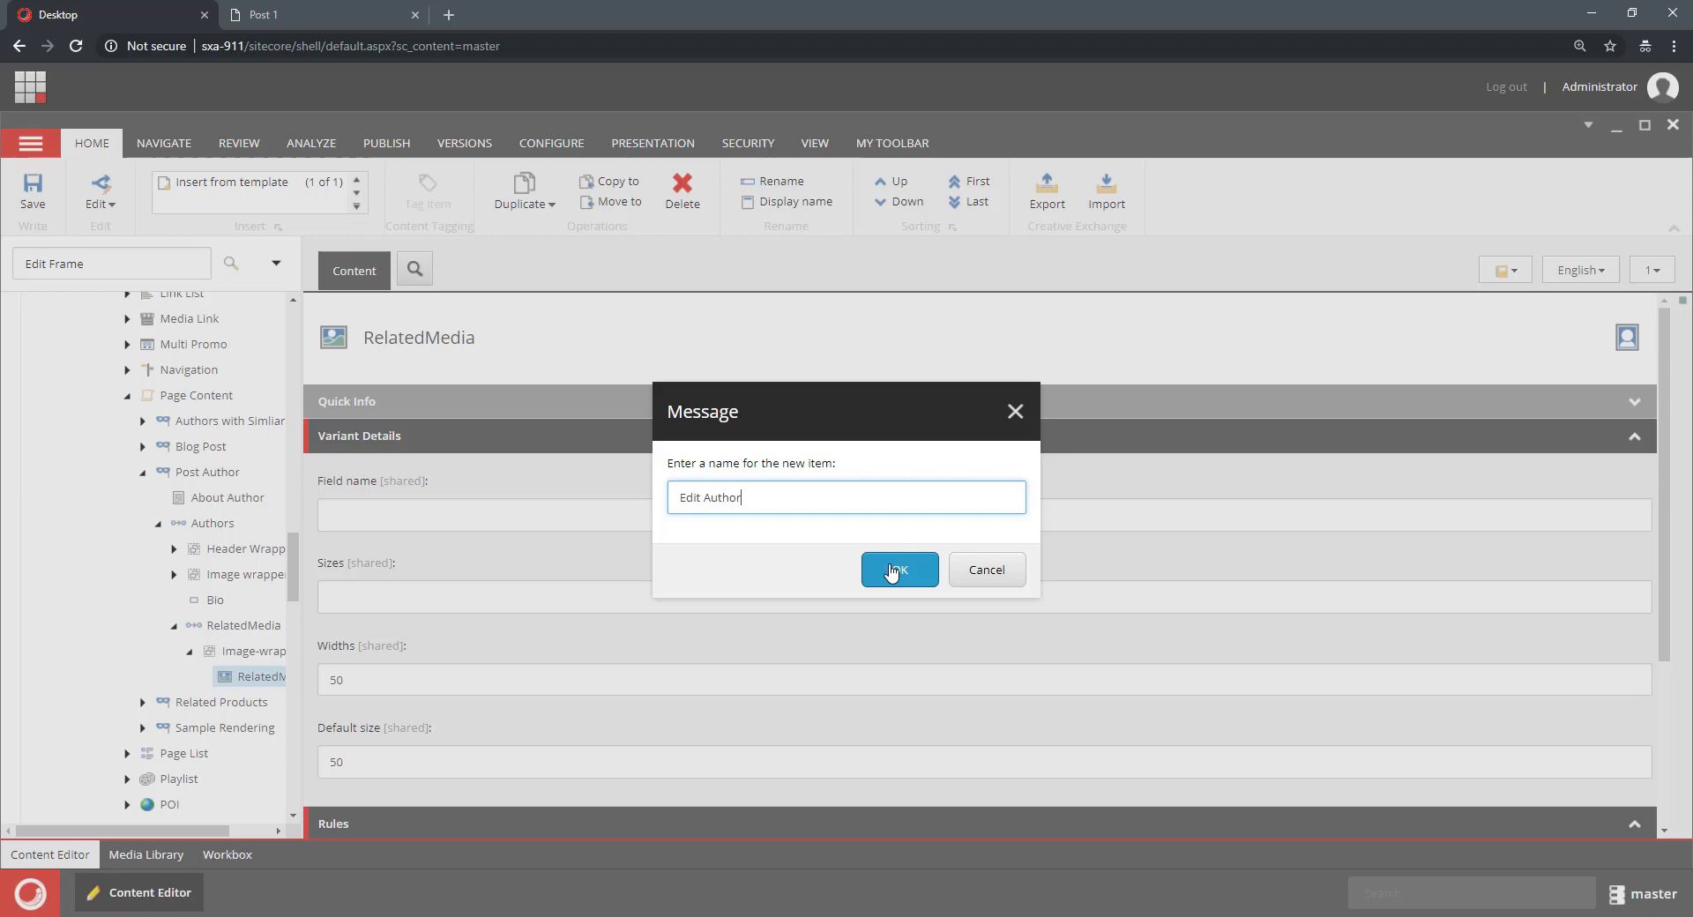
click(898, 569)
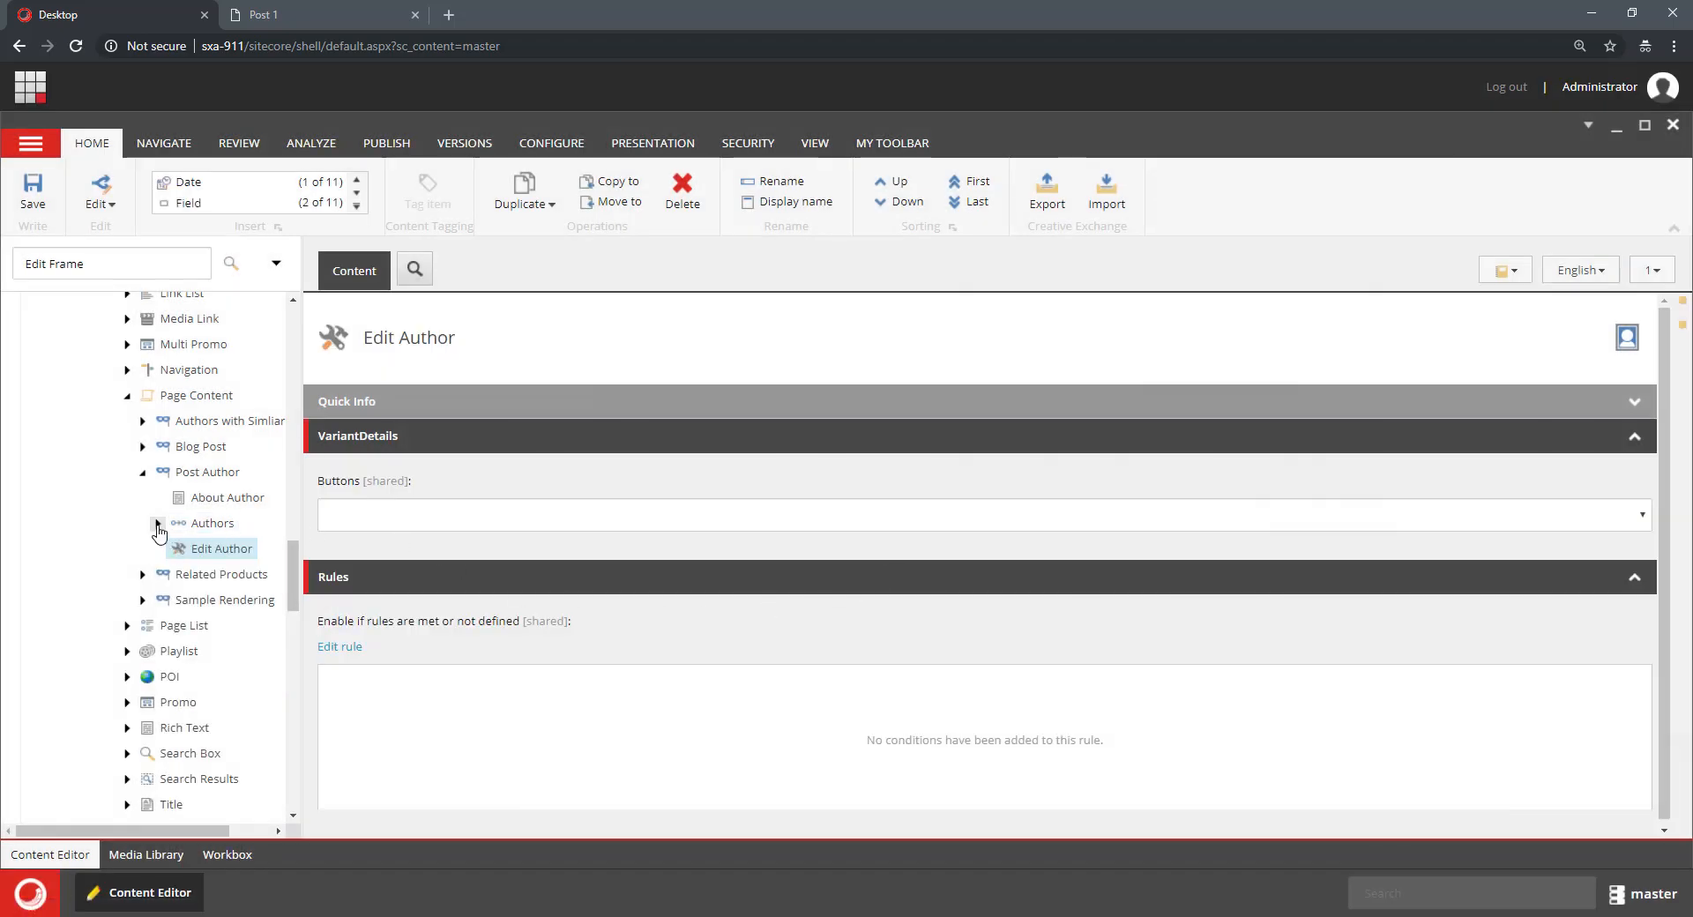
Step: Nest Header Wrapper, Image wrapper, Bio and RelatedMedia under the Edit Author frame and select it
click(157, 522)
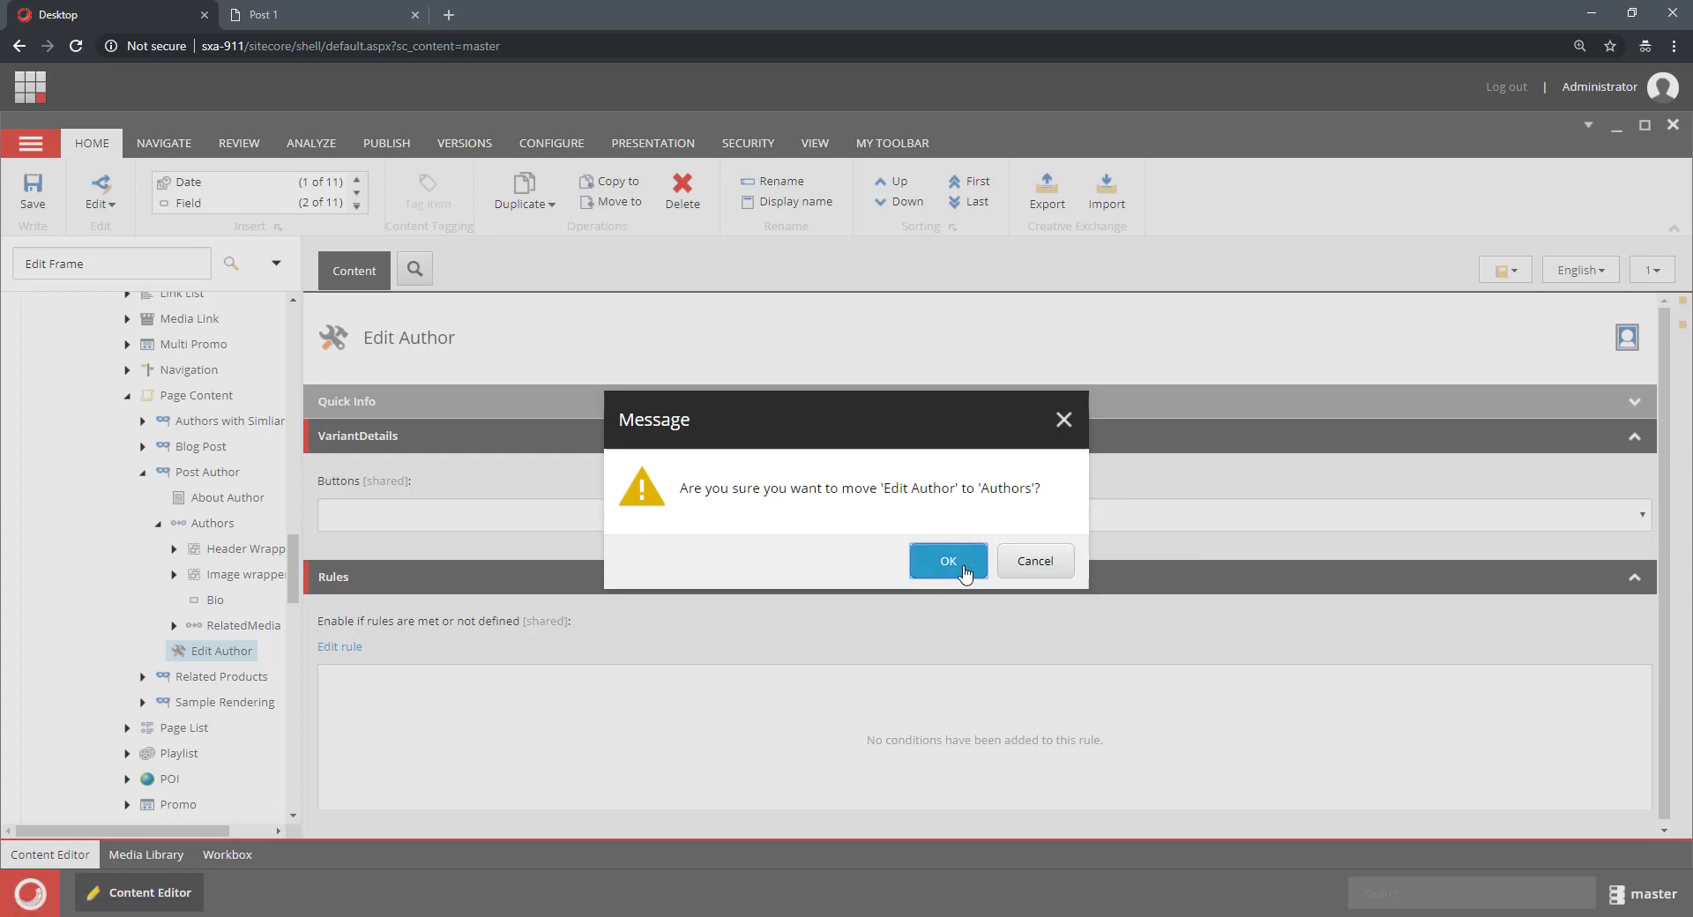
click(947, 561)
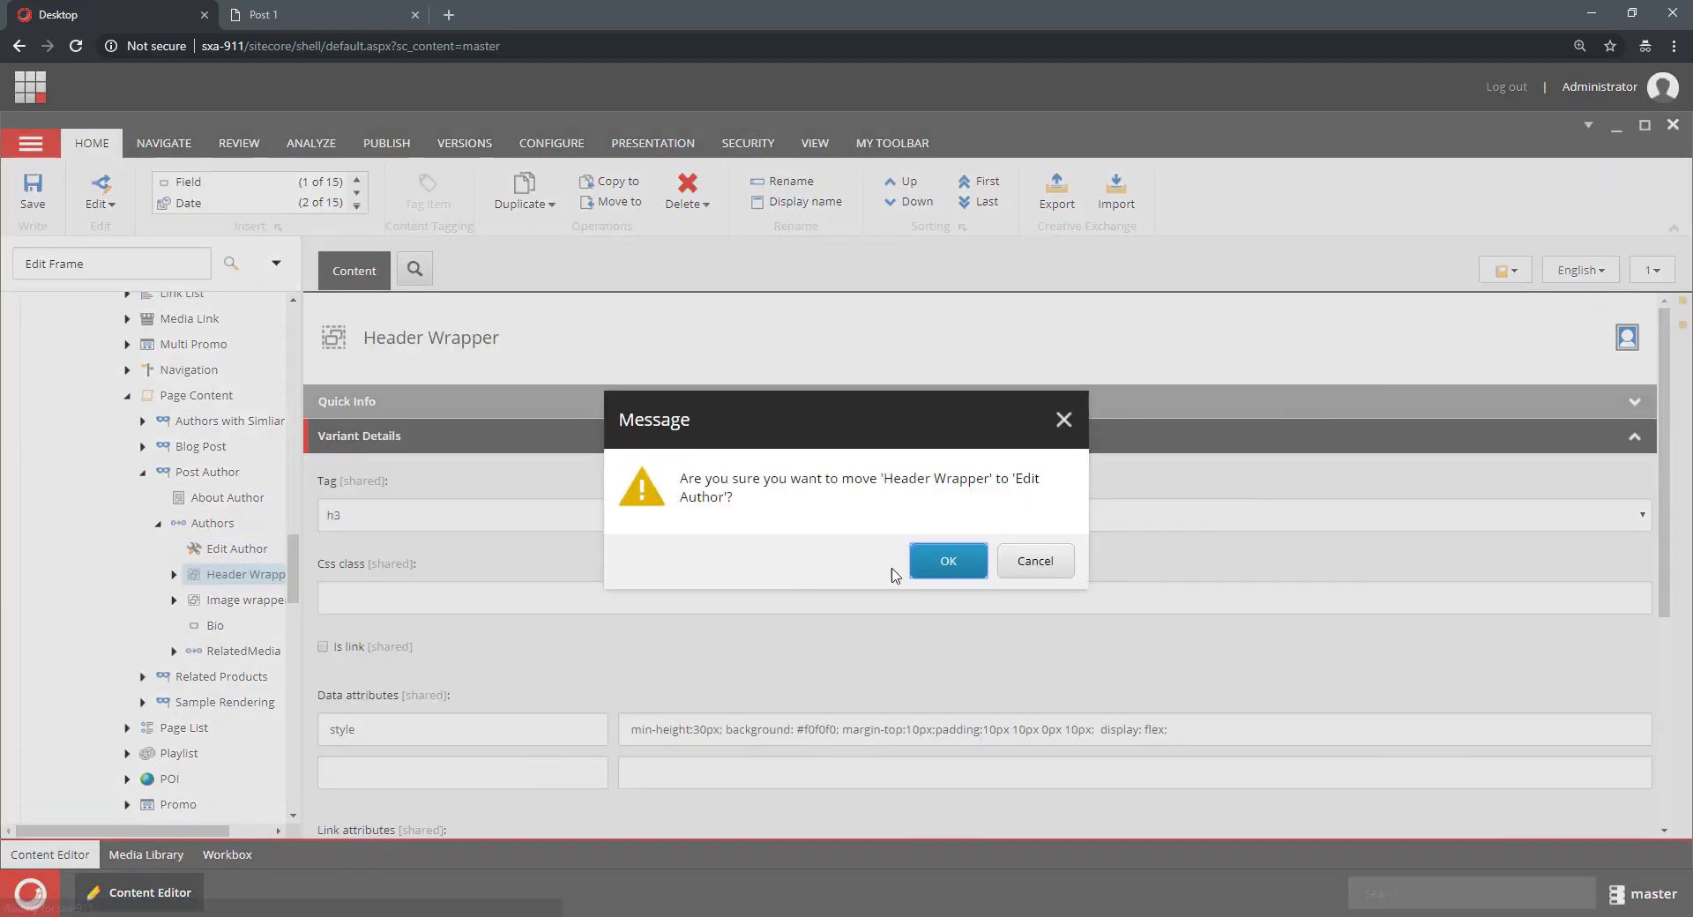
click(947, 561)
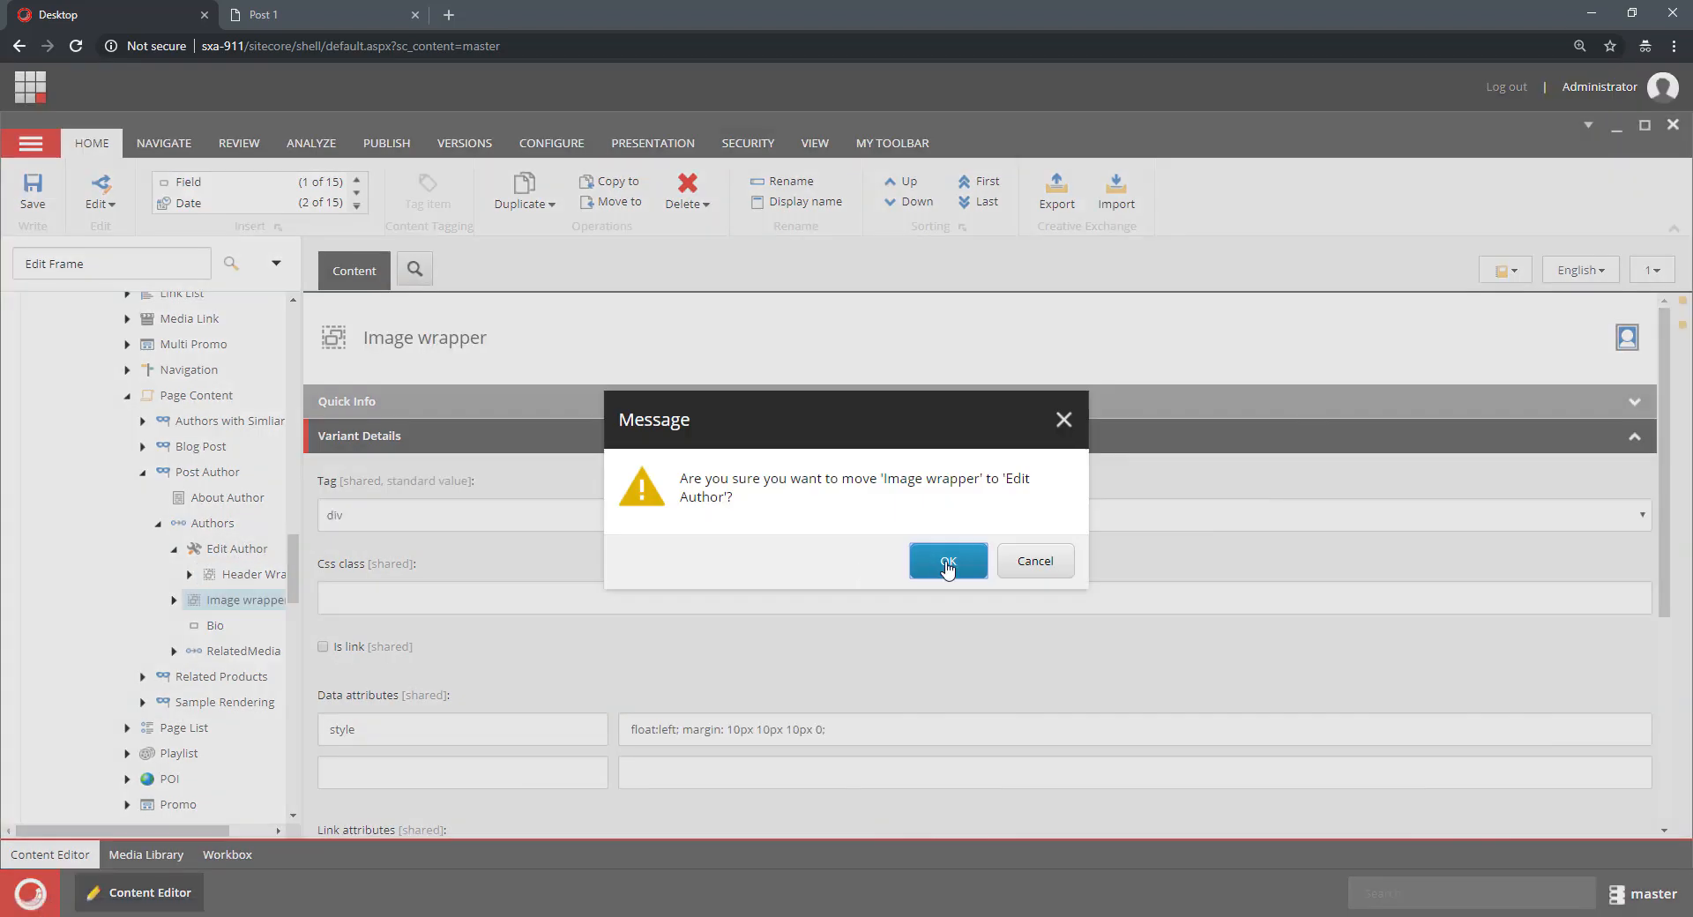
click(946, 561)
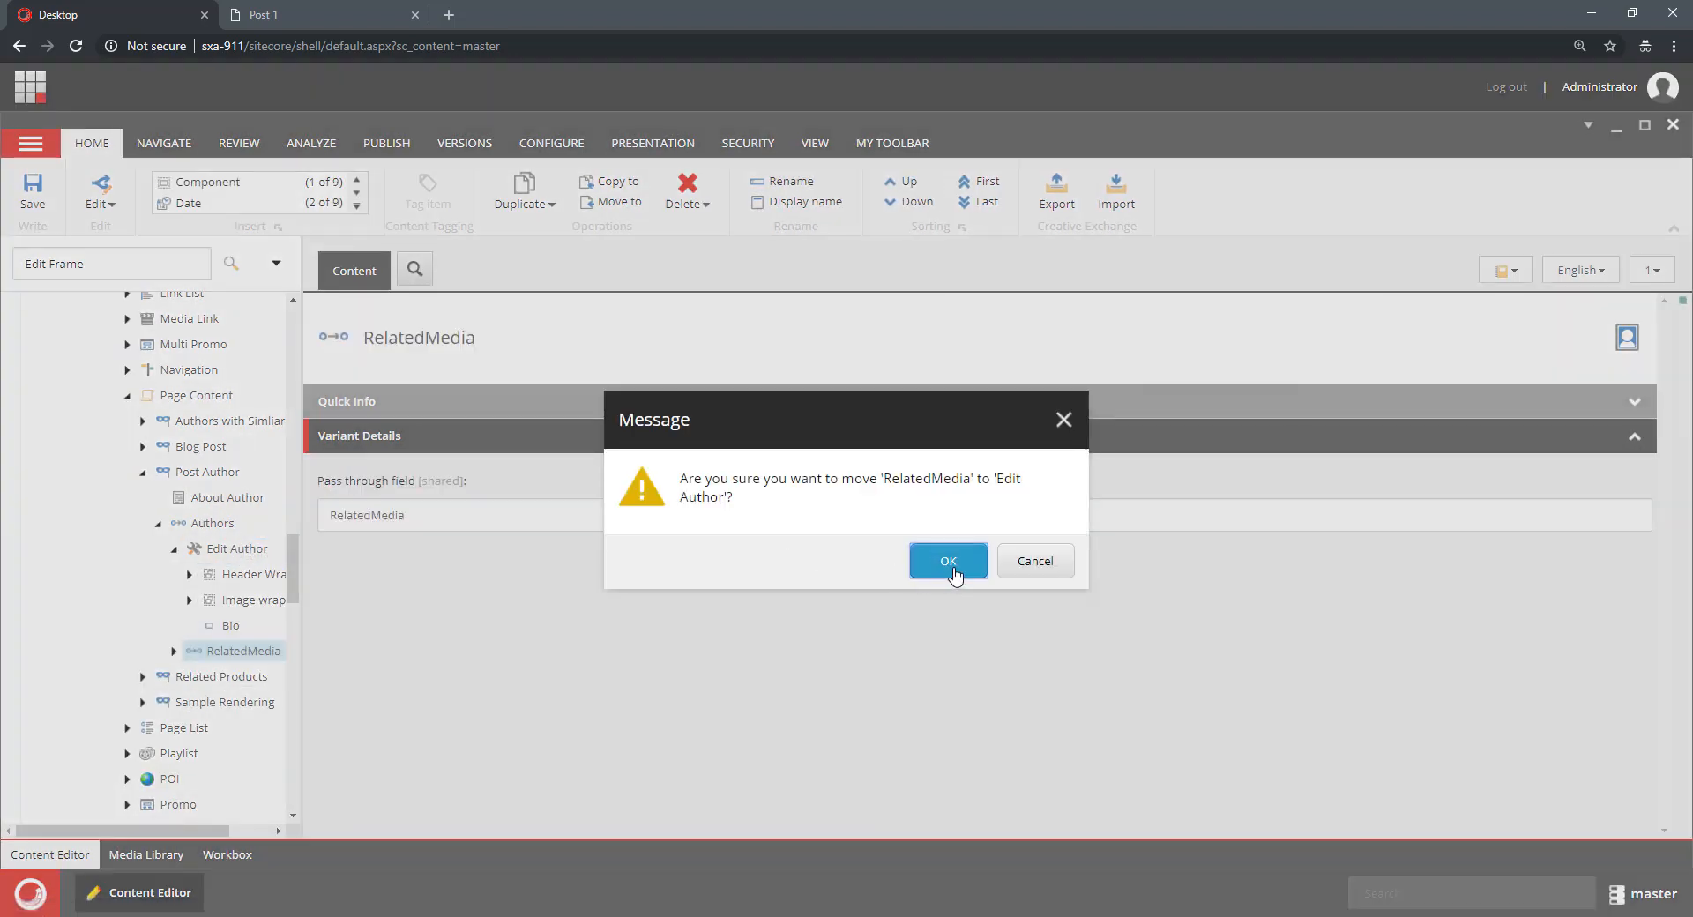
click(947, 561)
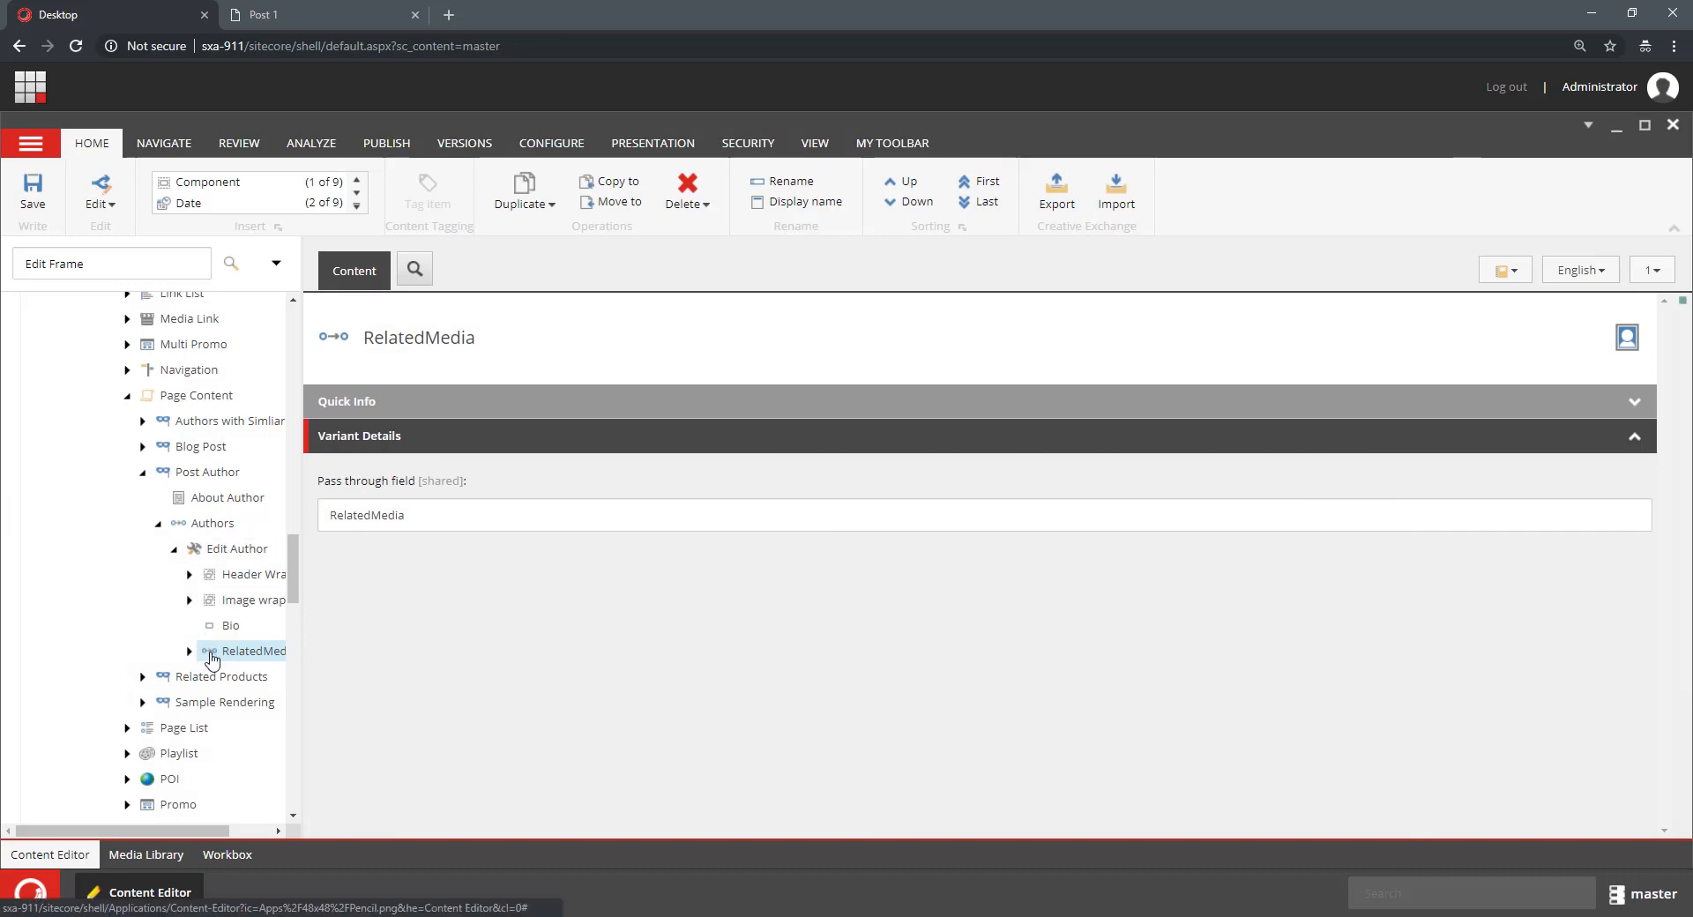
click(236, 549)
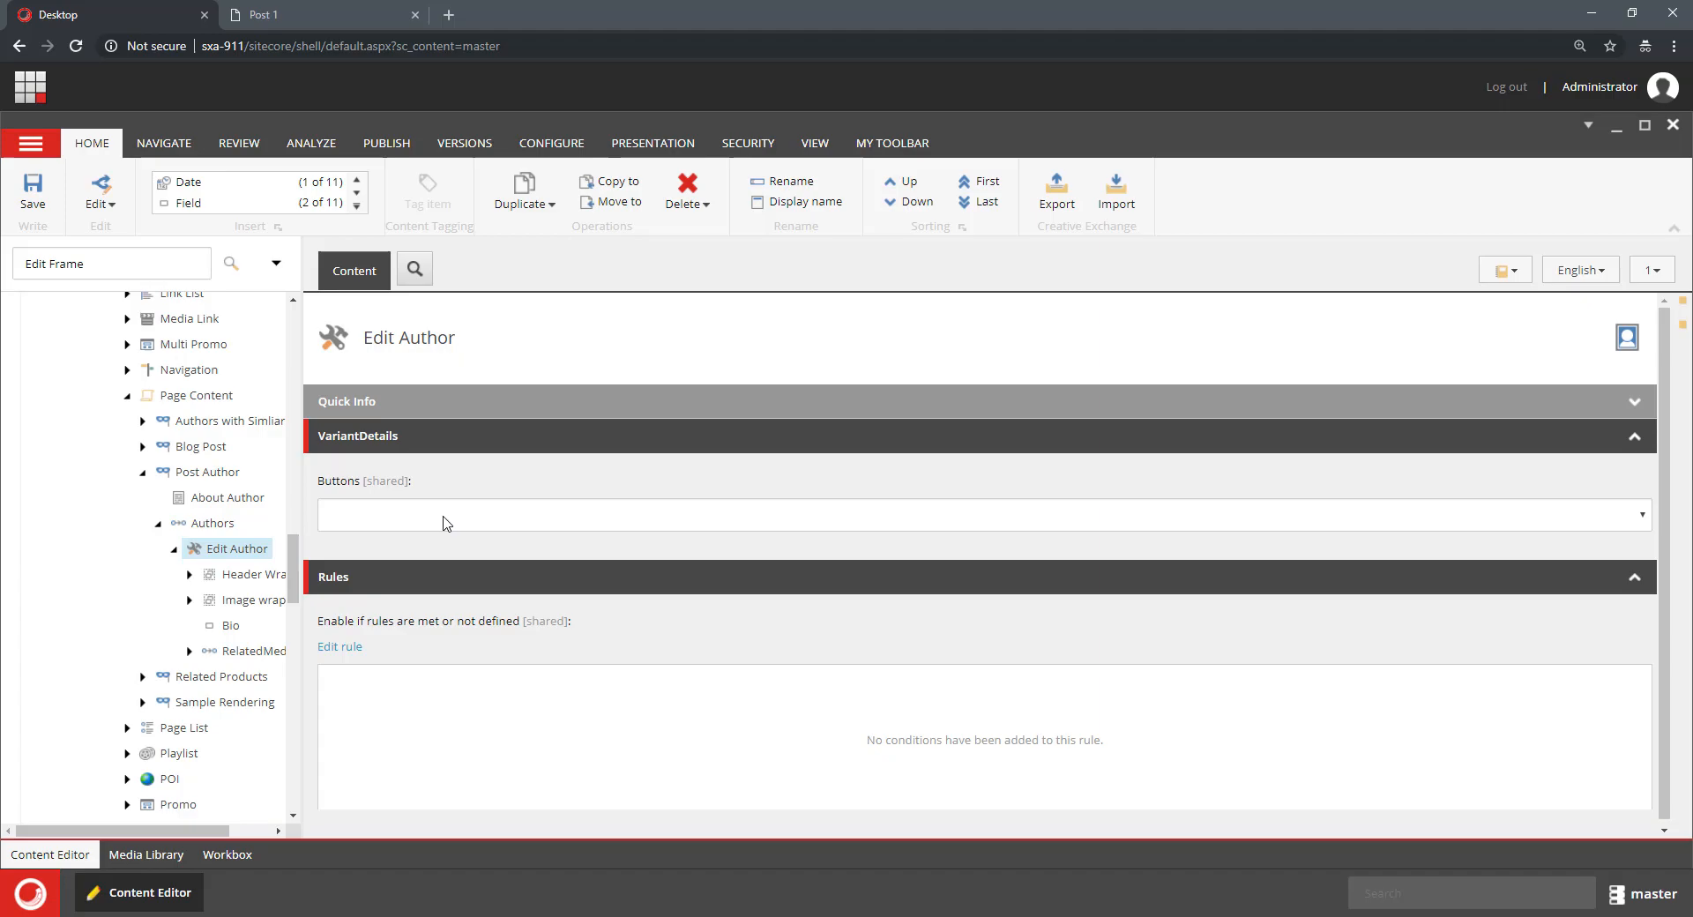
Step: Show the available button sets (Accordion, Carousel, Gallery…) for the Edit Author frame
click(1640, 515)
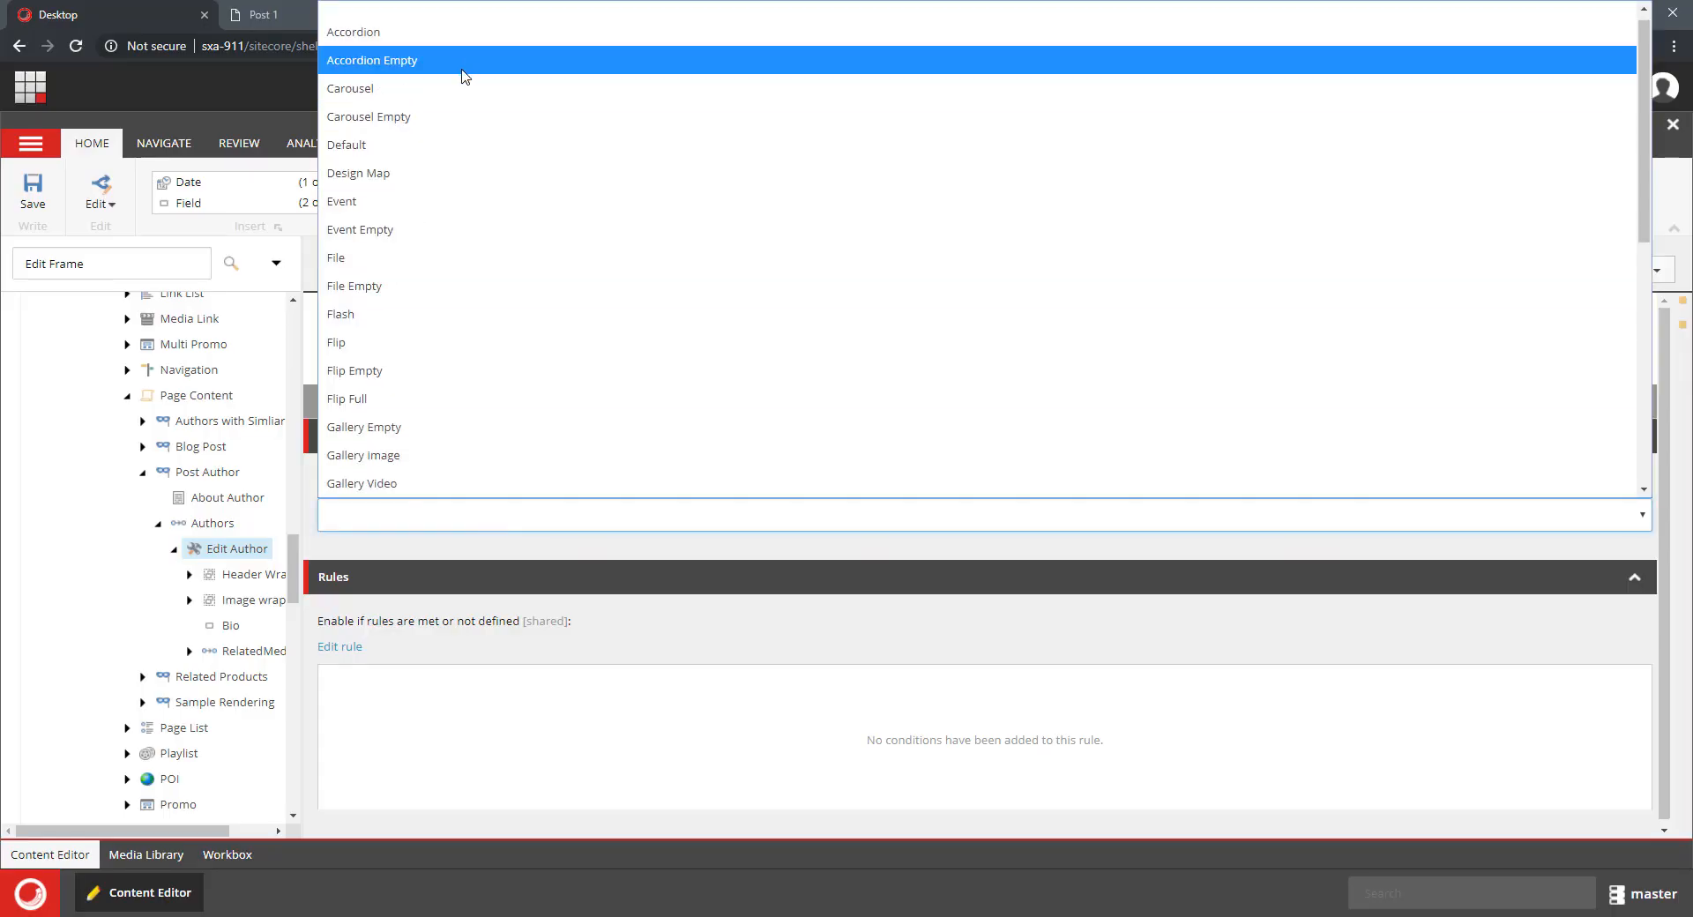
mouse_move(488, 404)
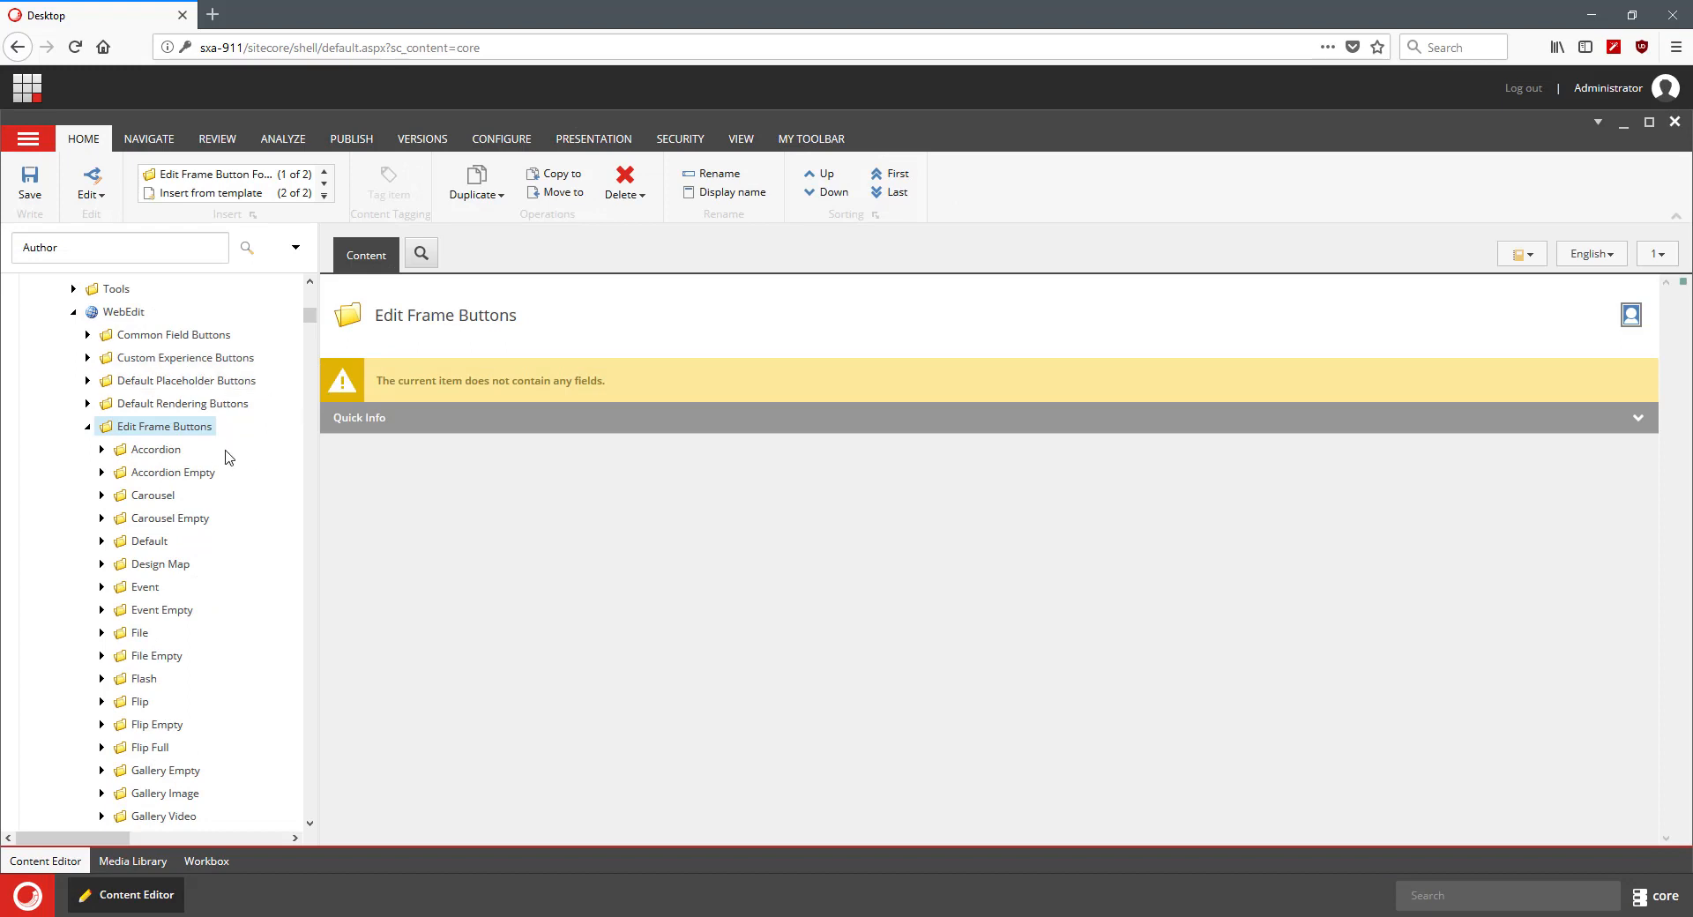
Step: Locate the Properties folder under Edit Frame Buttons in the core database
scroll(down, 3)
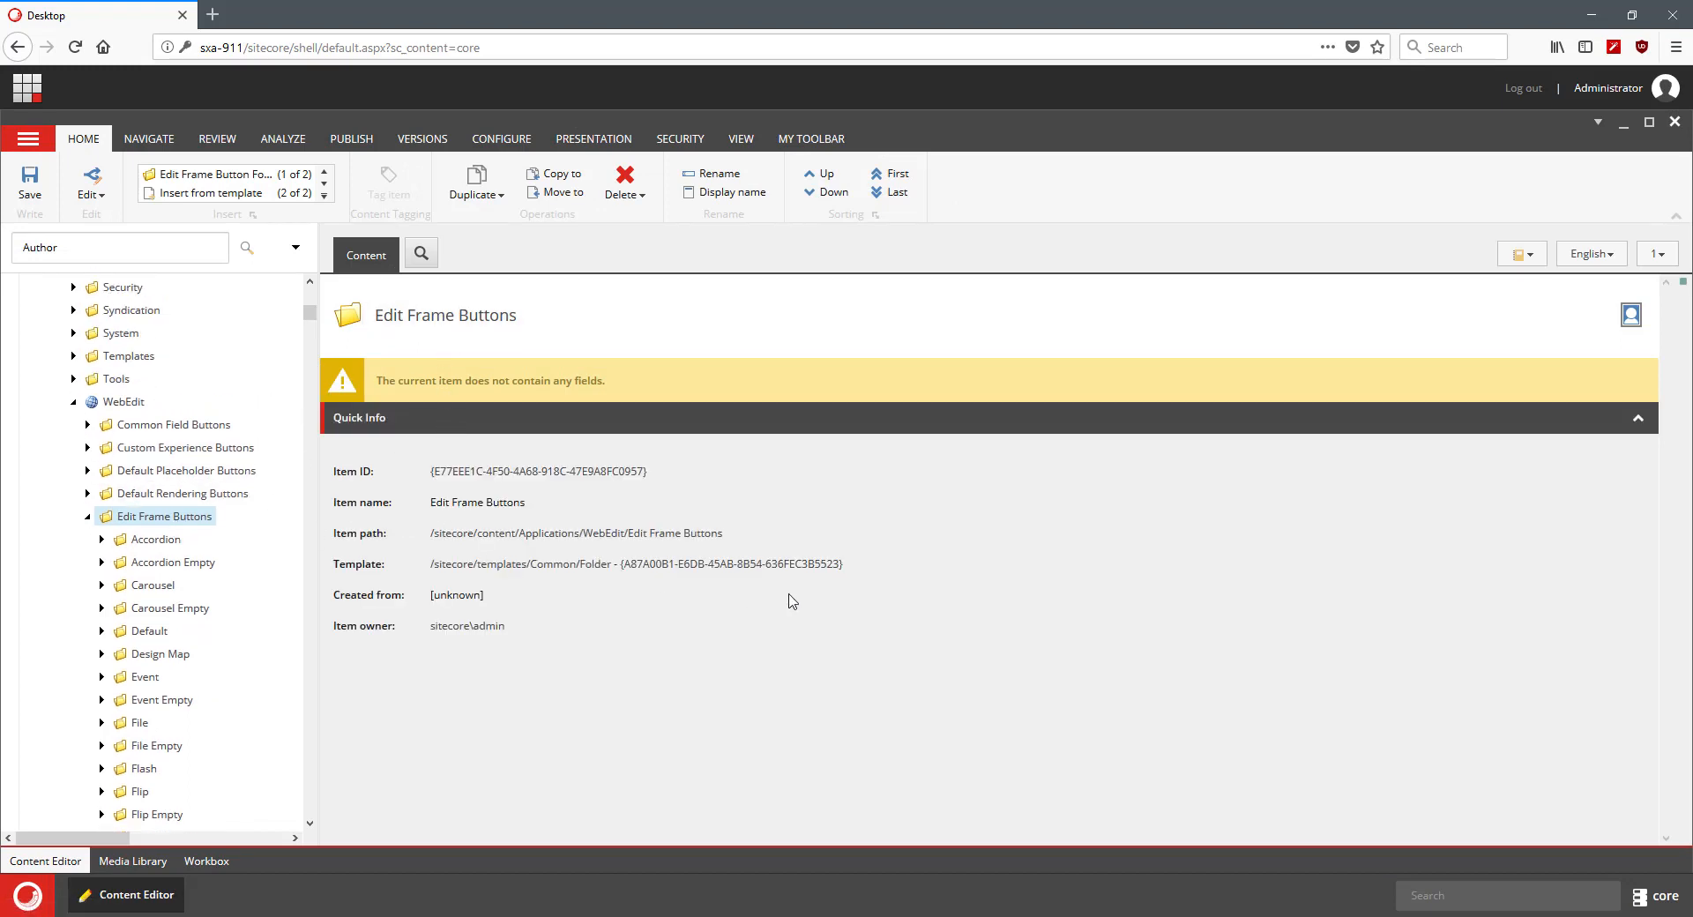
mouse_move(584, 648)
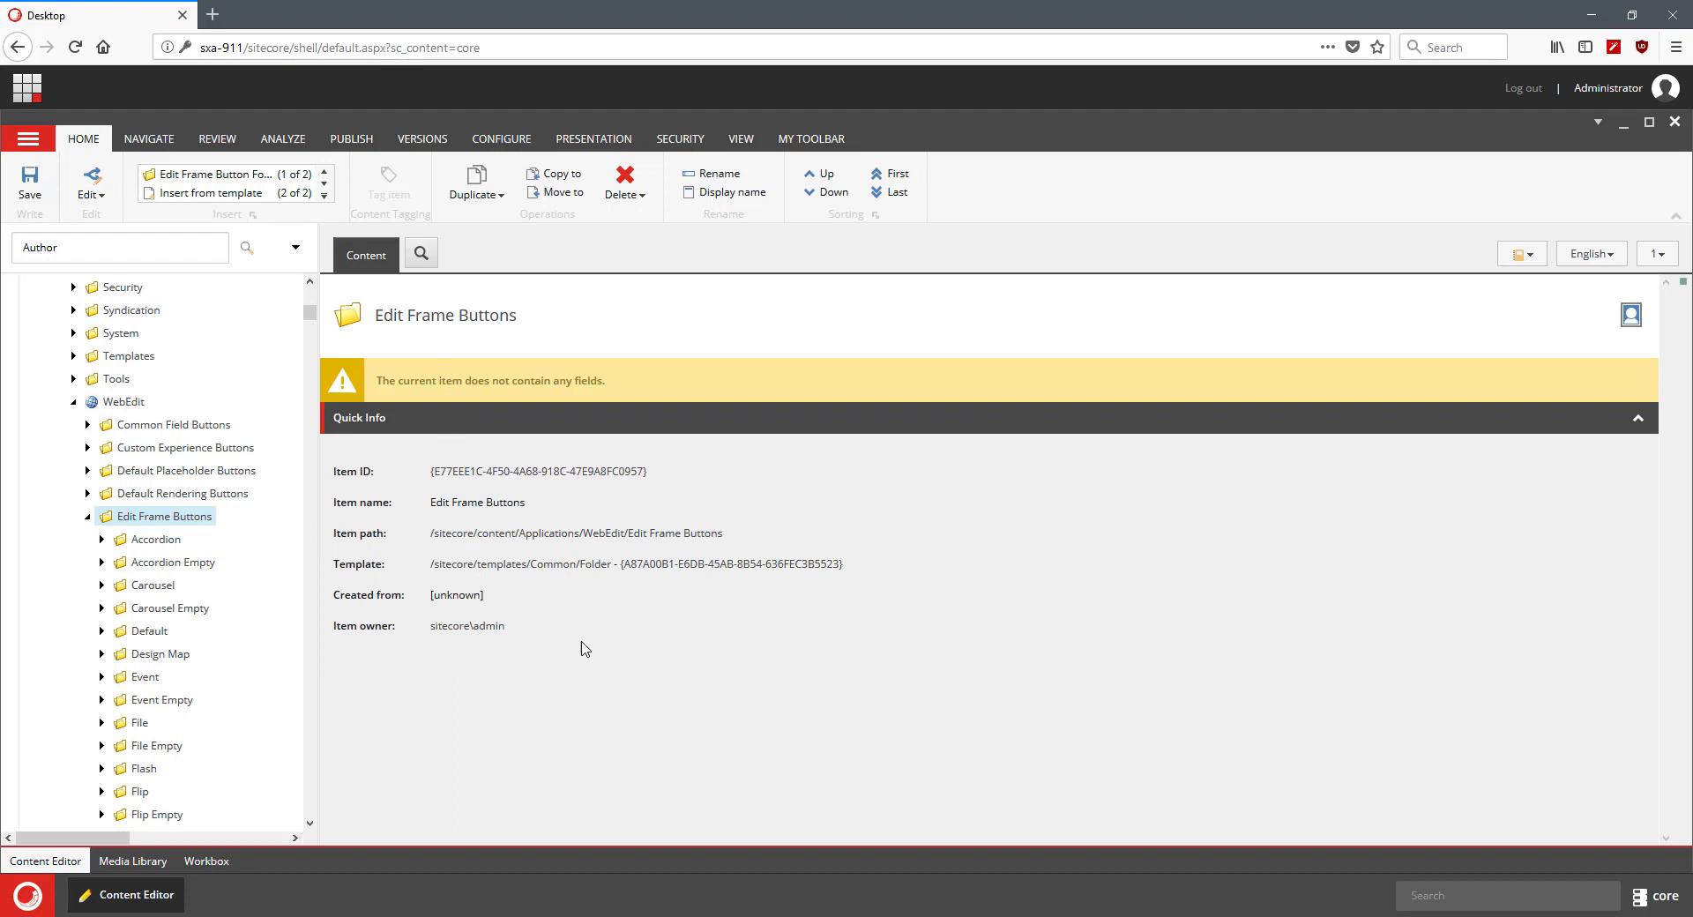
mouse_move(467, 540)
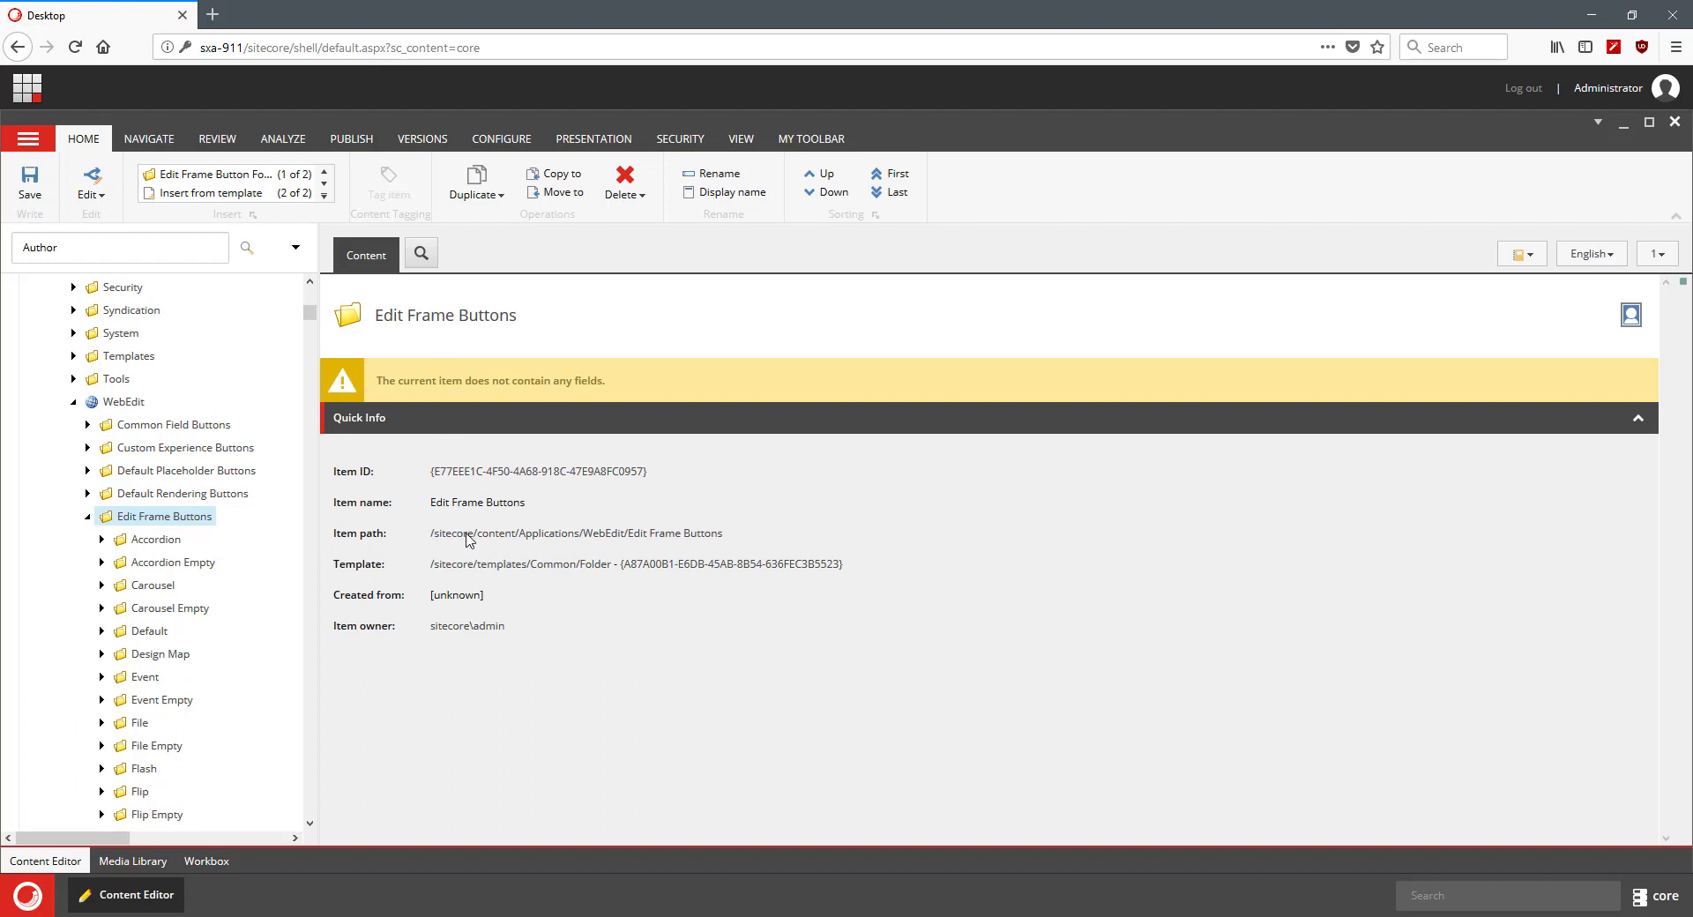
mouse_move(620, 538)
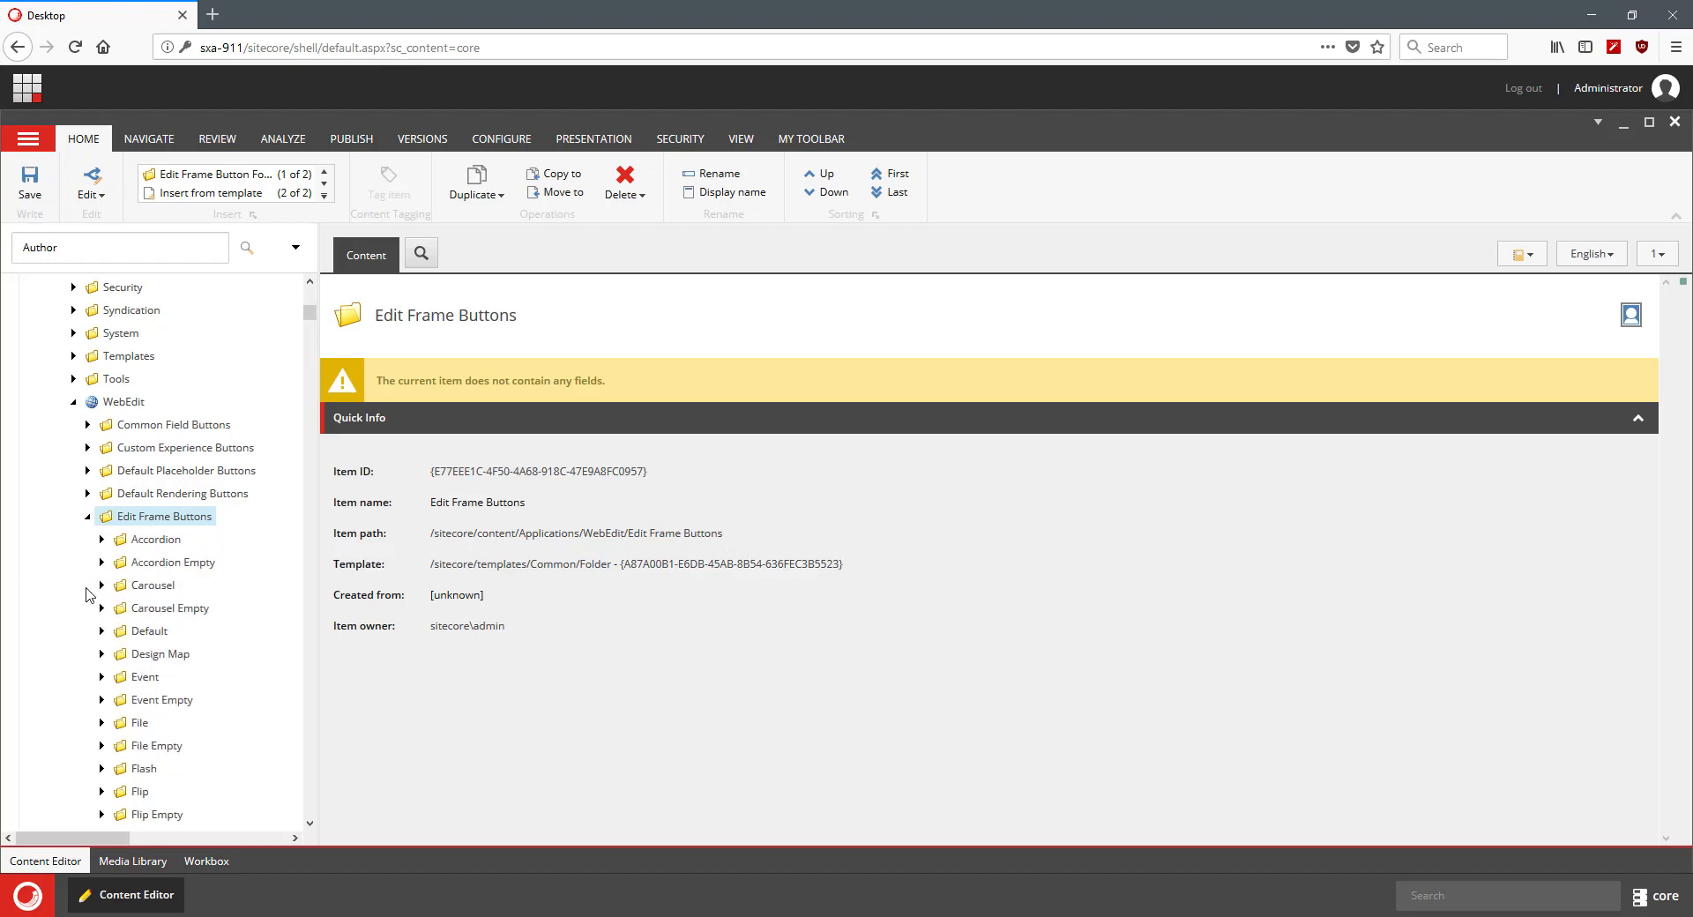
scroll(down, 3)
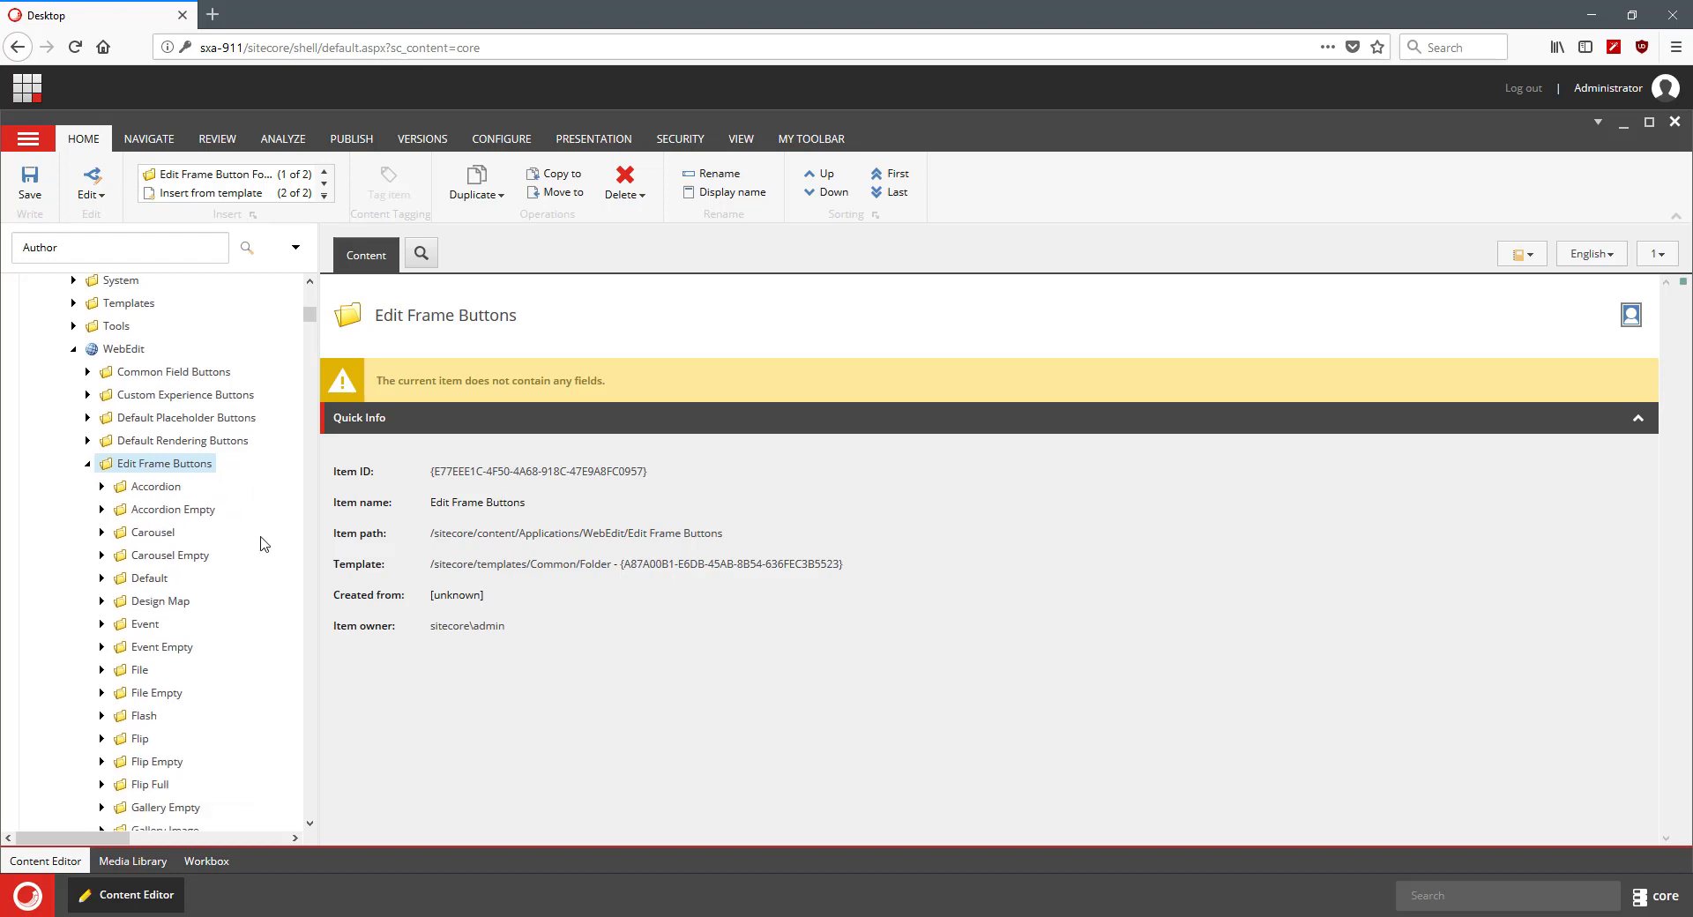
scroll(down, 3)
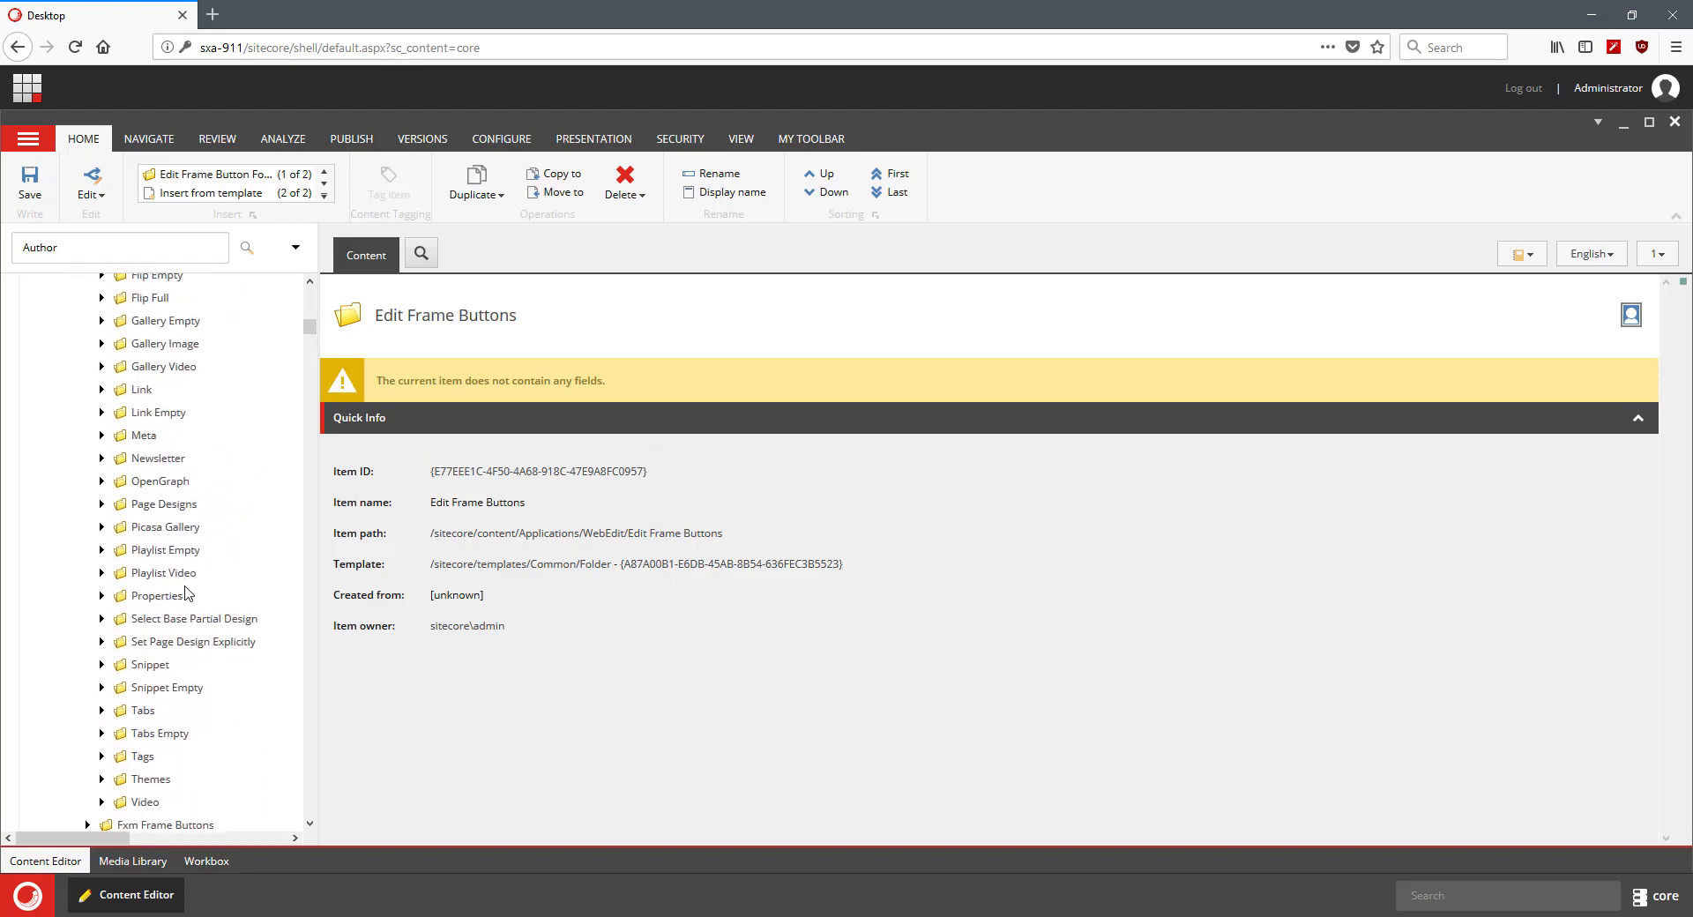
click(161, 595)
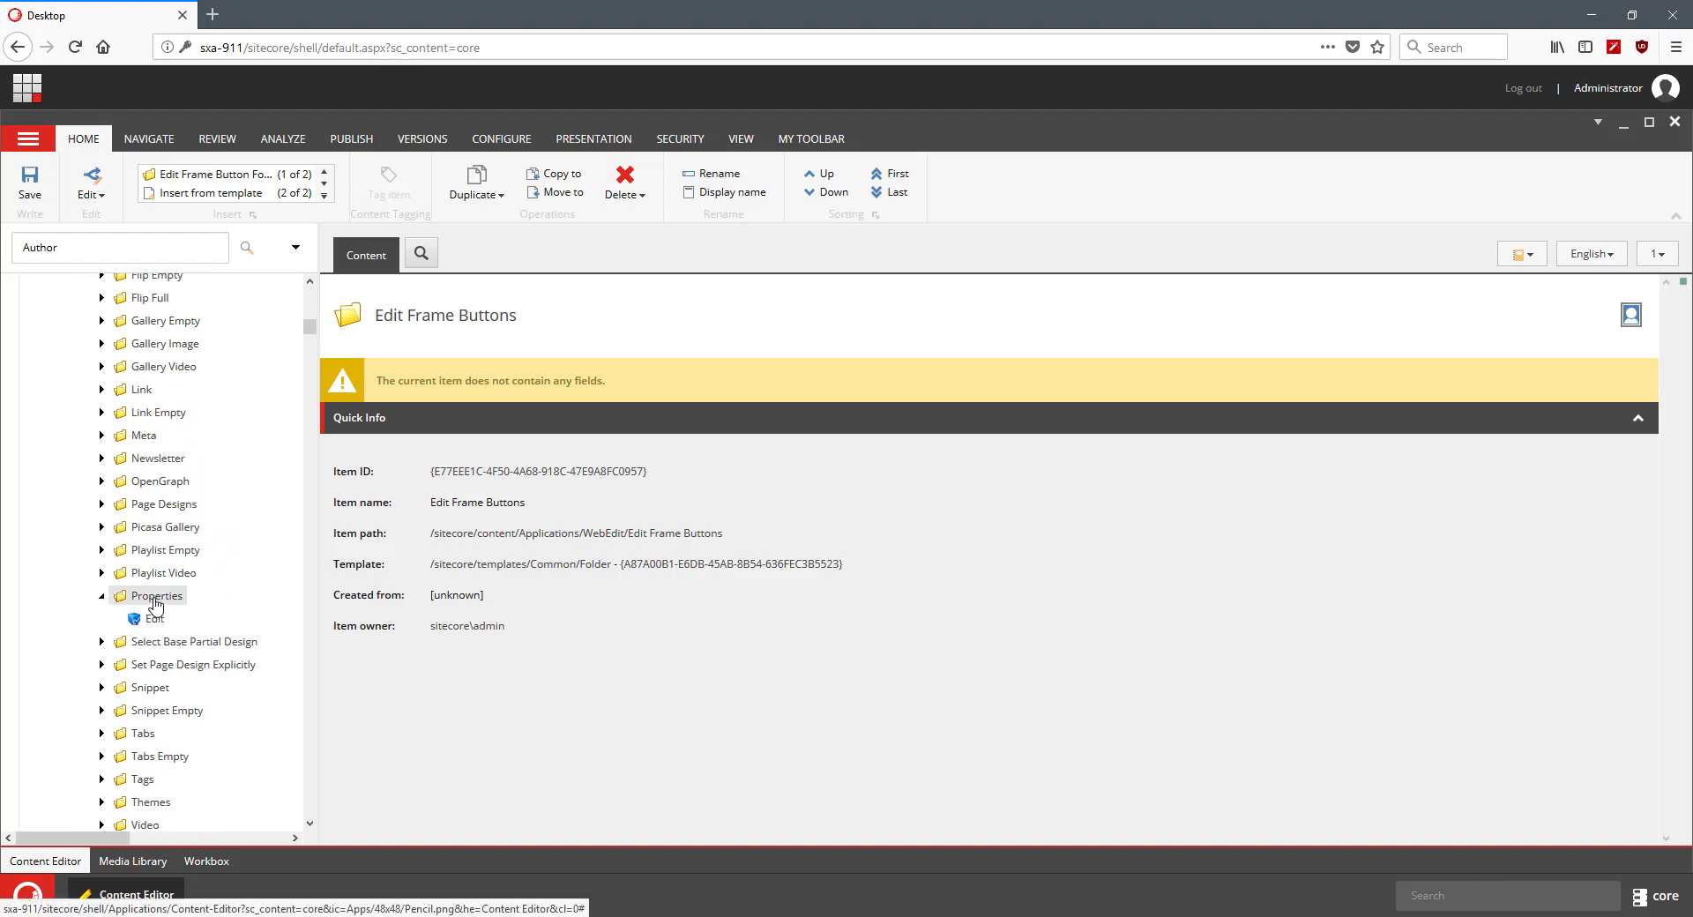
click(157, 594)
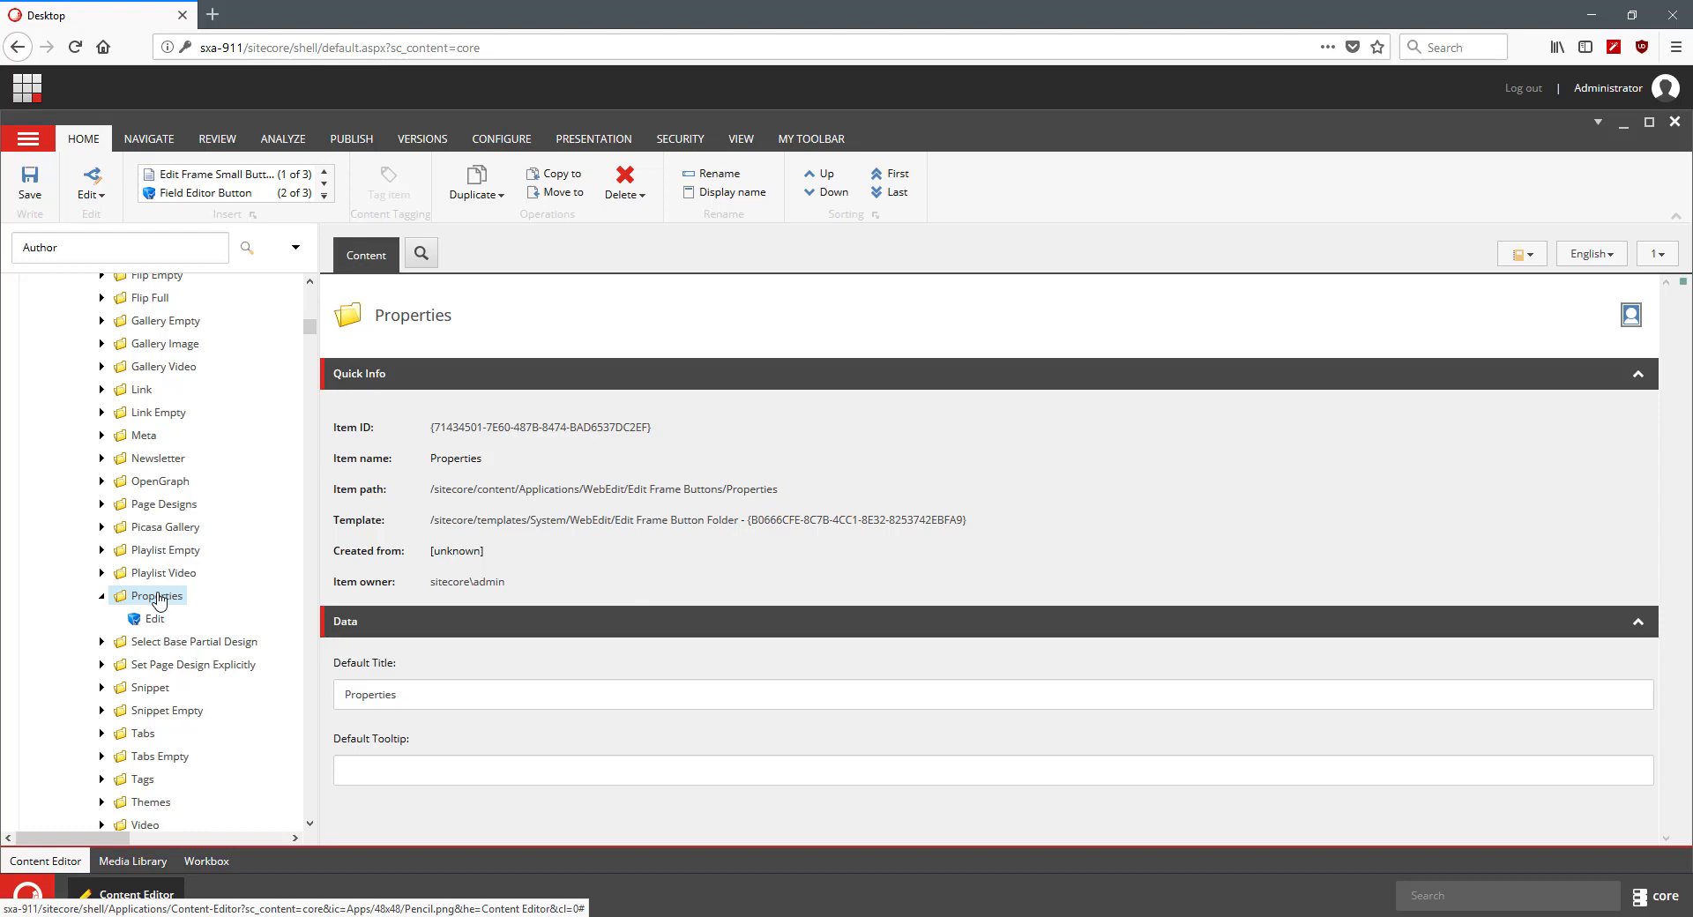
Step: Duplicate the Properties folder as a new button folder named Edit Author
right_click(157, 596)
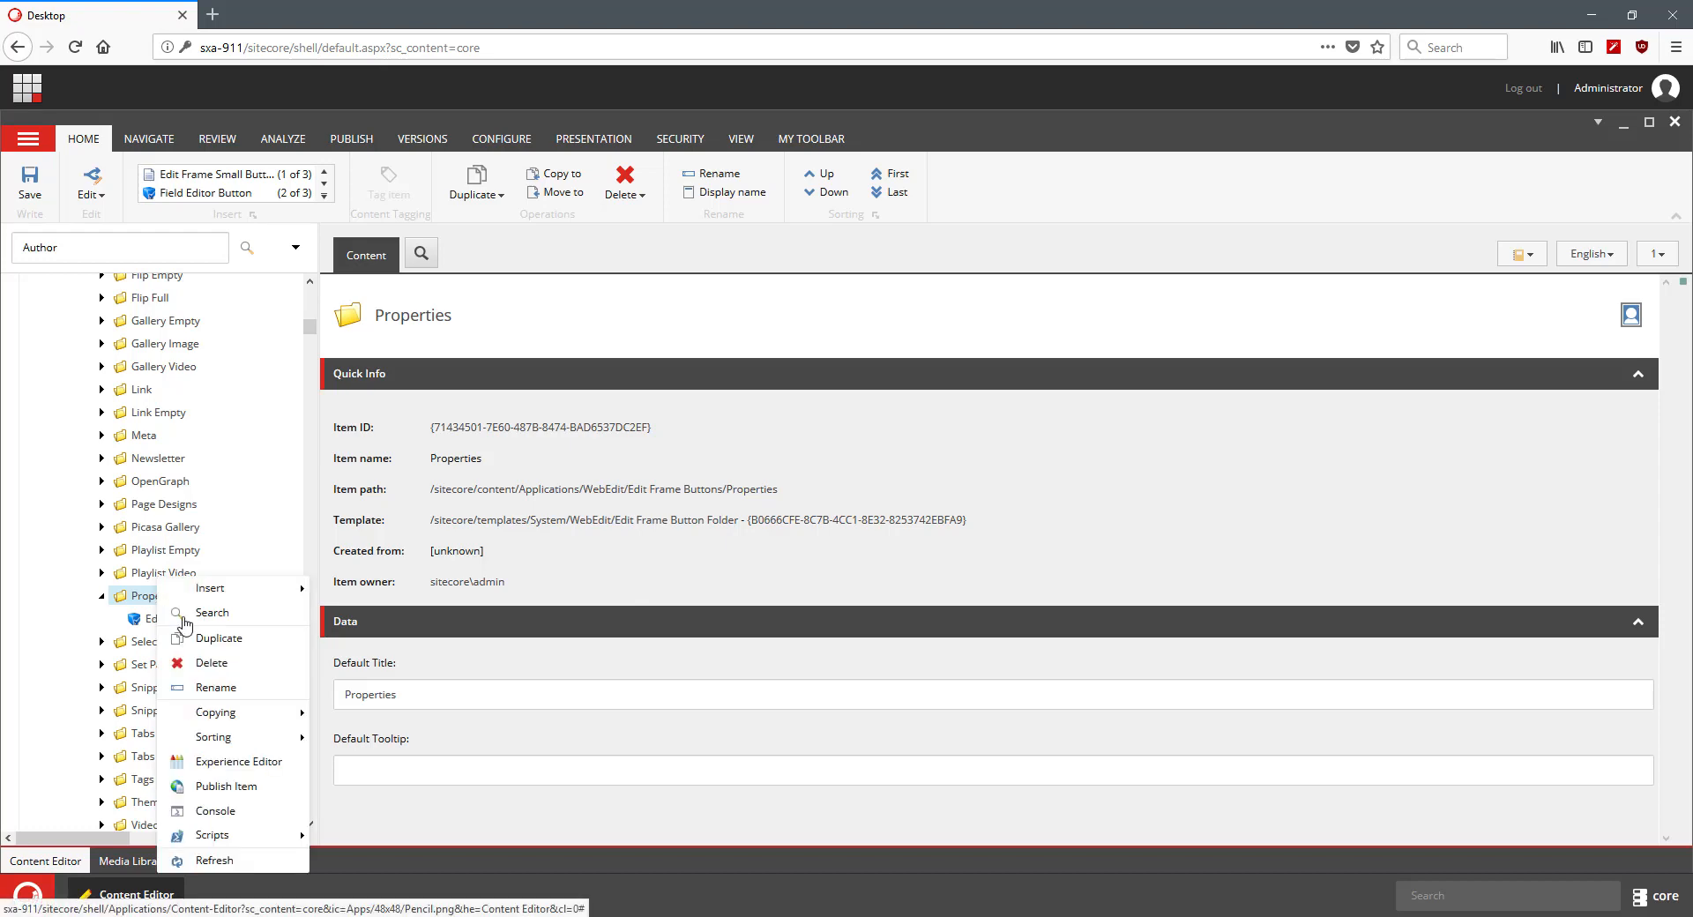
click(218, 637)
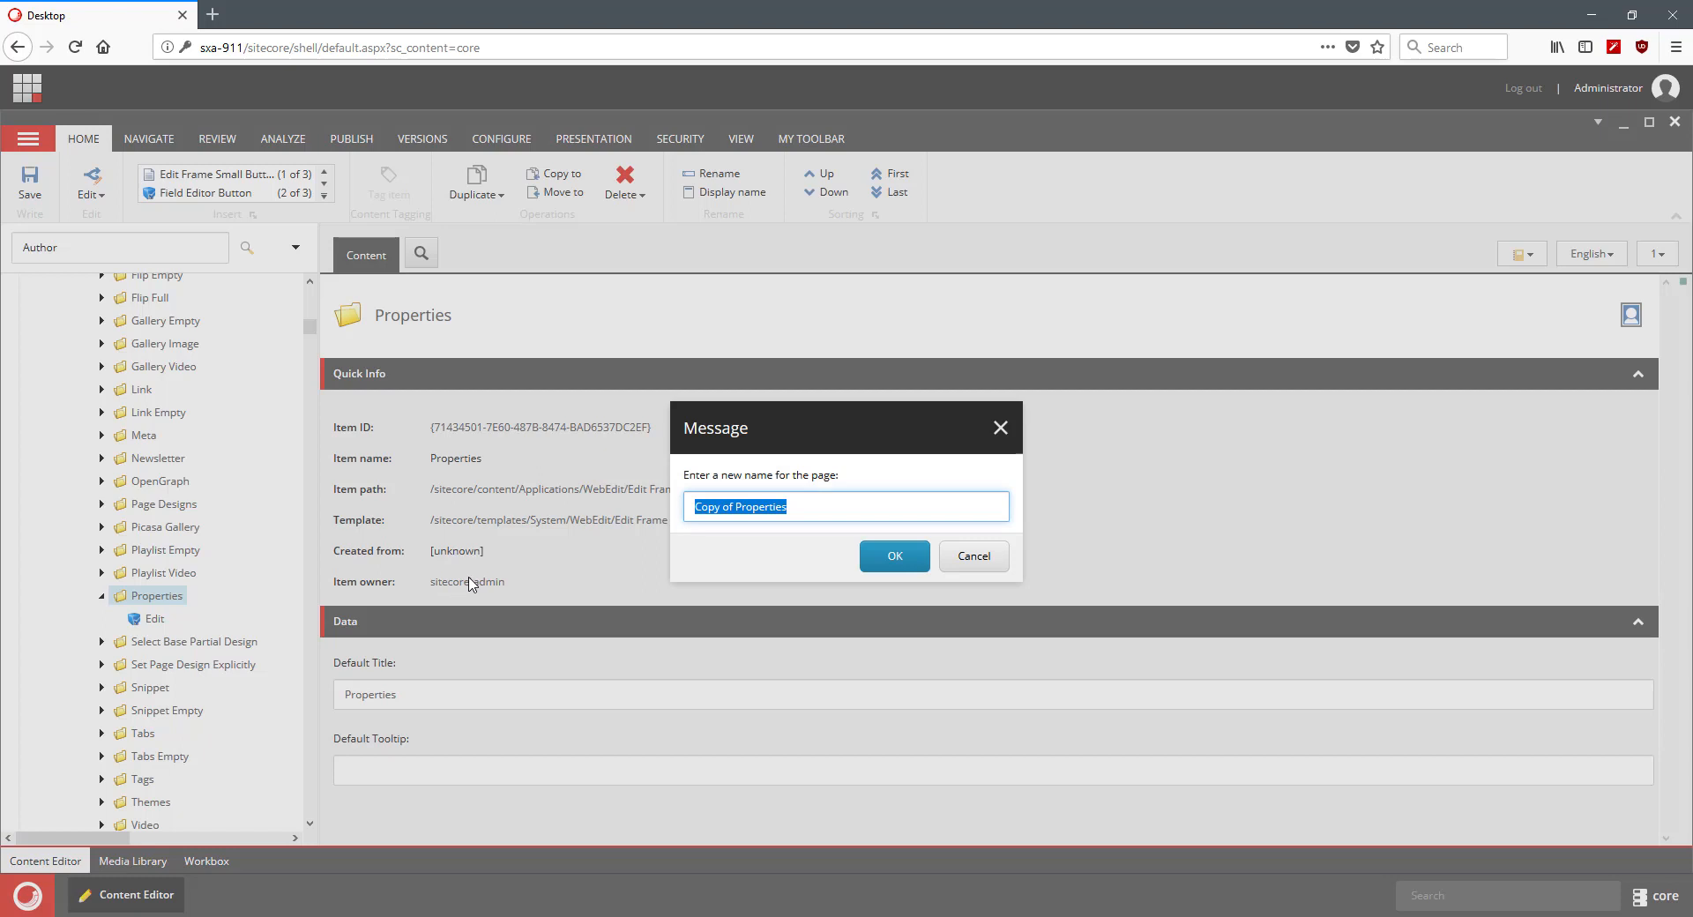
text(Edit Authr)
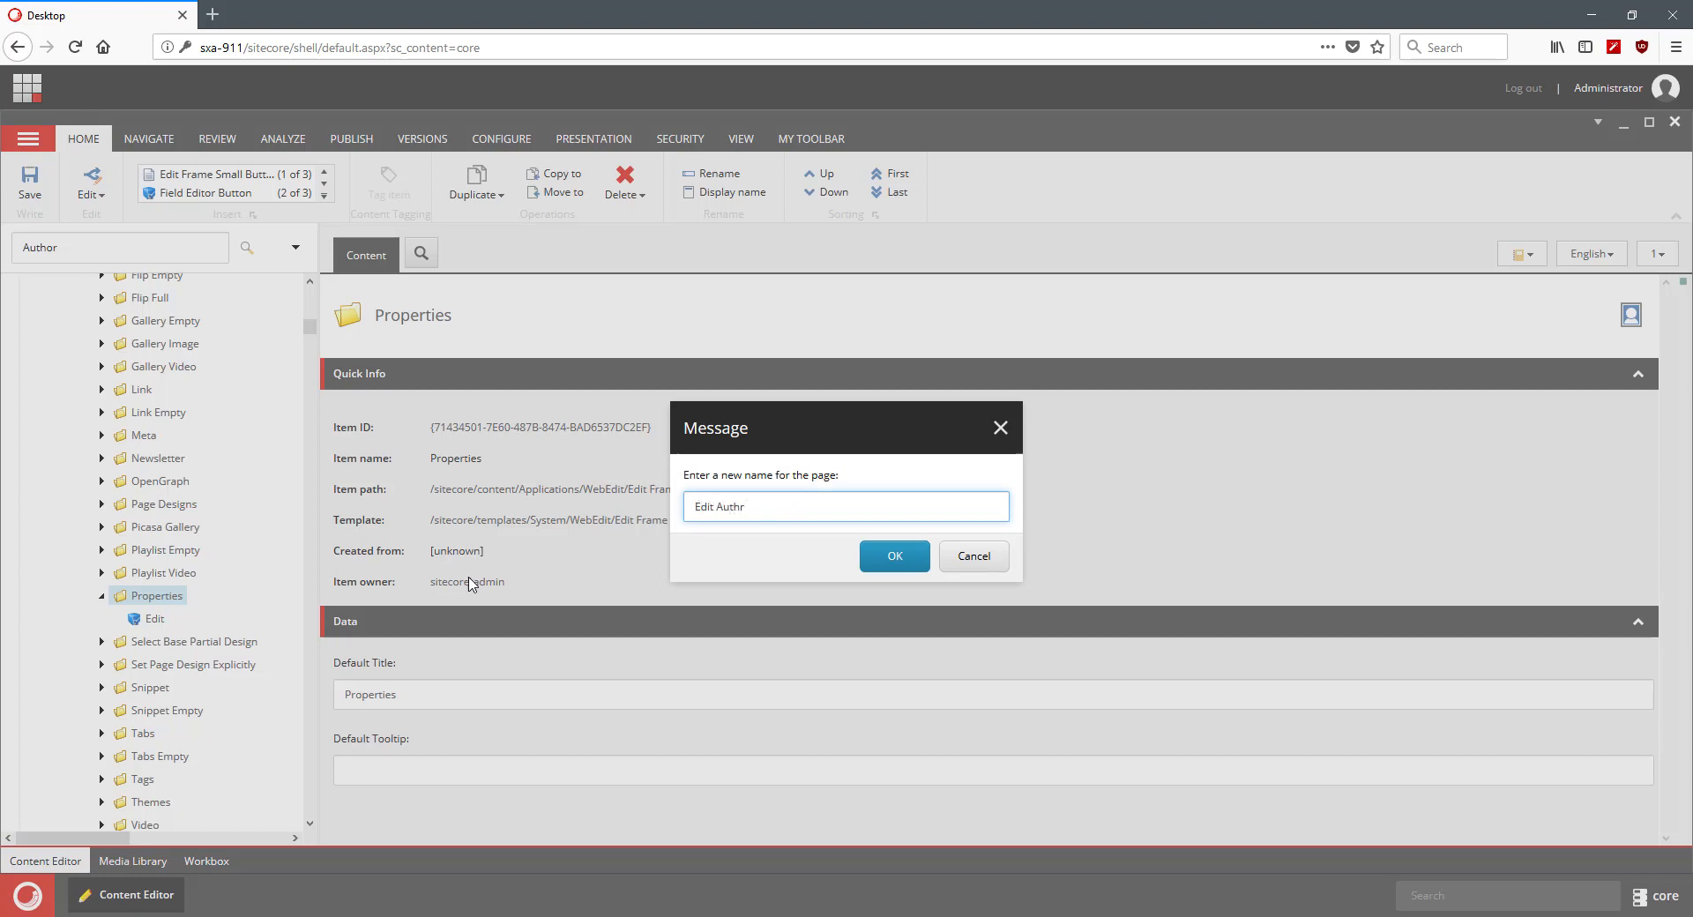
text(o)
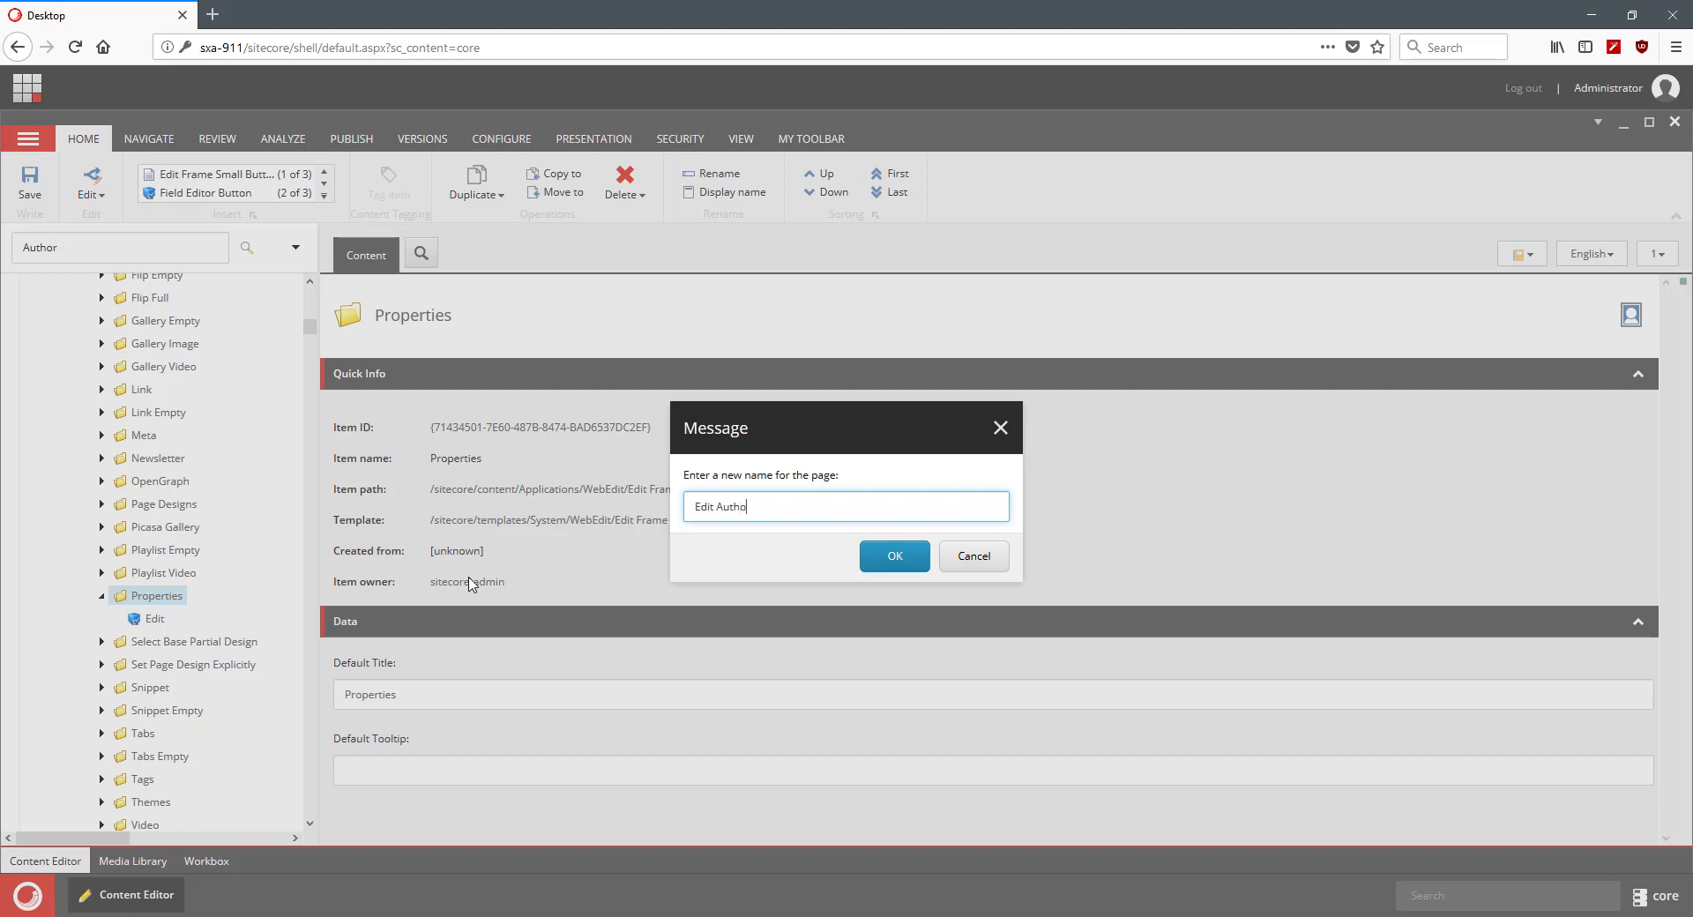
click(893, 556)
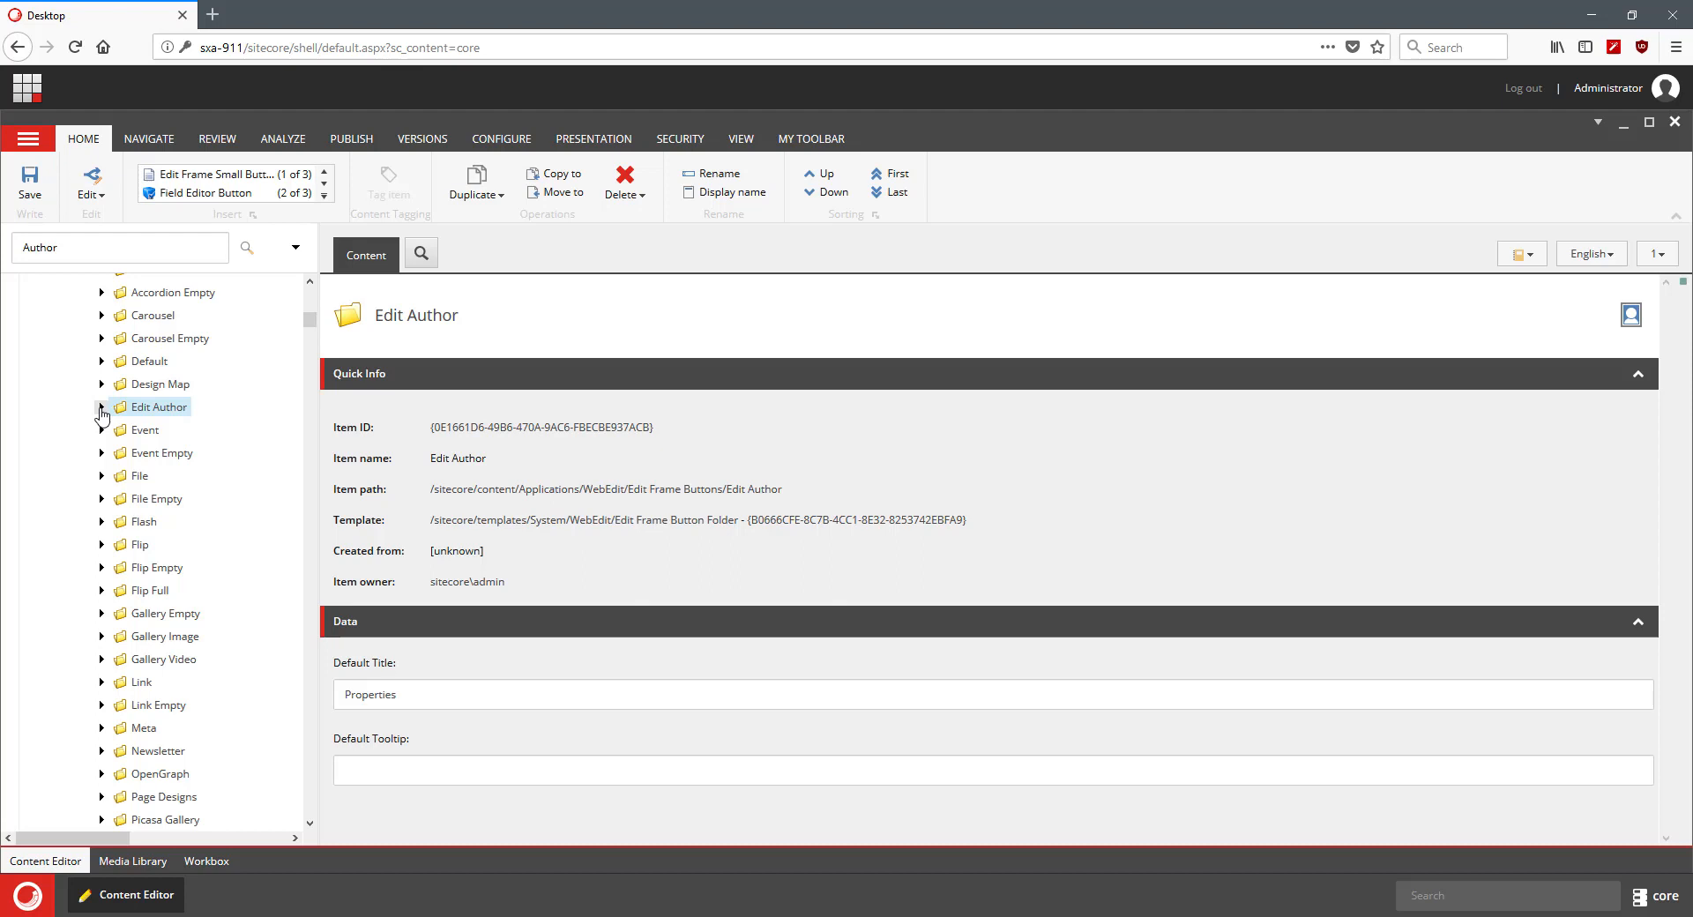
Step: Set the Edit button's header to Edit Author Main Fields with the office/32x32/edit_user.png icon
click(100, 411)
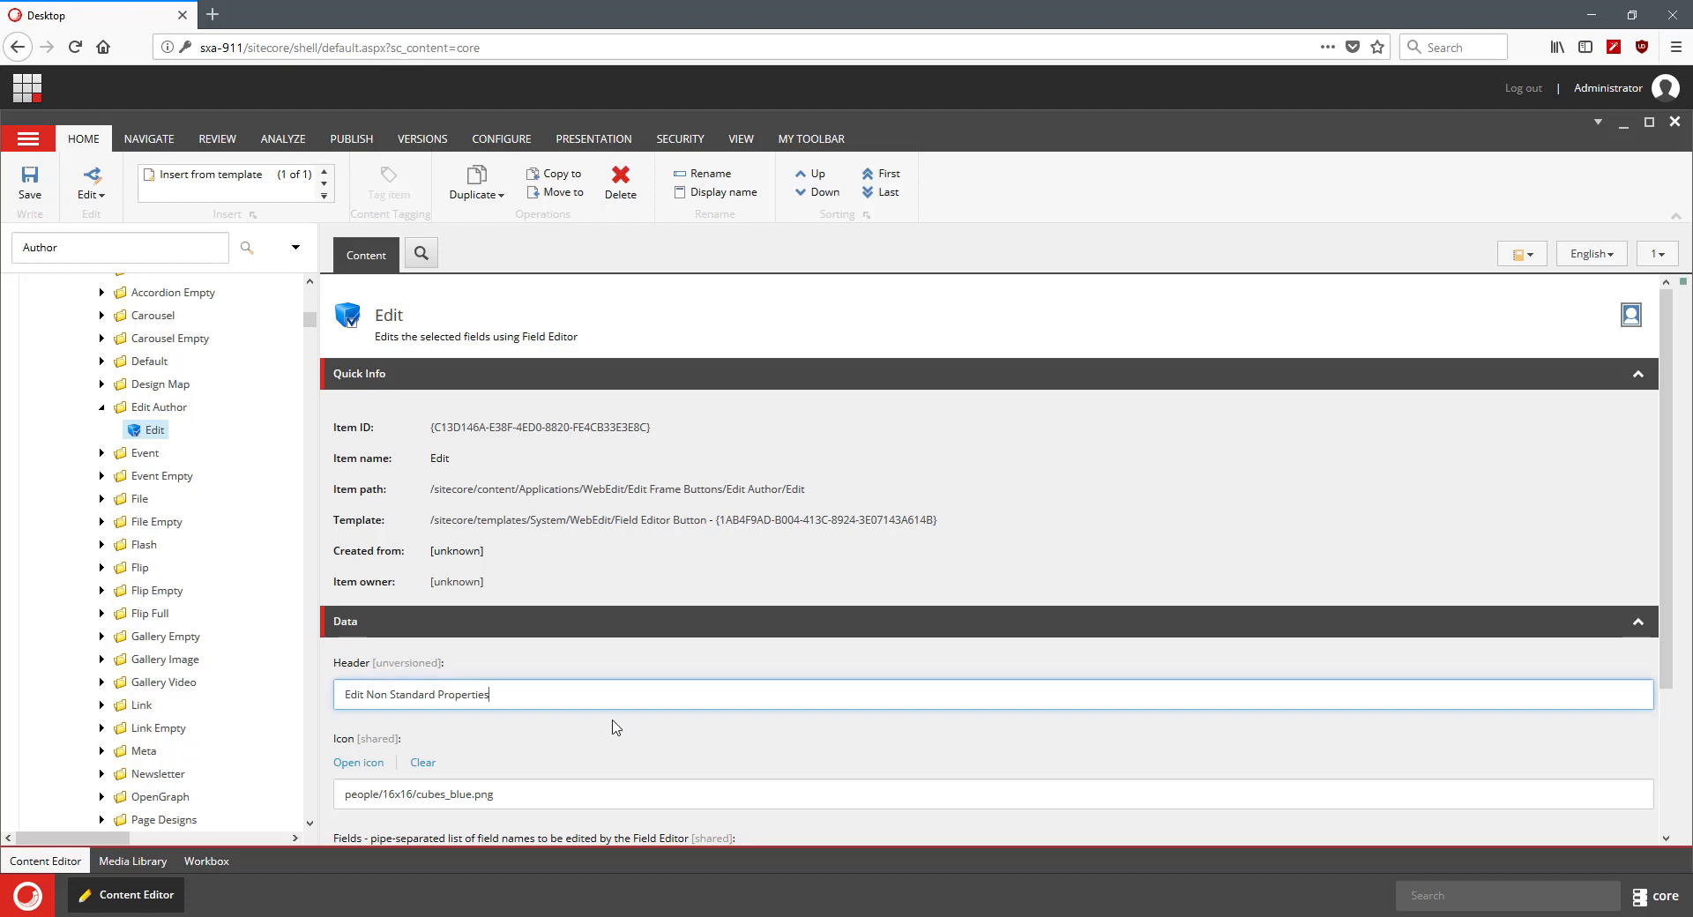
double_click(421, 695)
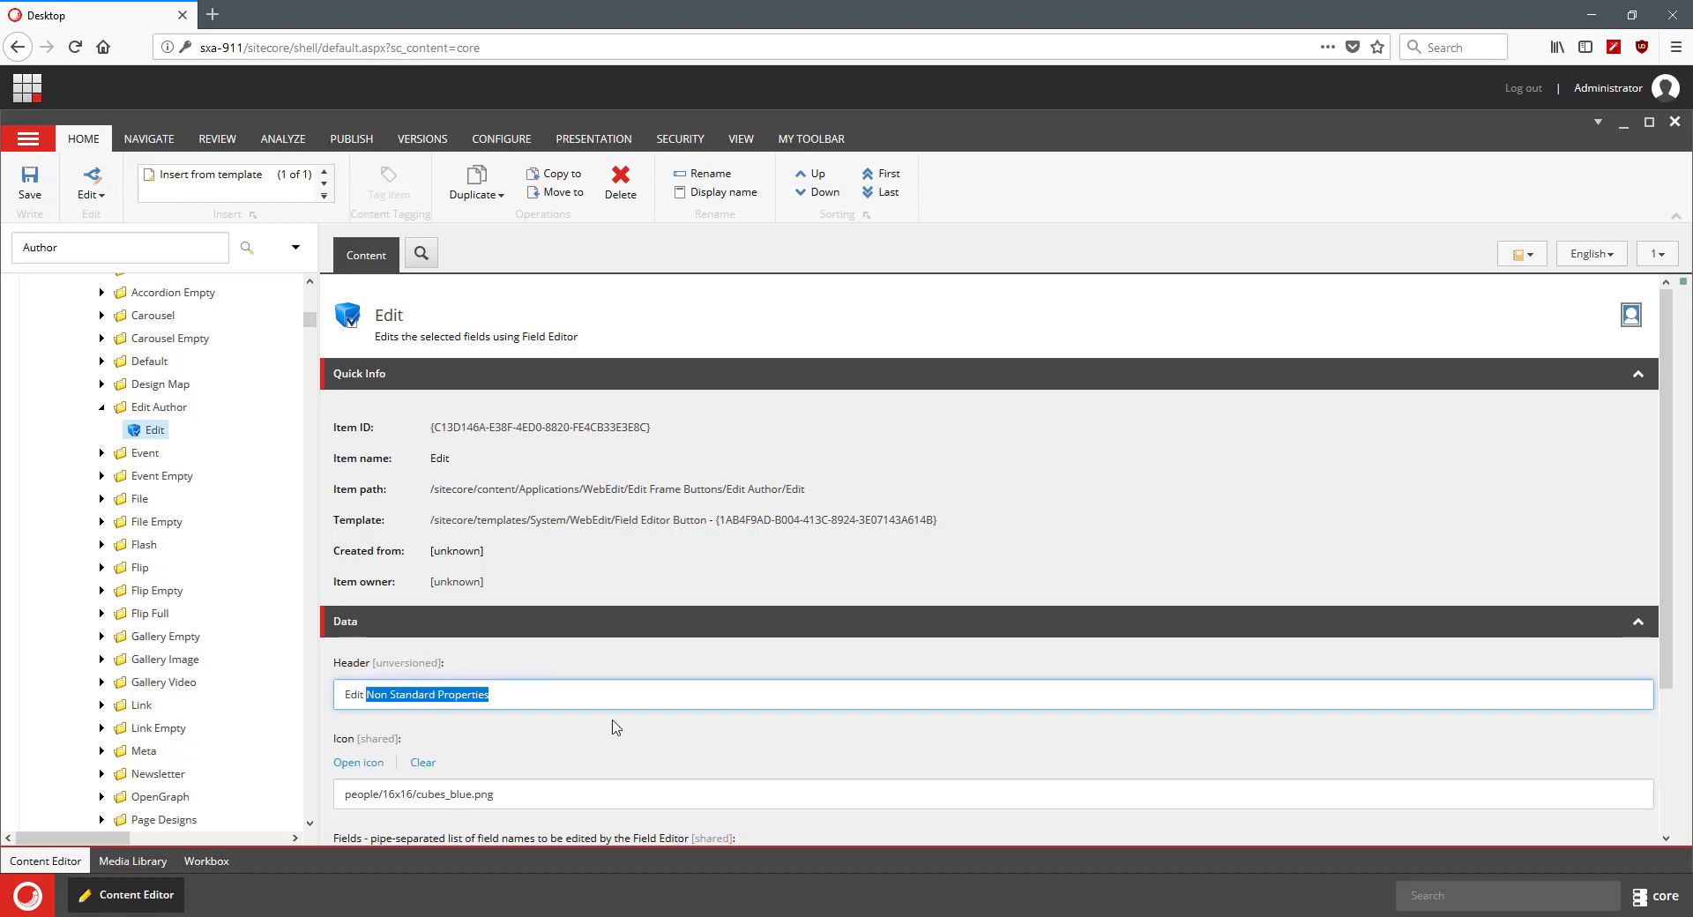
text(Edit Author)
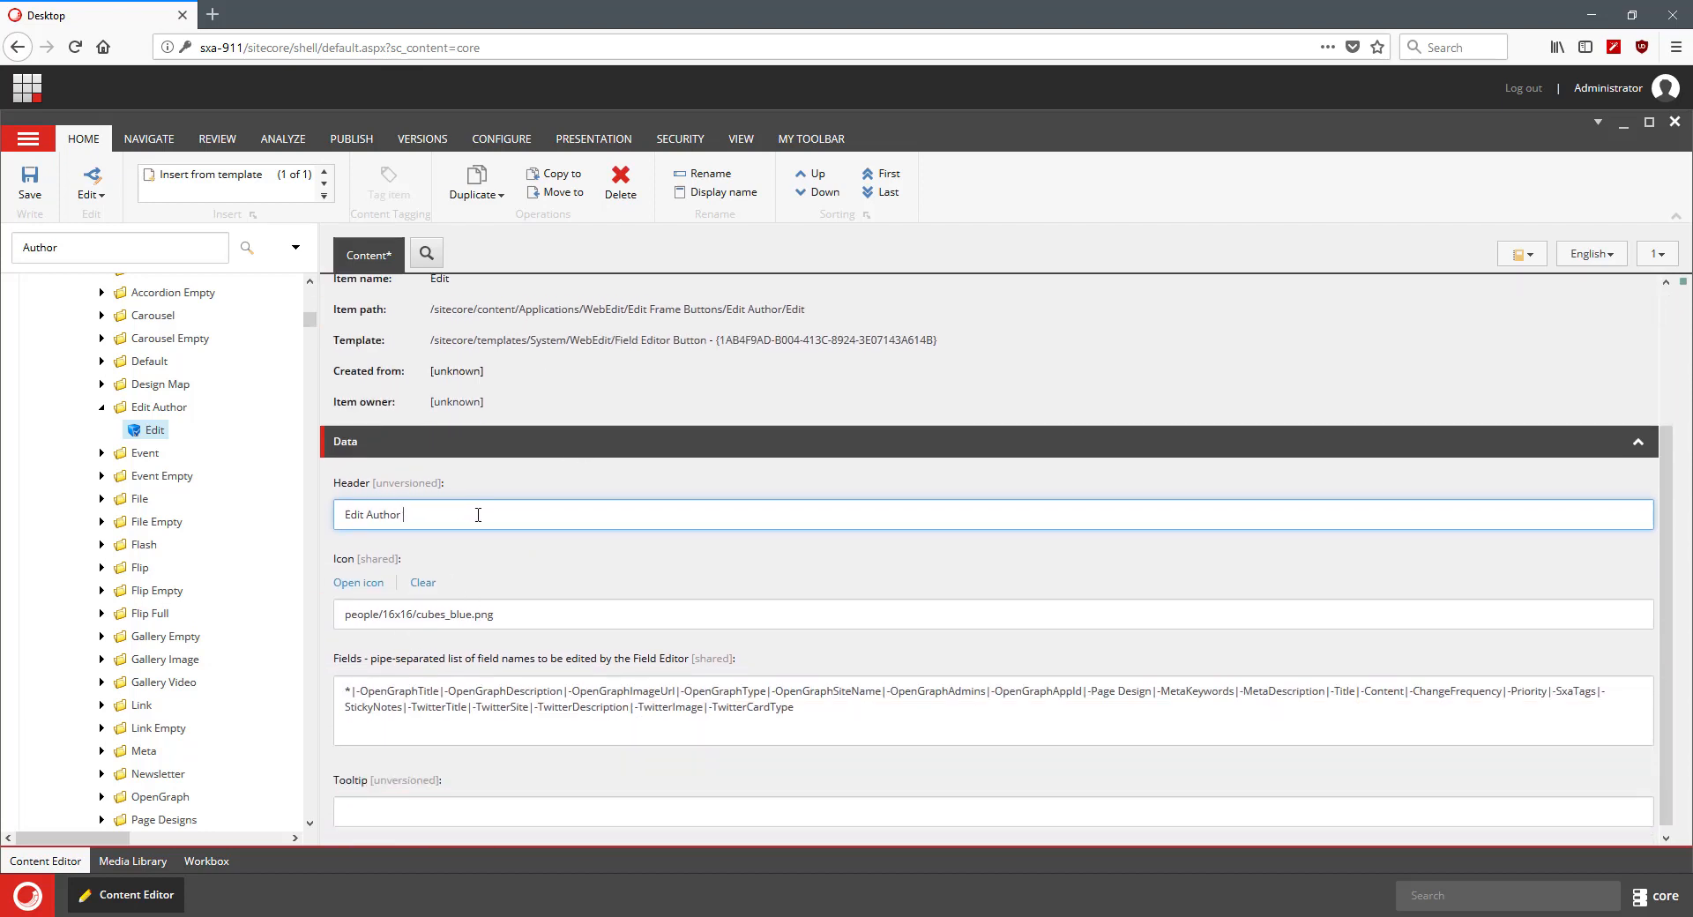
text(Main Fields)
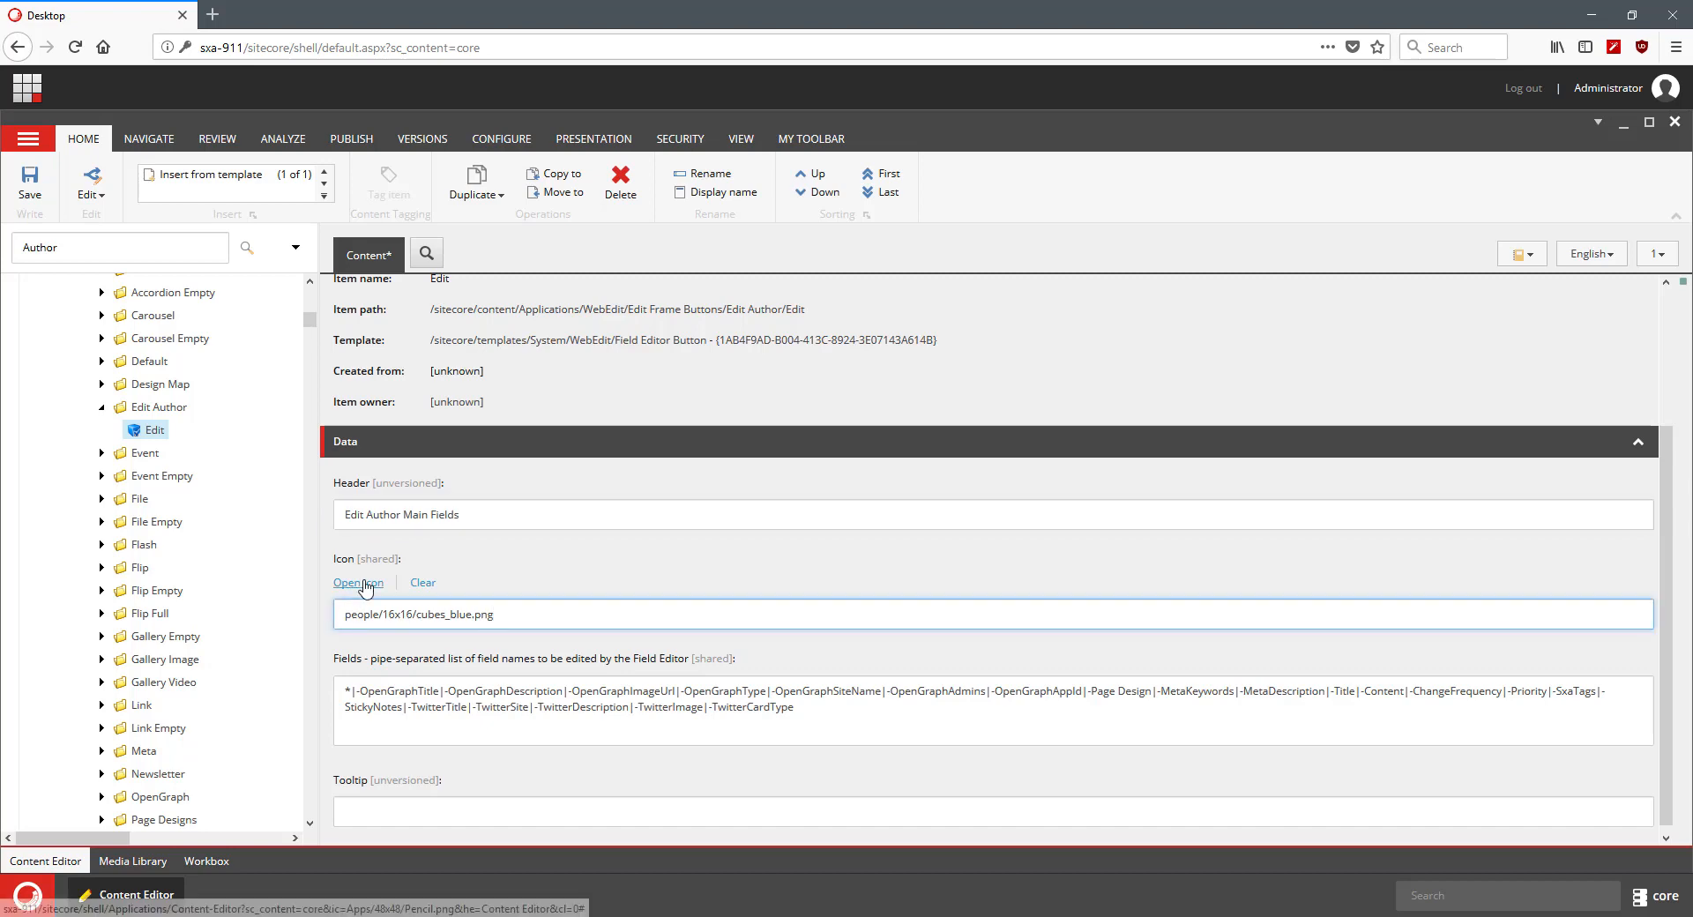
click(358, 584)
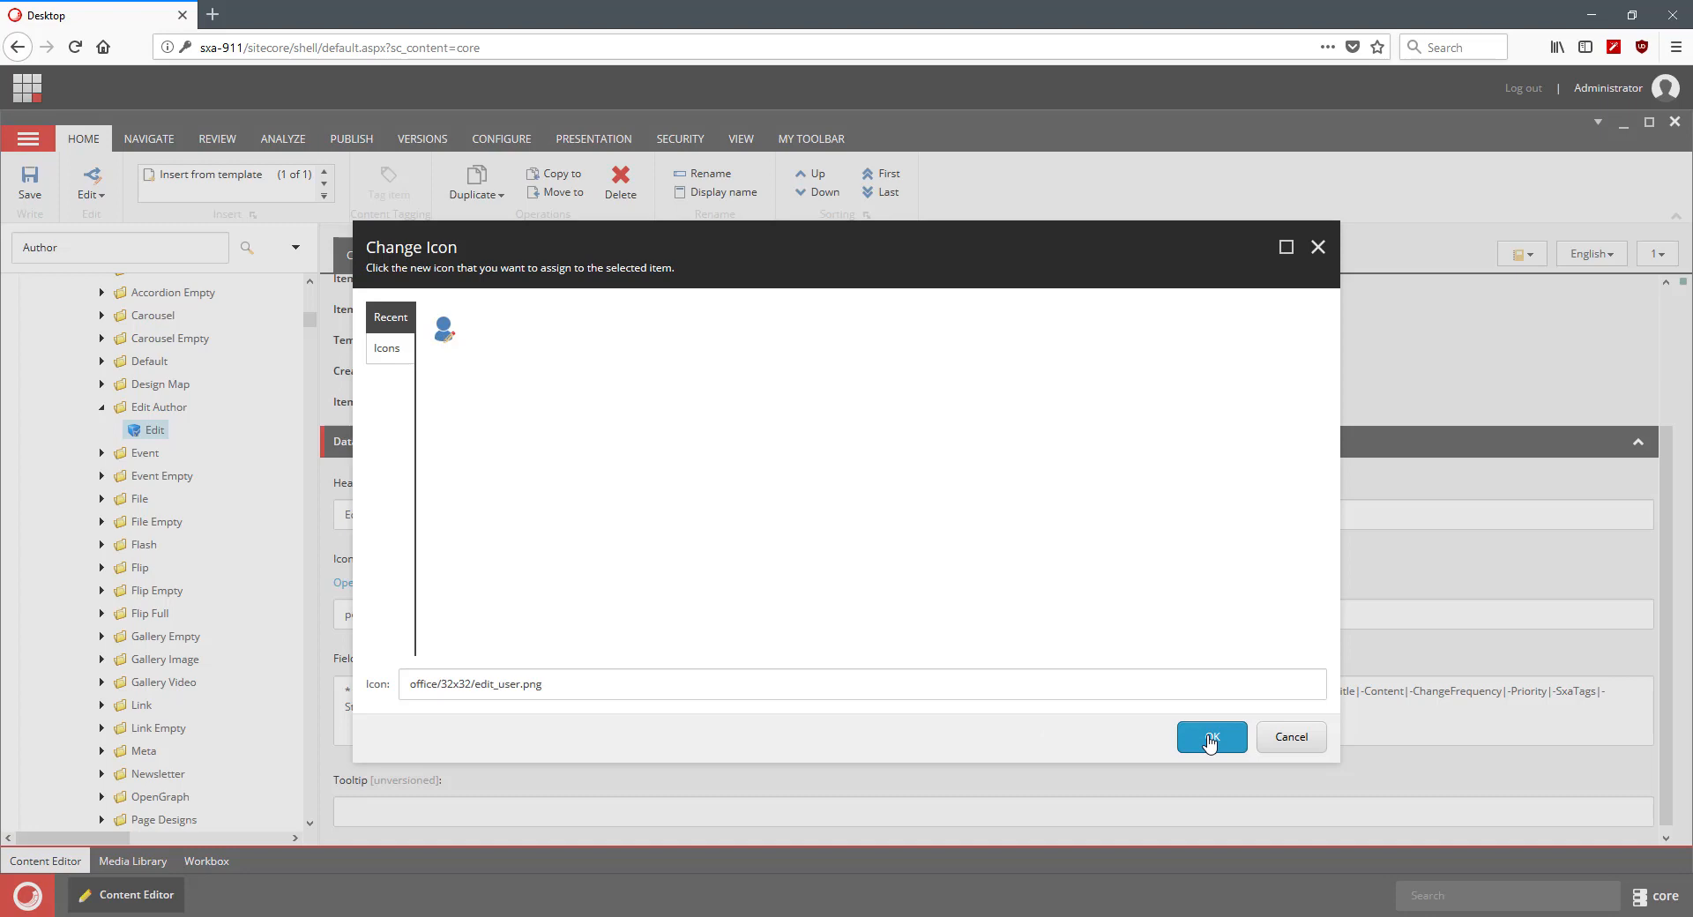
click(1210, 737)
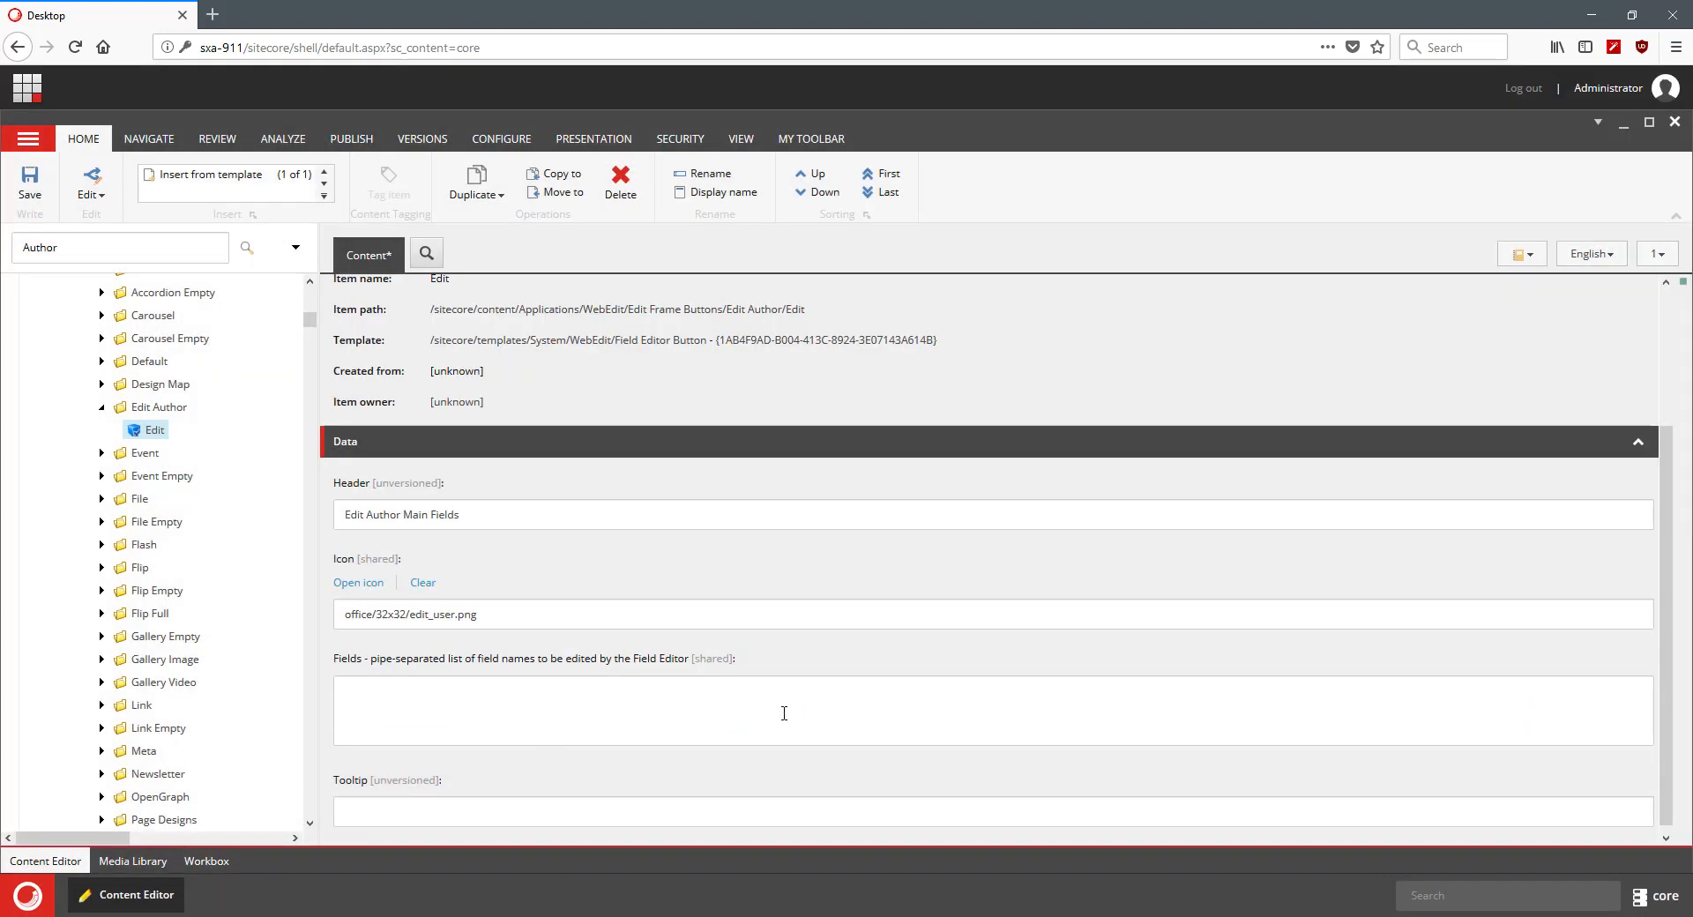
key(alt+tab)
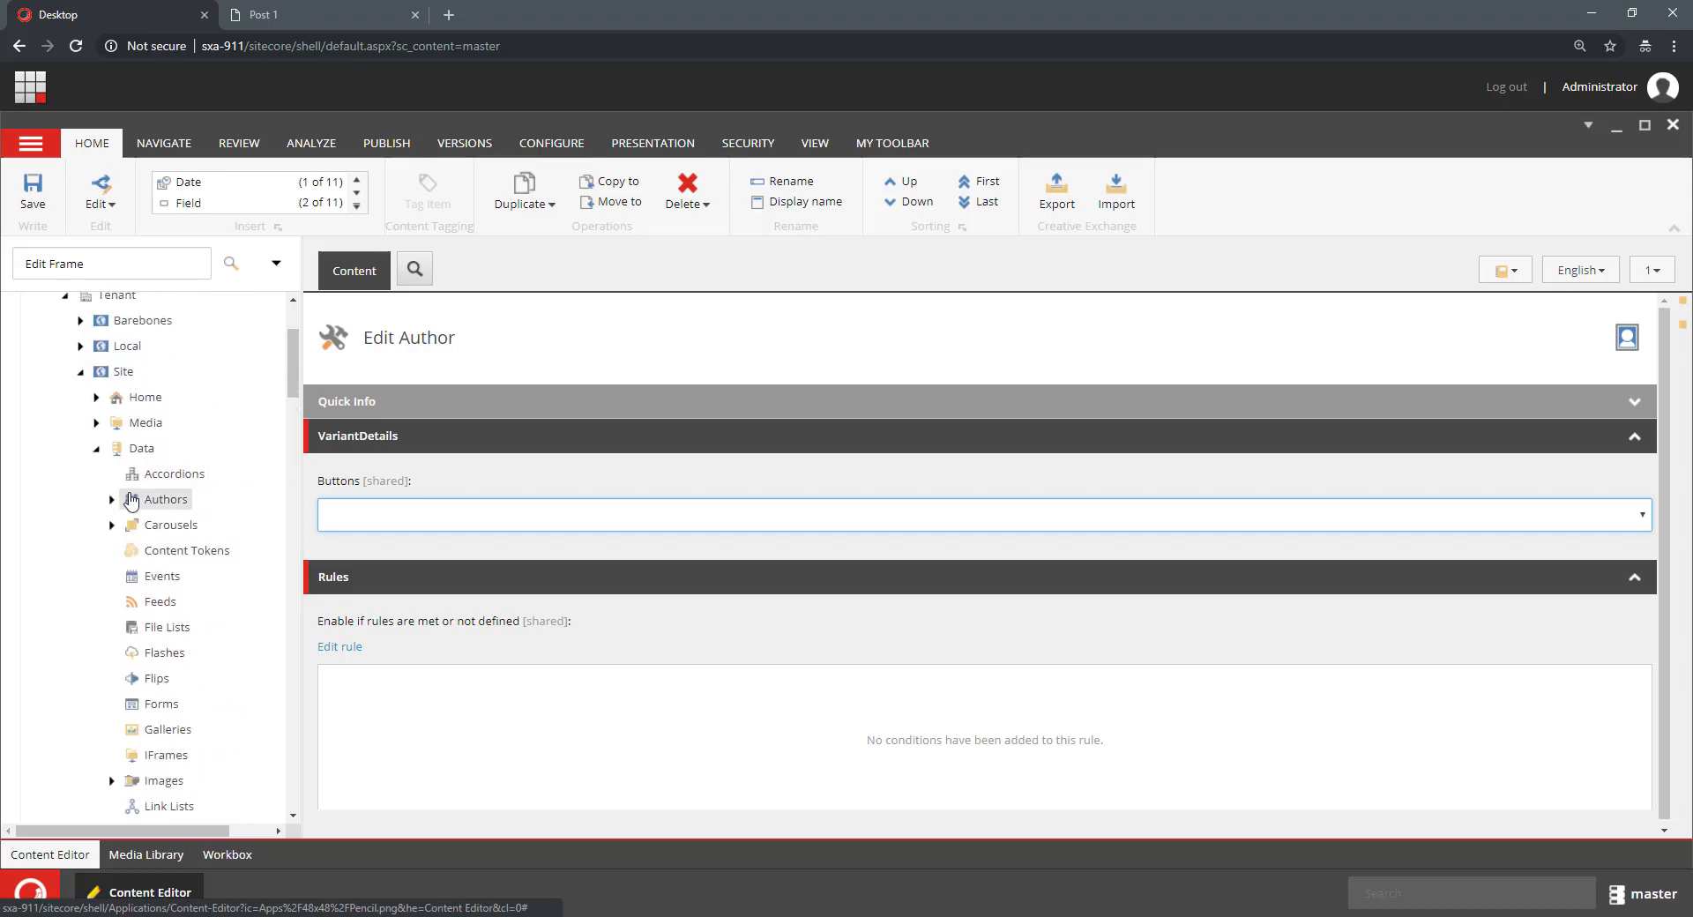
Step: Review an author item's Personal Data: name, bio, picture and RelatedMedia fields
click(111, 500)
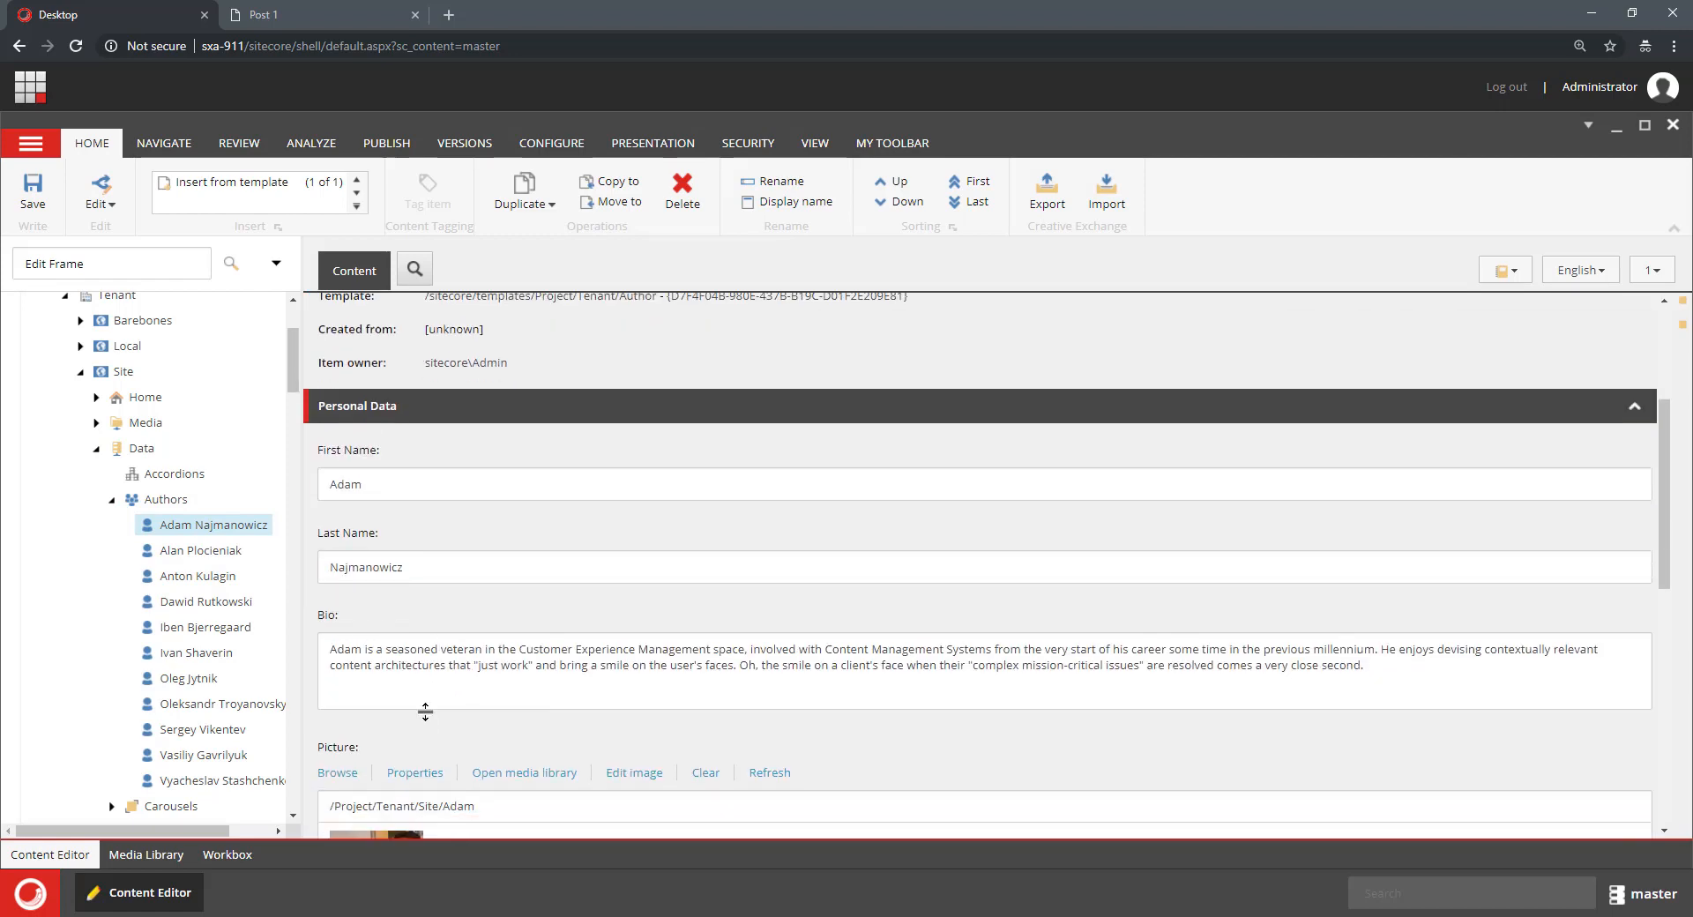
mouse_move(366, 538)
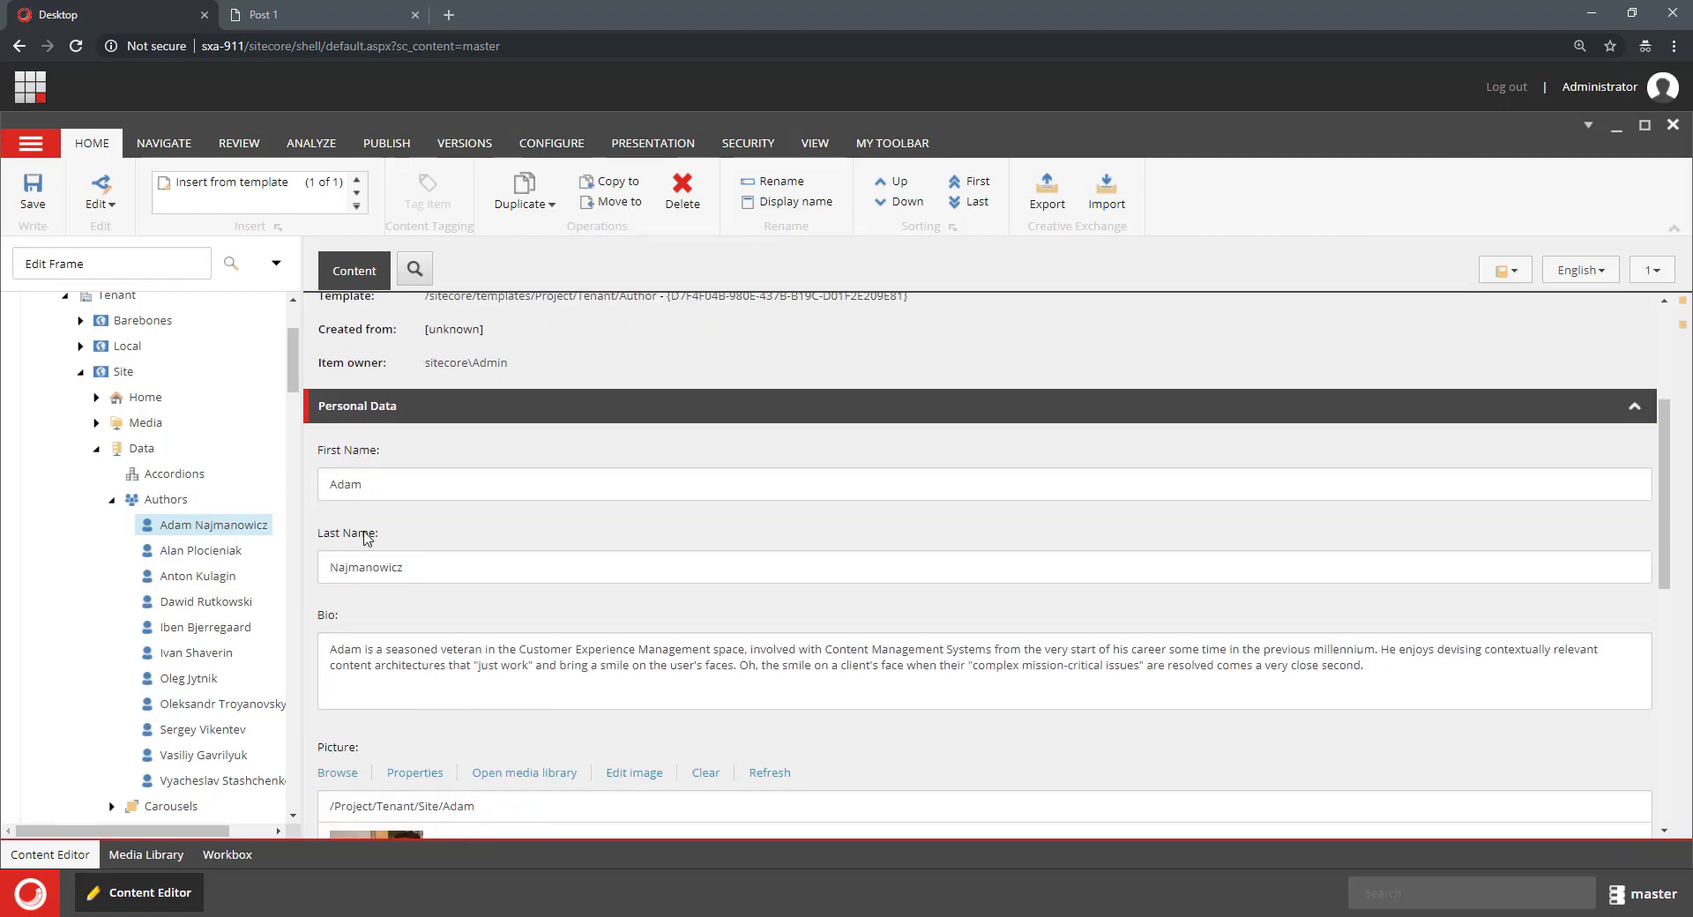
scroll(down, 3)
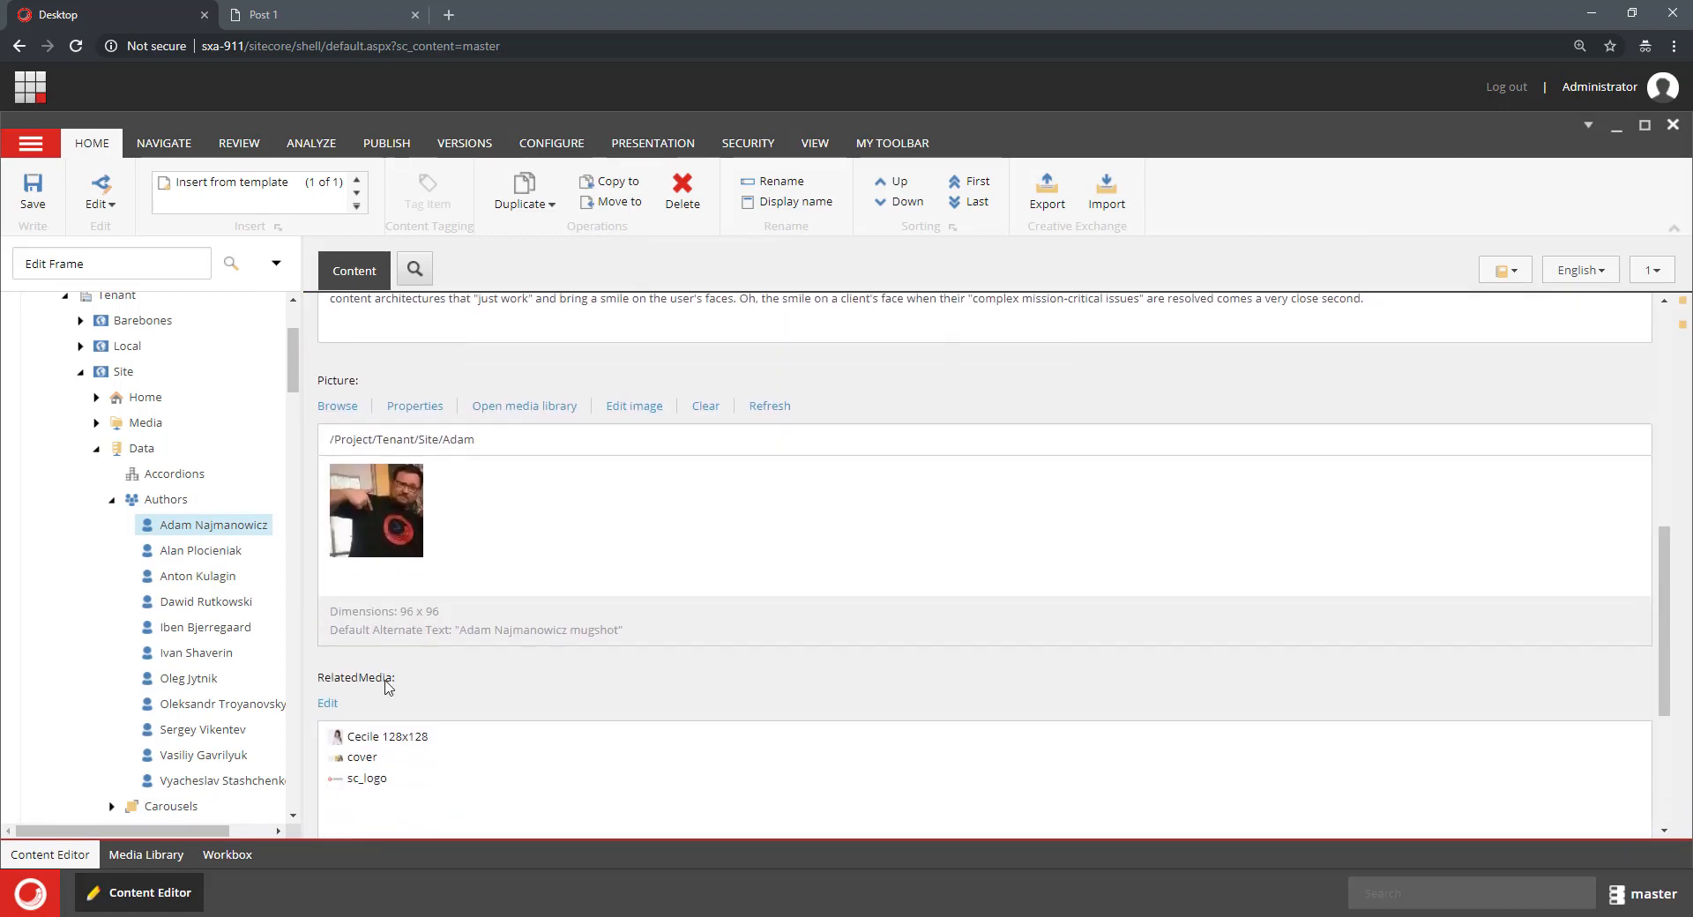
scroll(down, 3)
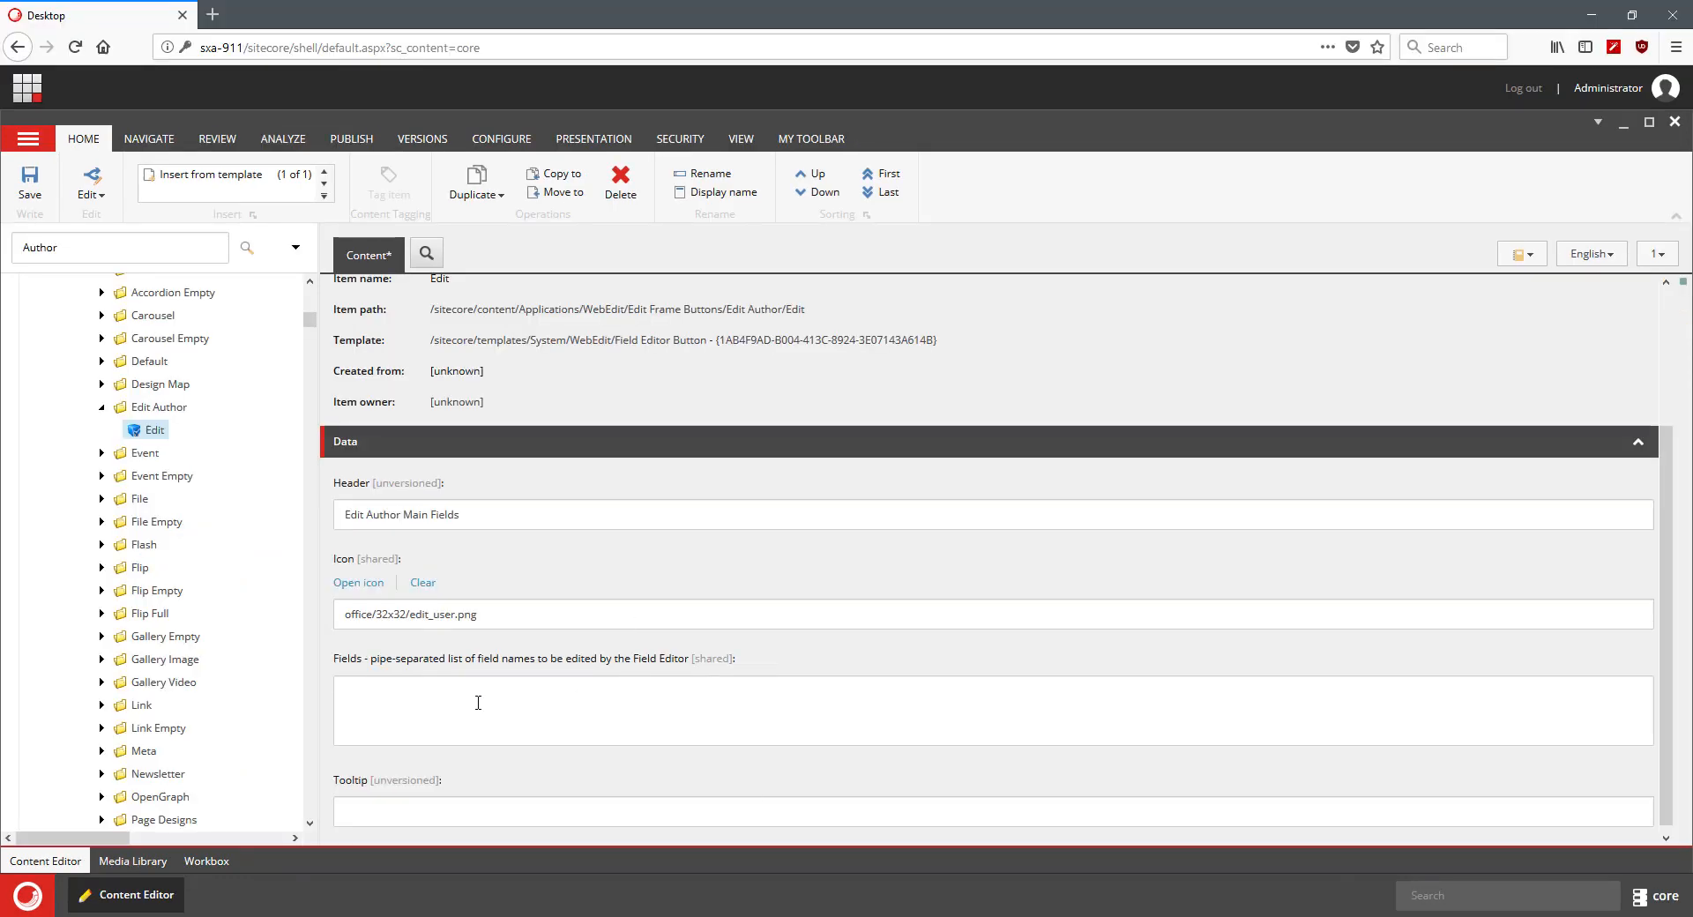
Step: Set the Edit button's fields to Picture|First Name|Last Name|Bio|RelatedMedia and save
text(P)
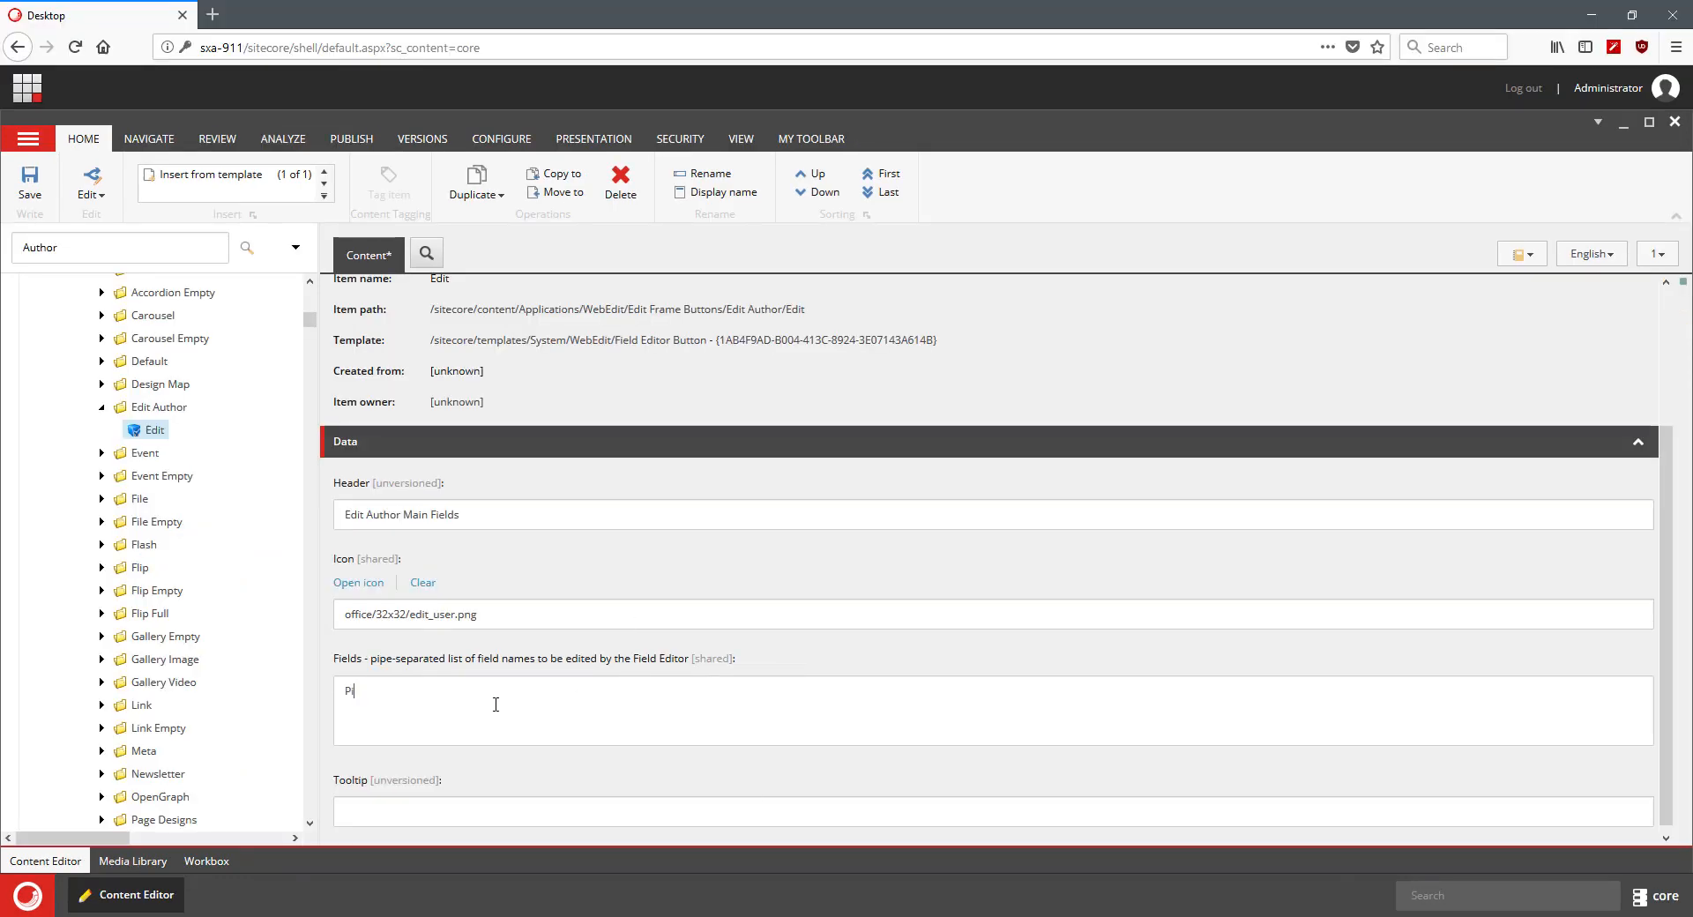
text(icture|)
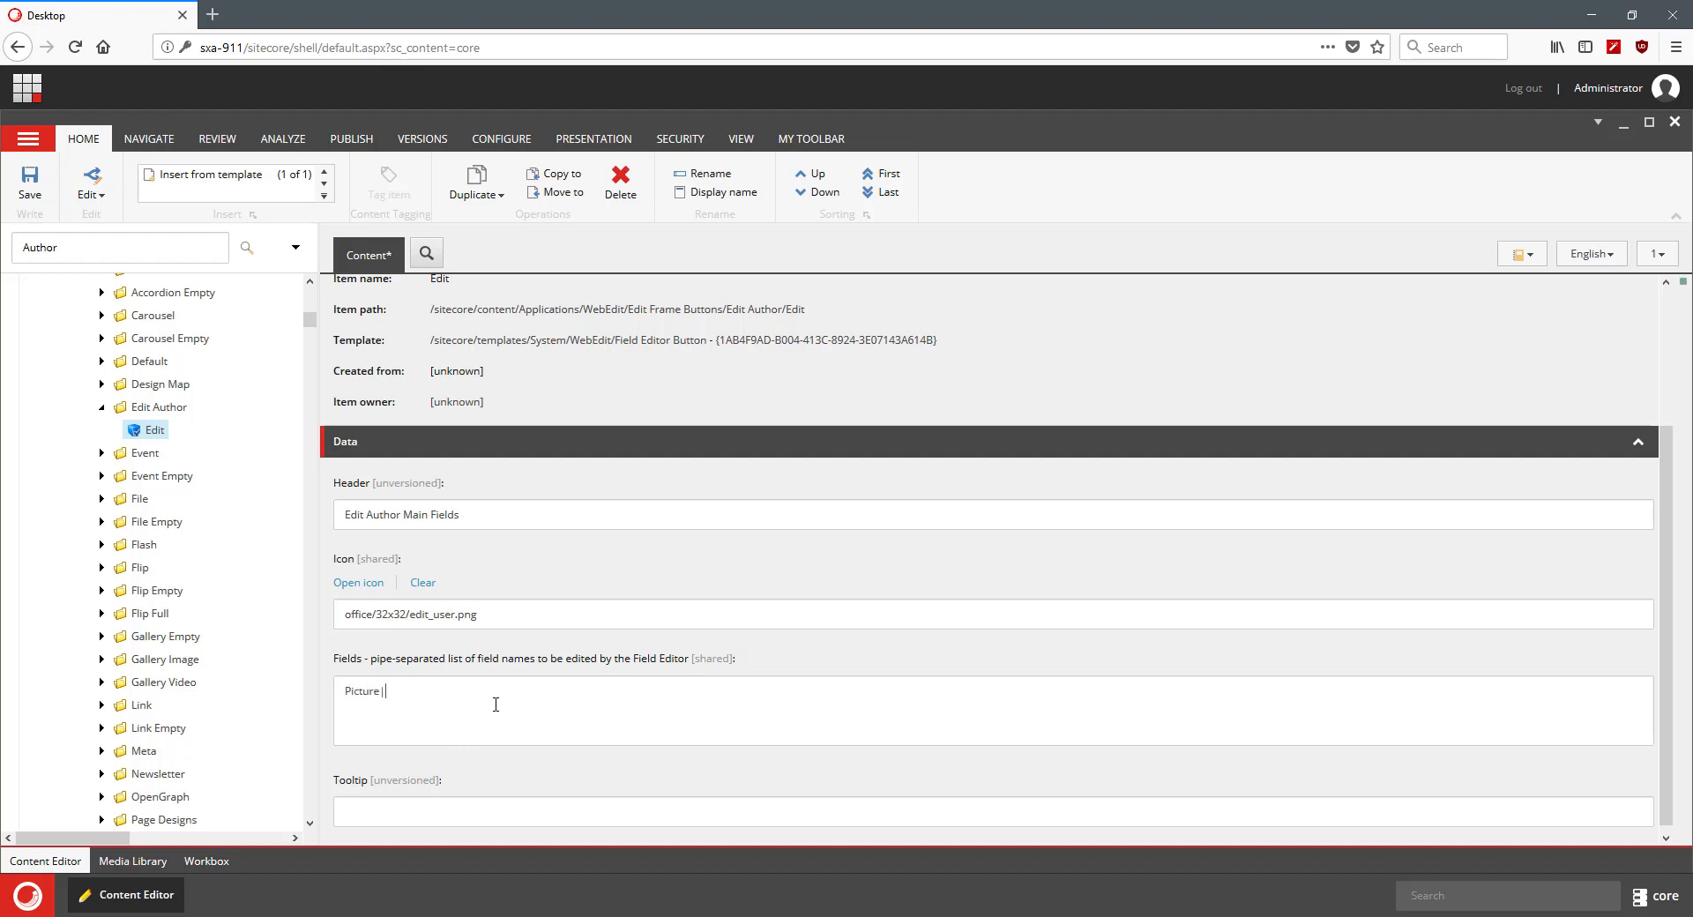
text(First)
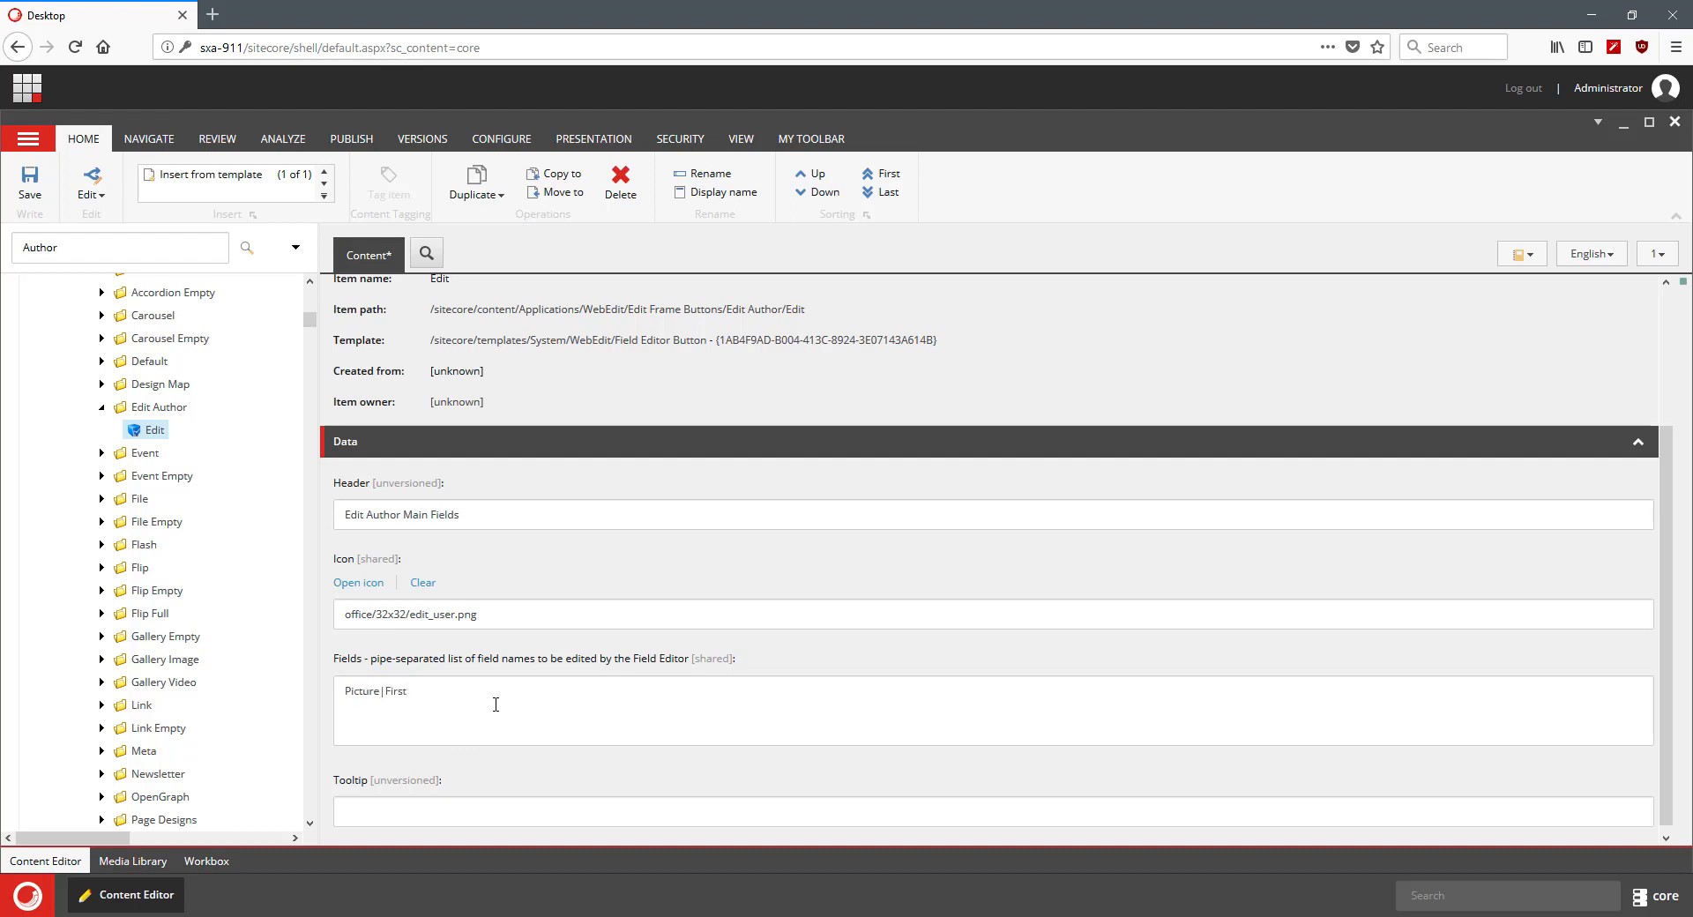
text(Name)
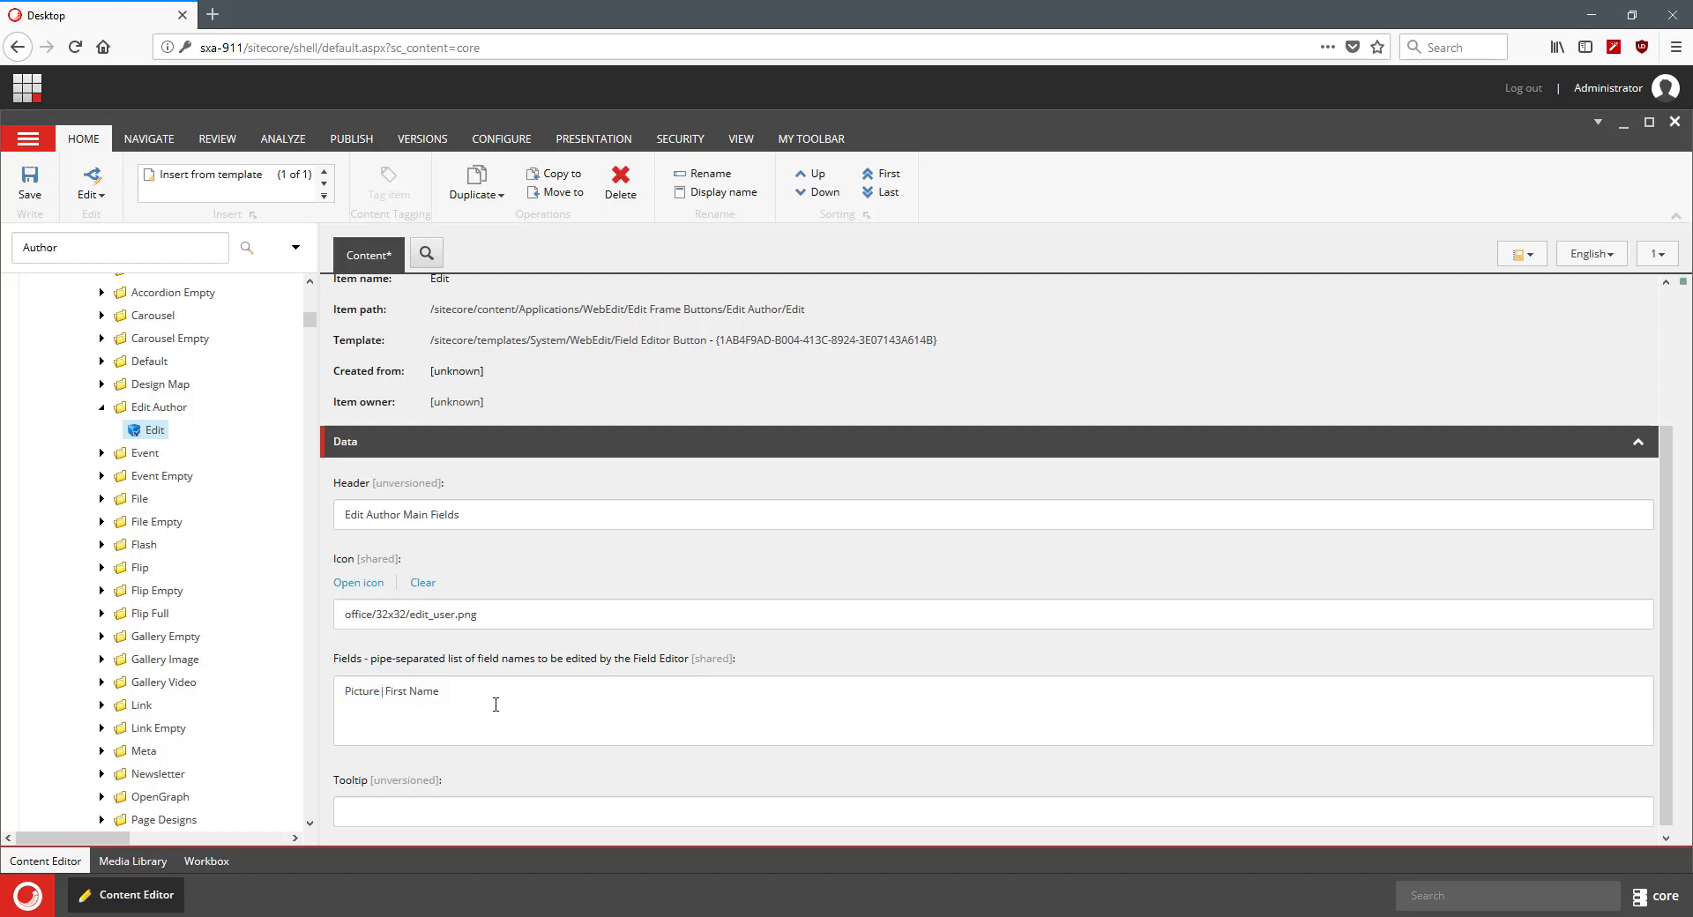
text(|La)
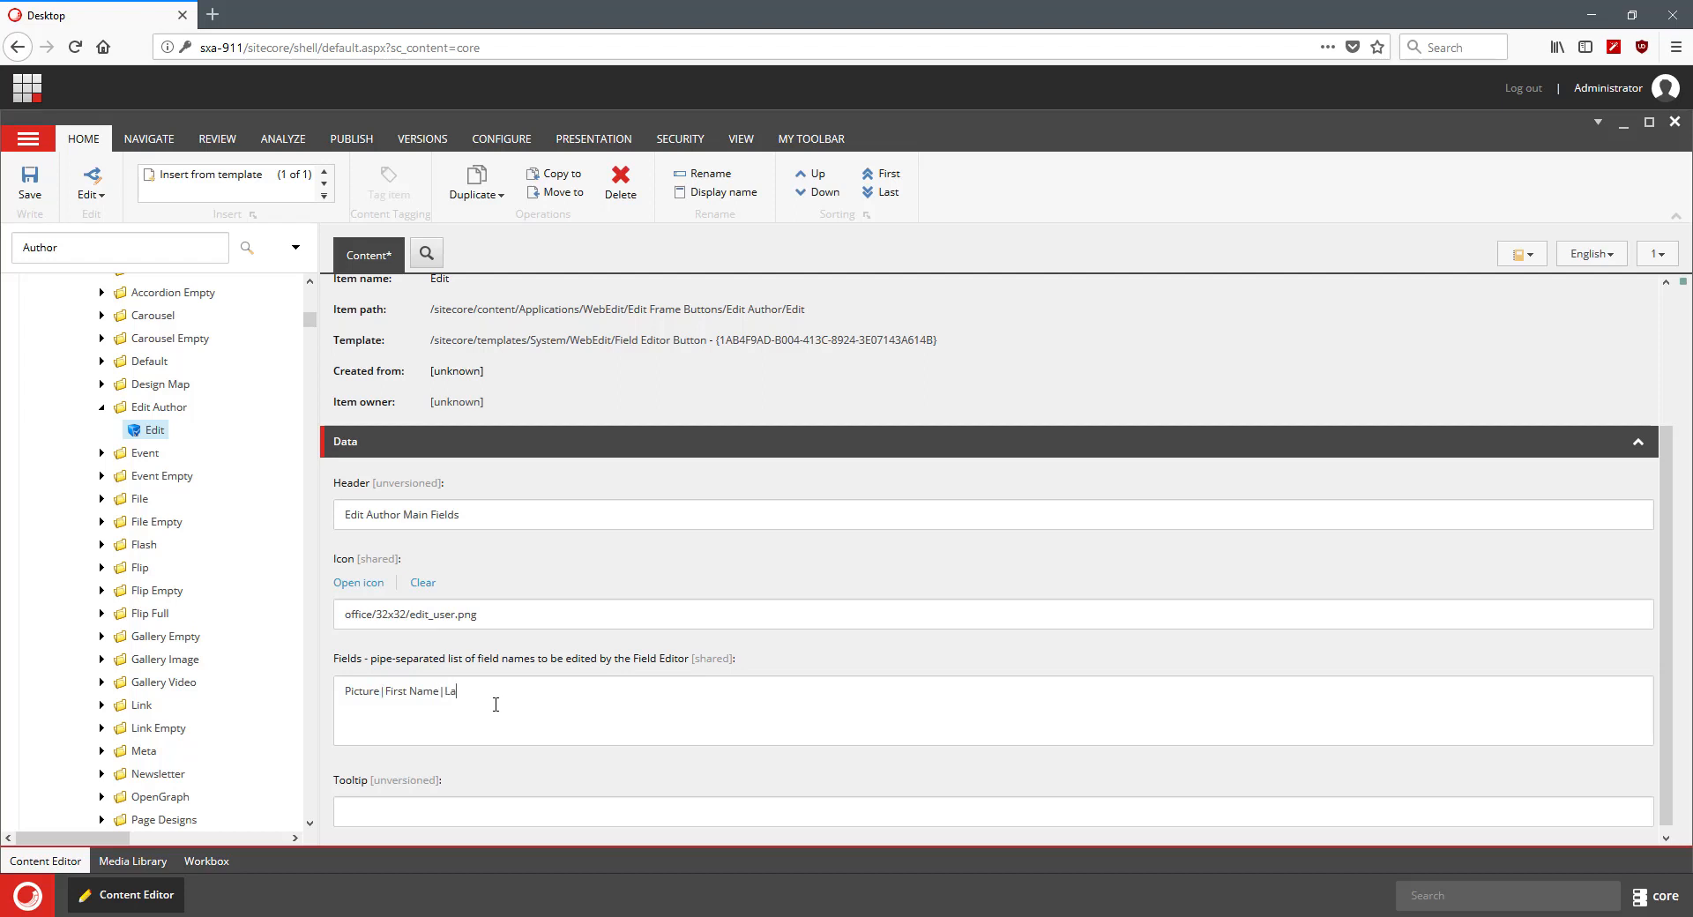
text(st Name)
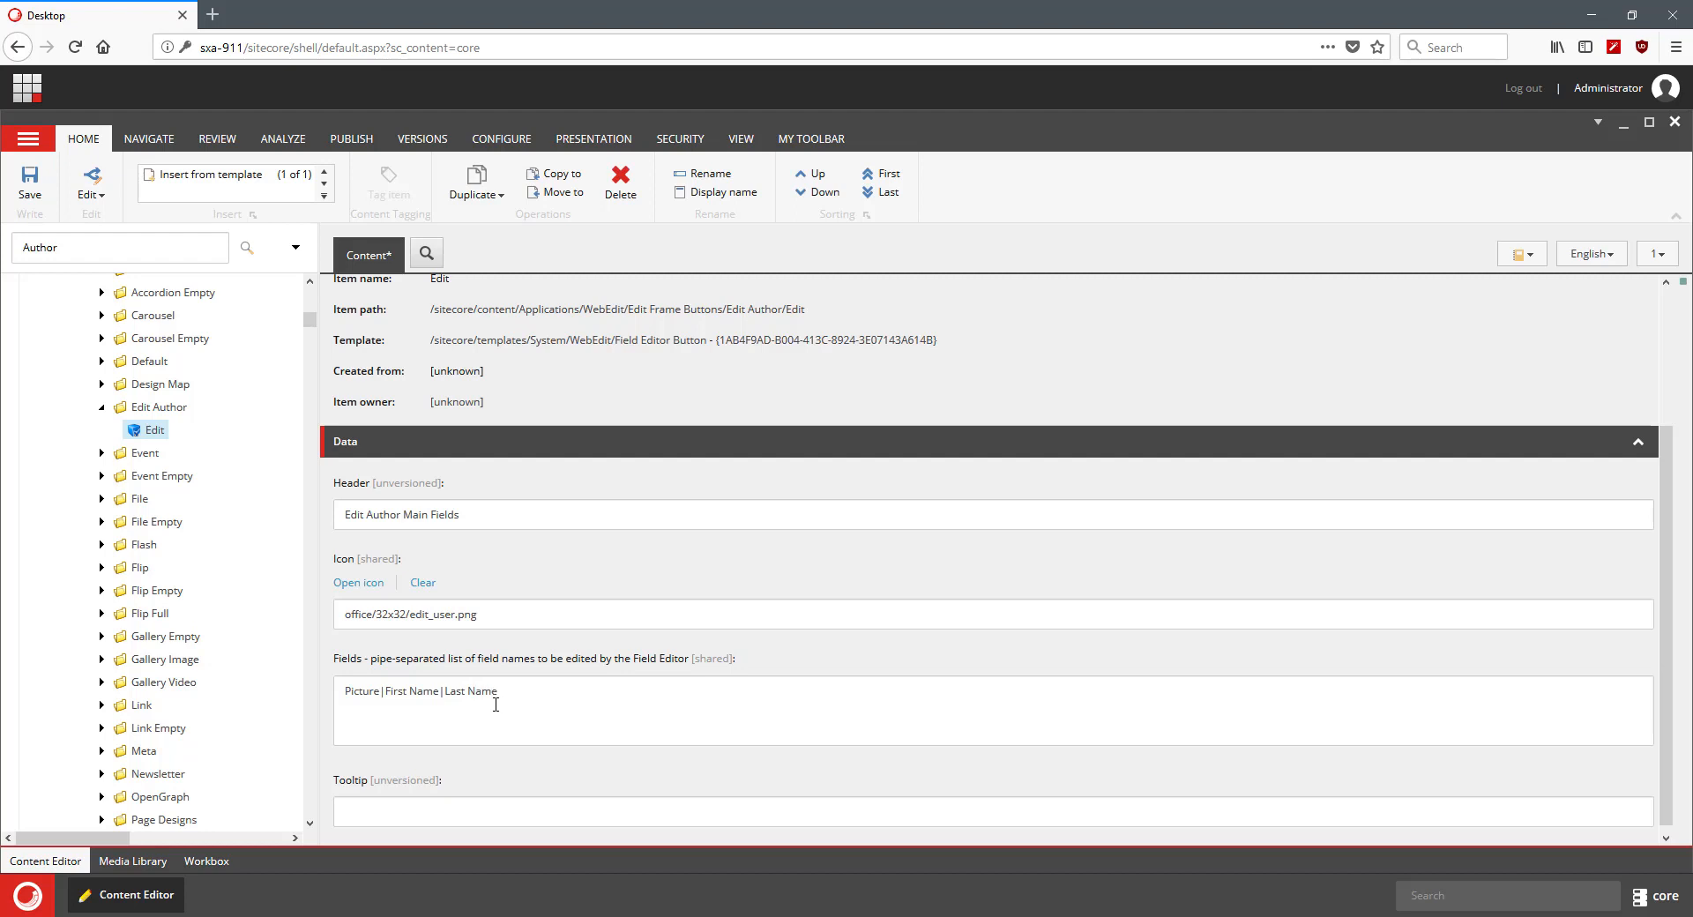
text(|Bio|)
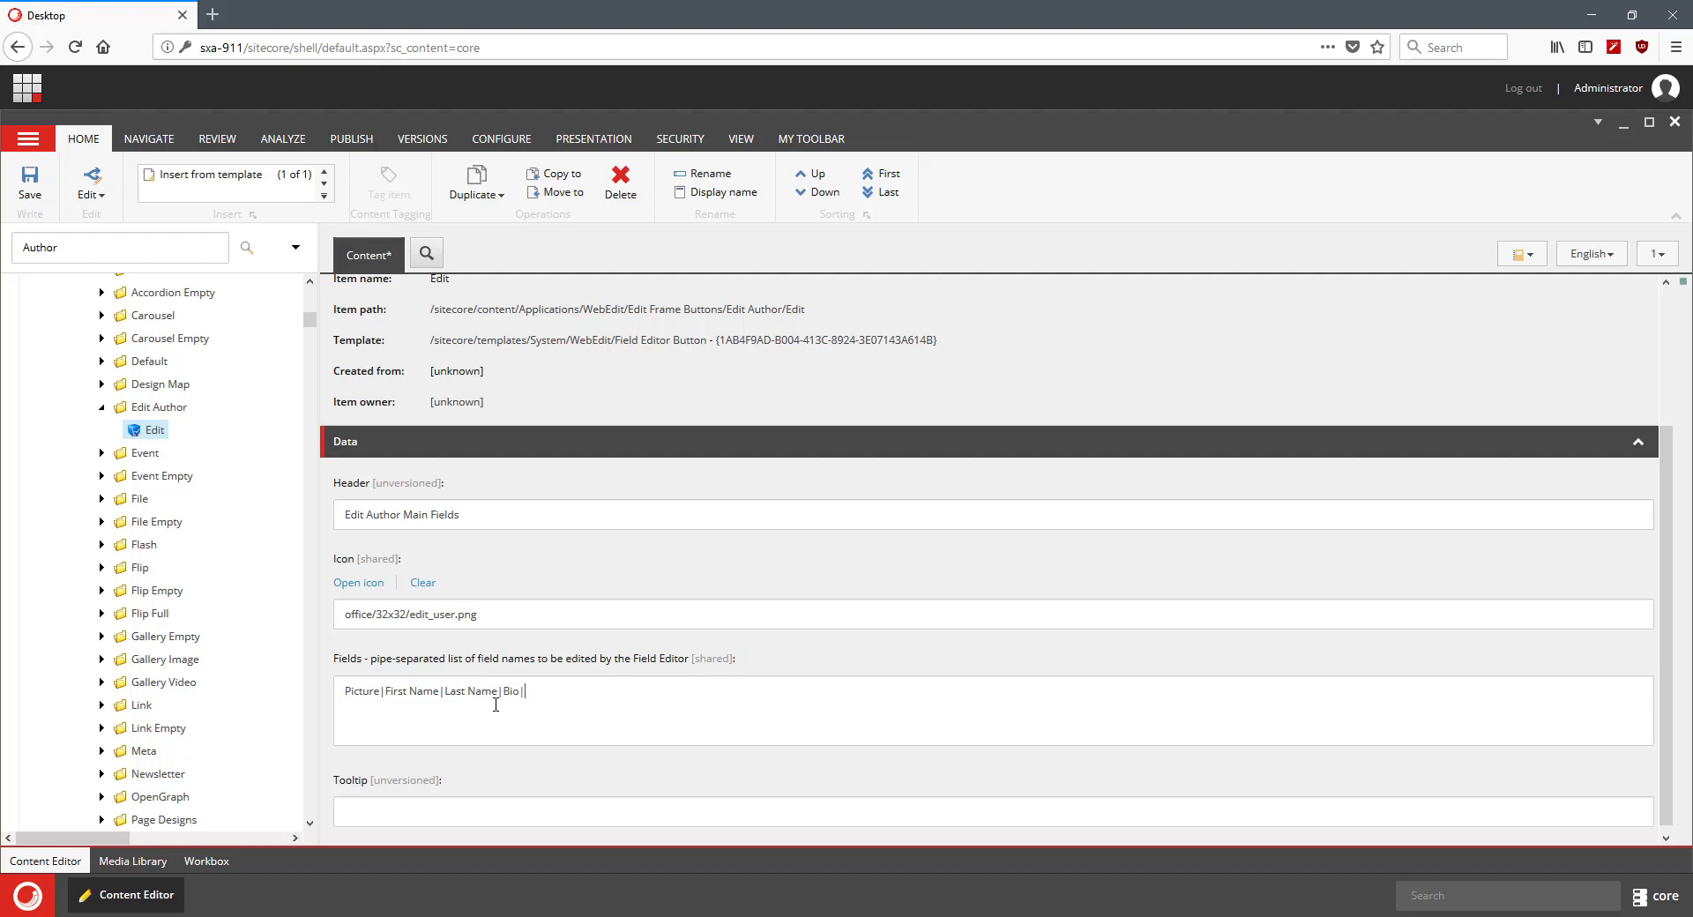
text(Related)
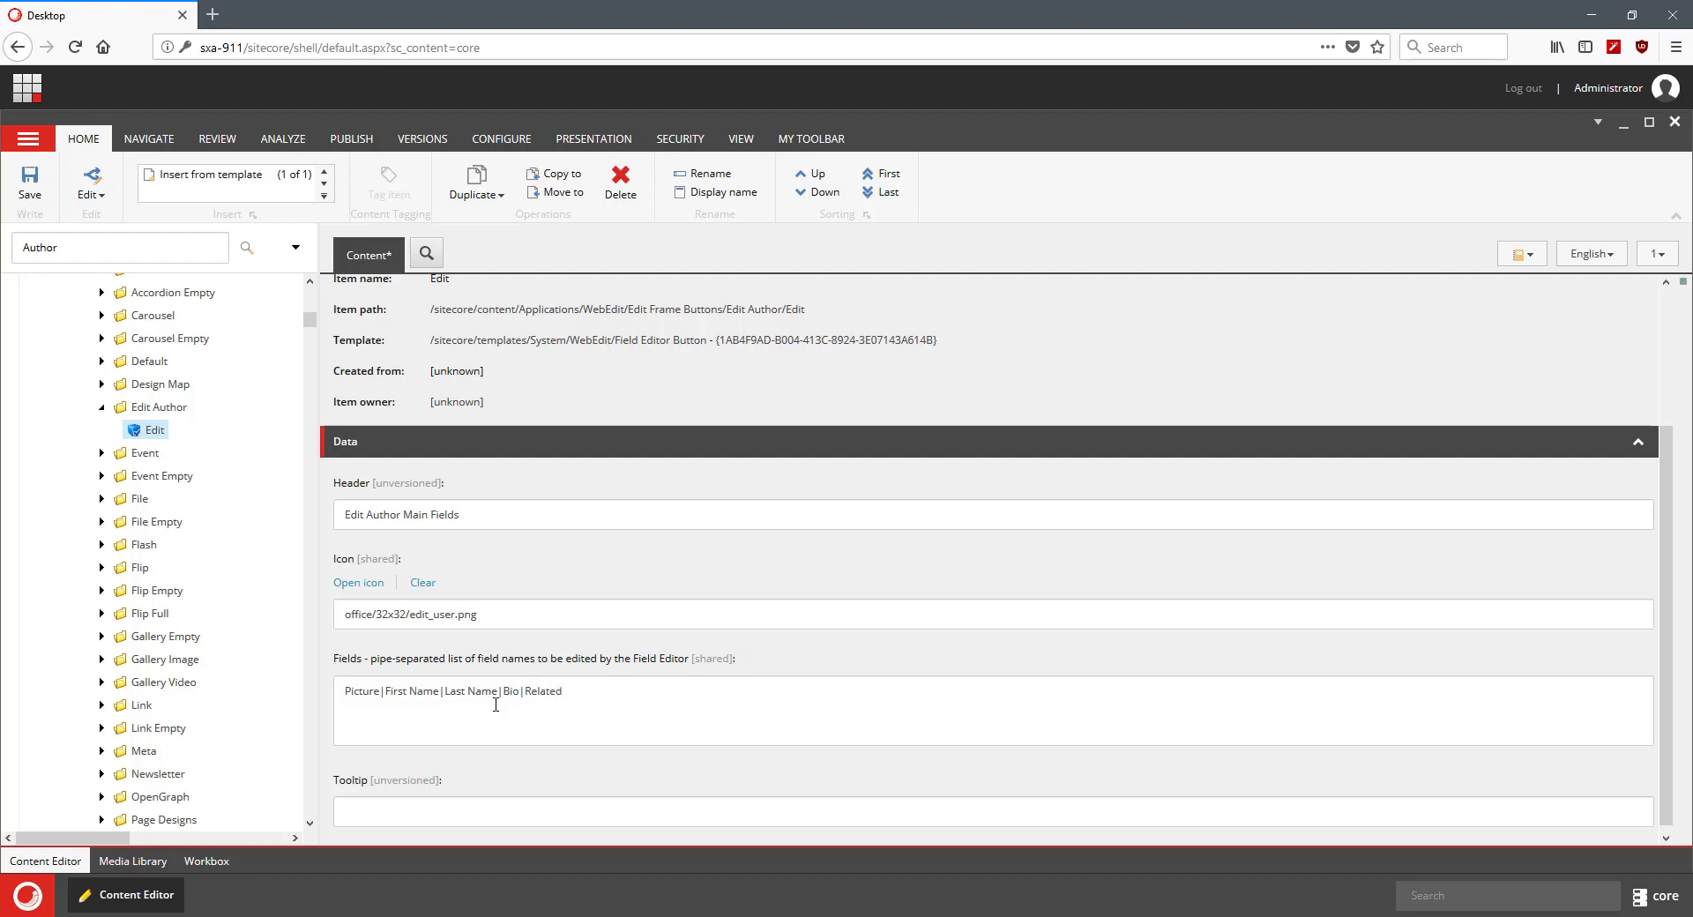
text(Media)
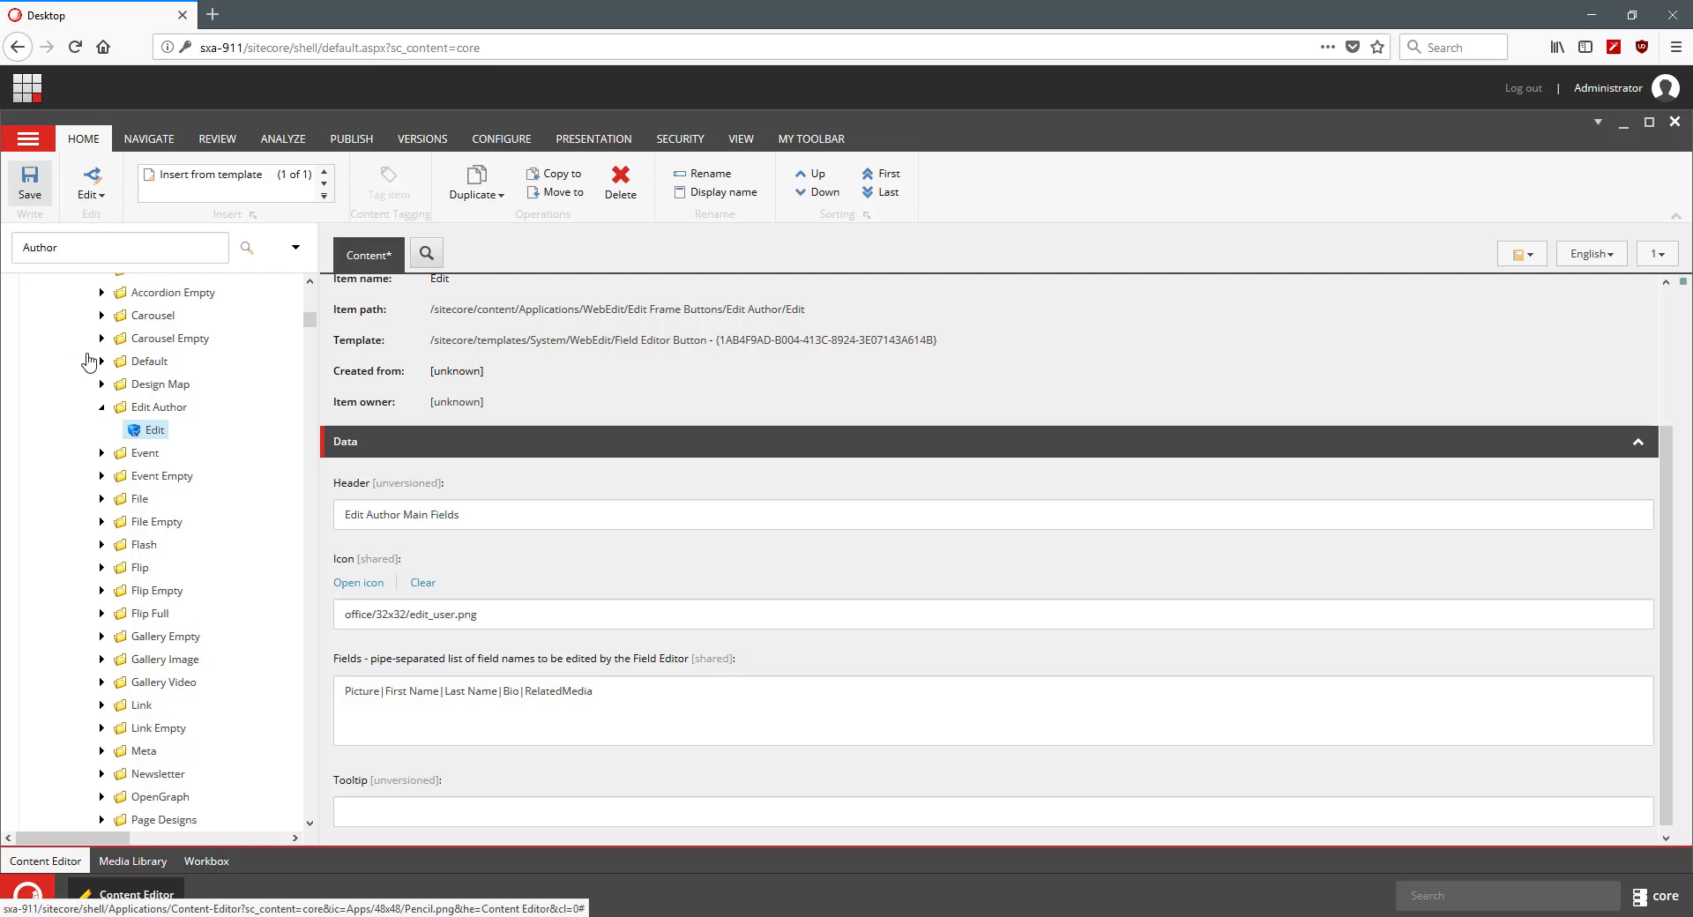
click(161, 405)
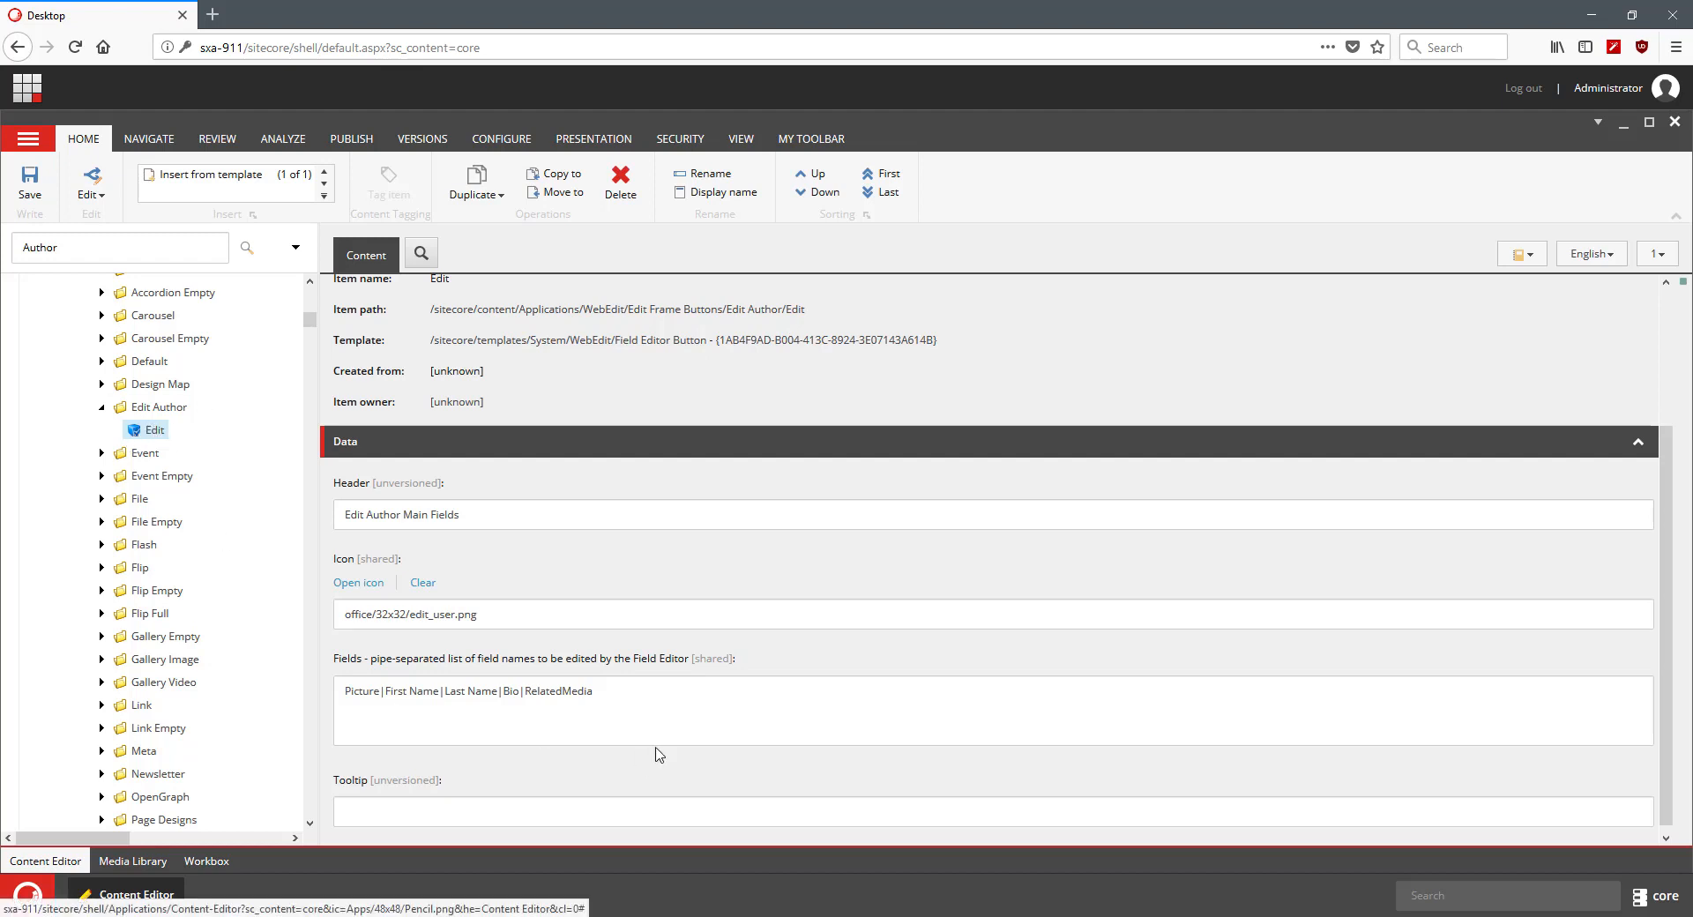
mouse_move(310, 575)
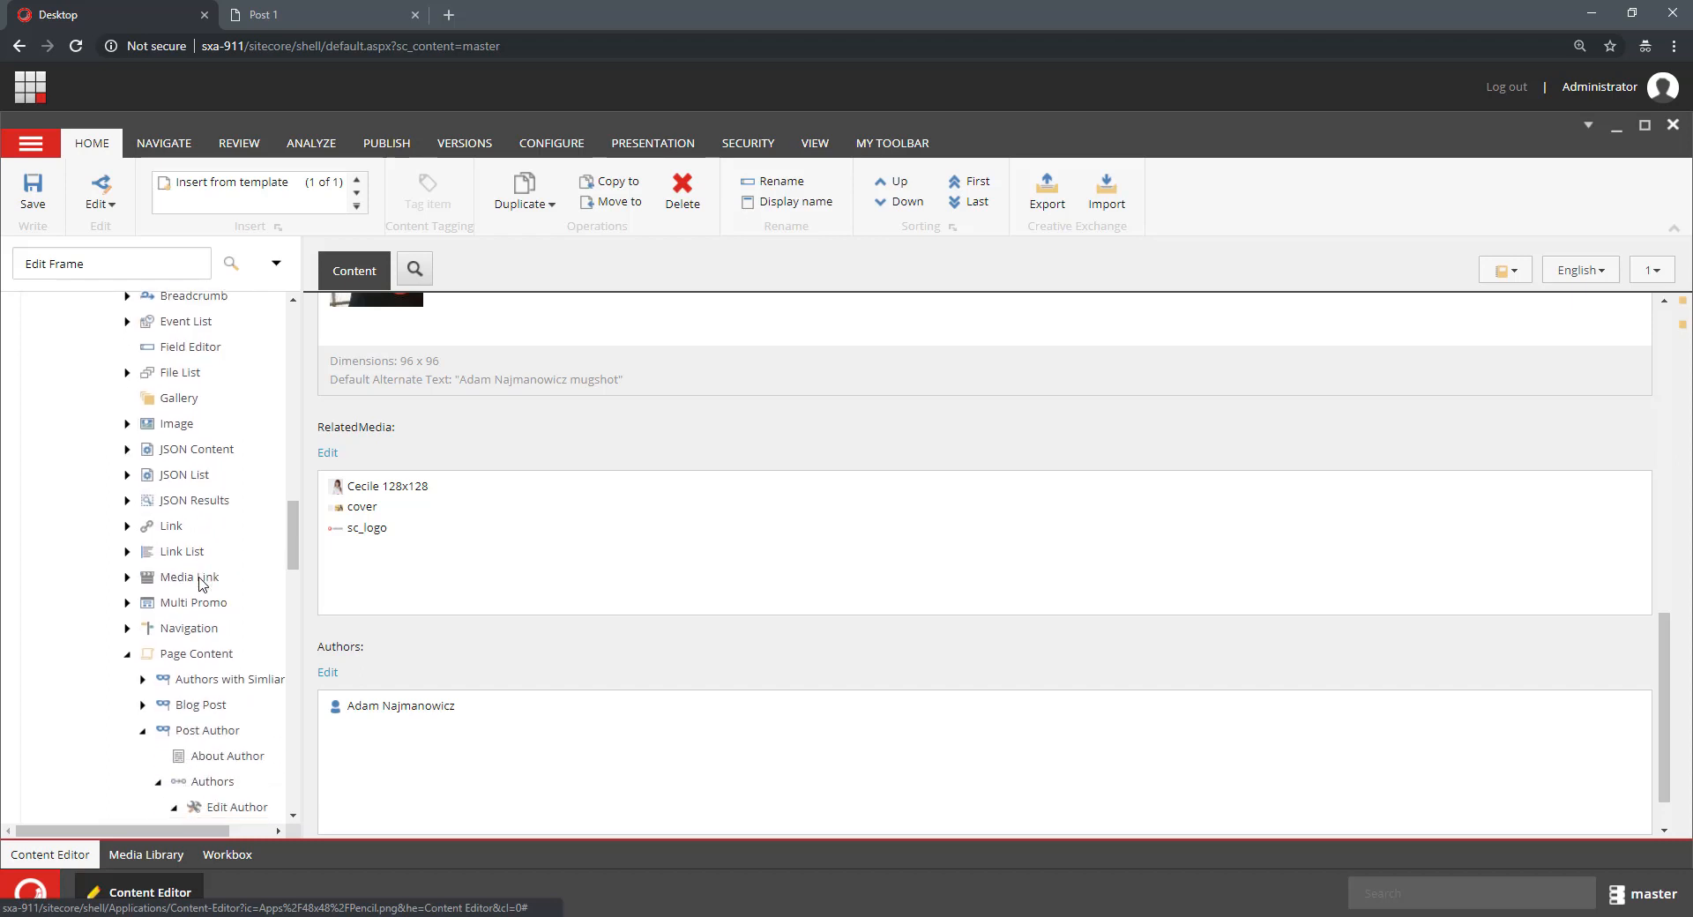
Step: Assign the Edit Author button set to the Edit Author edit frame rendering
click(171, 522)
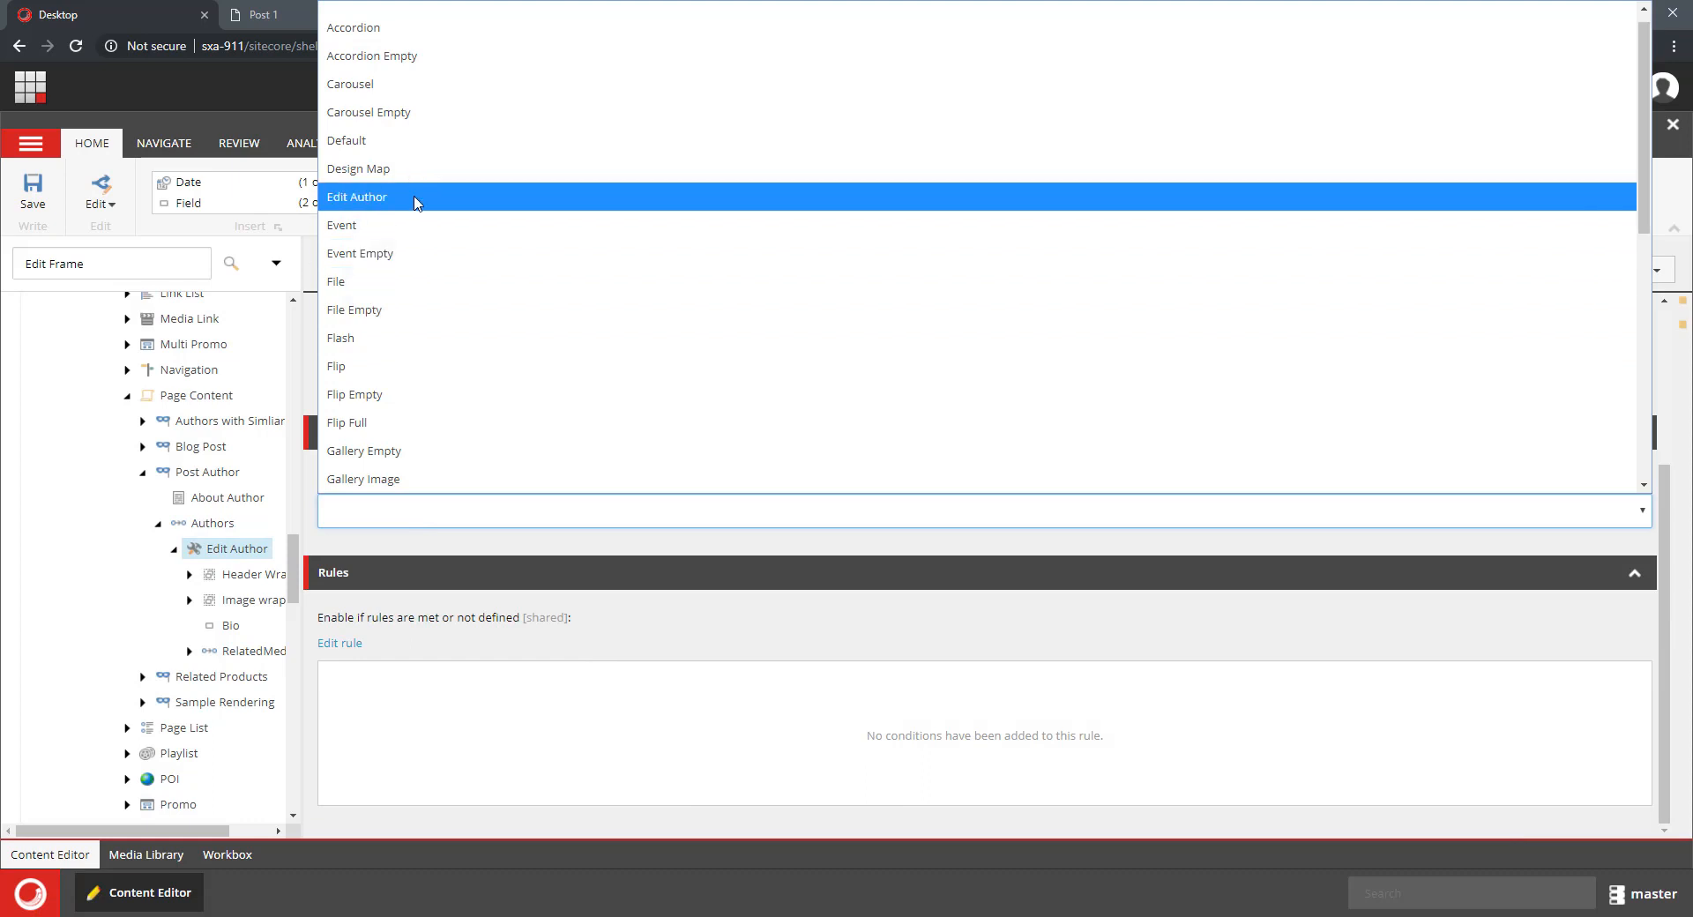
click(358, 195)
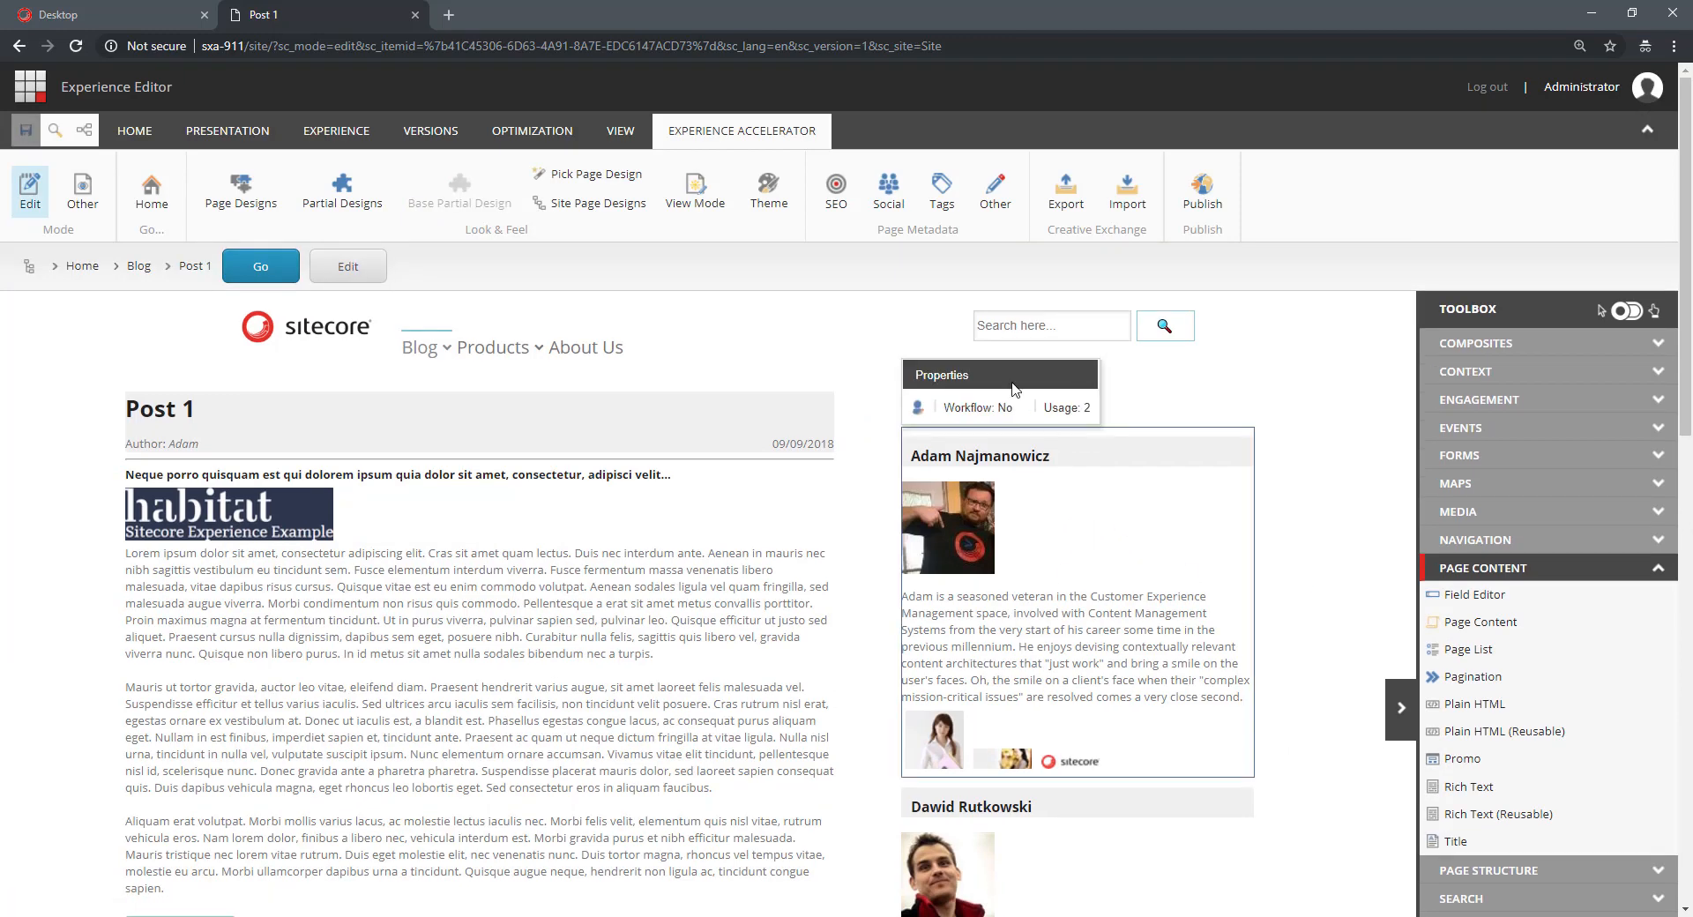
mouse_move(1054, 378)
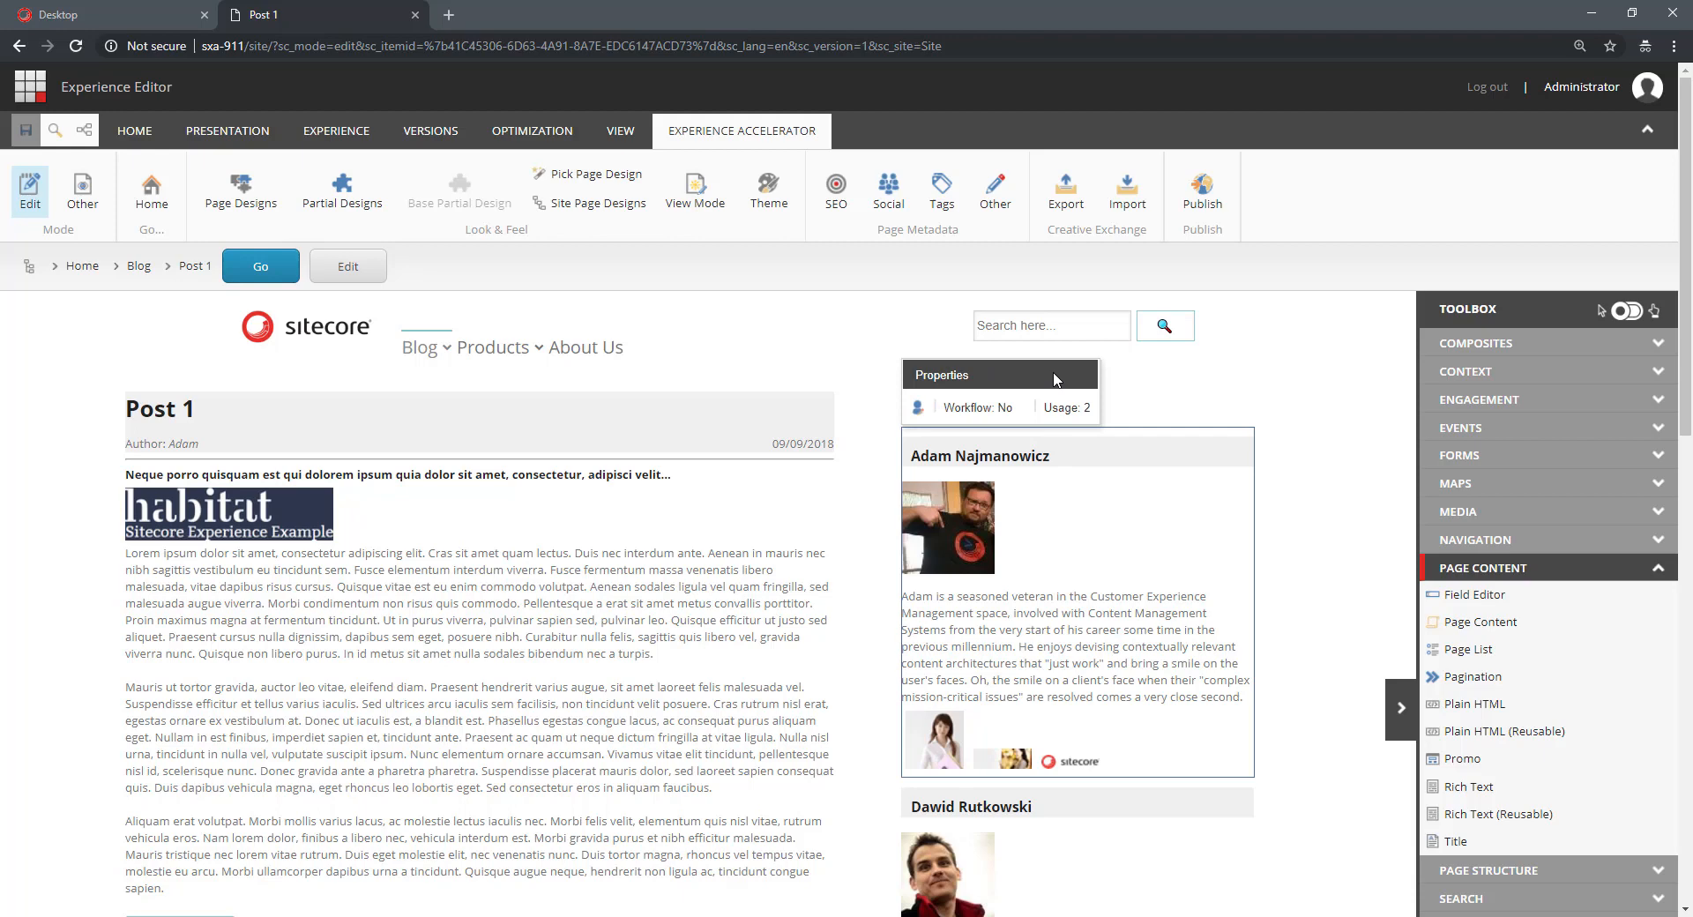
mouse_move(917, 409)
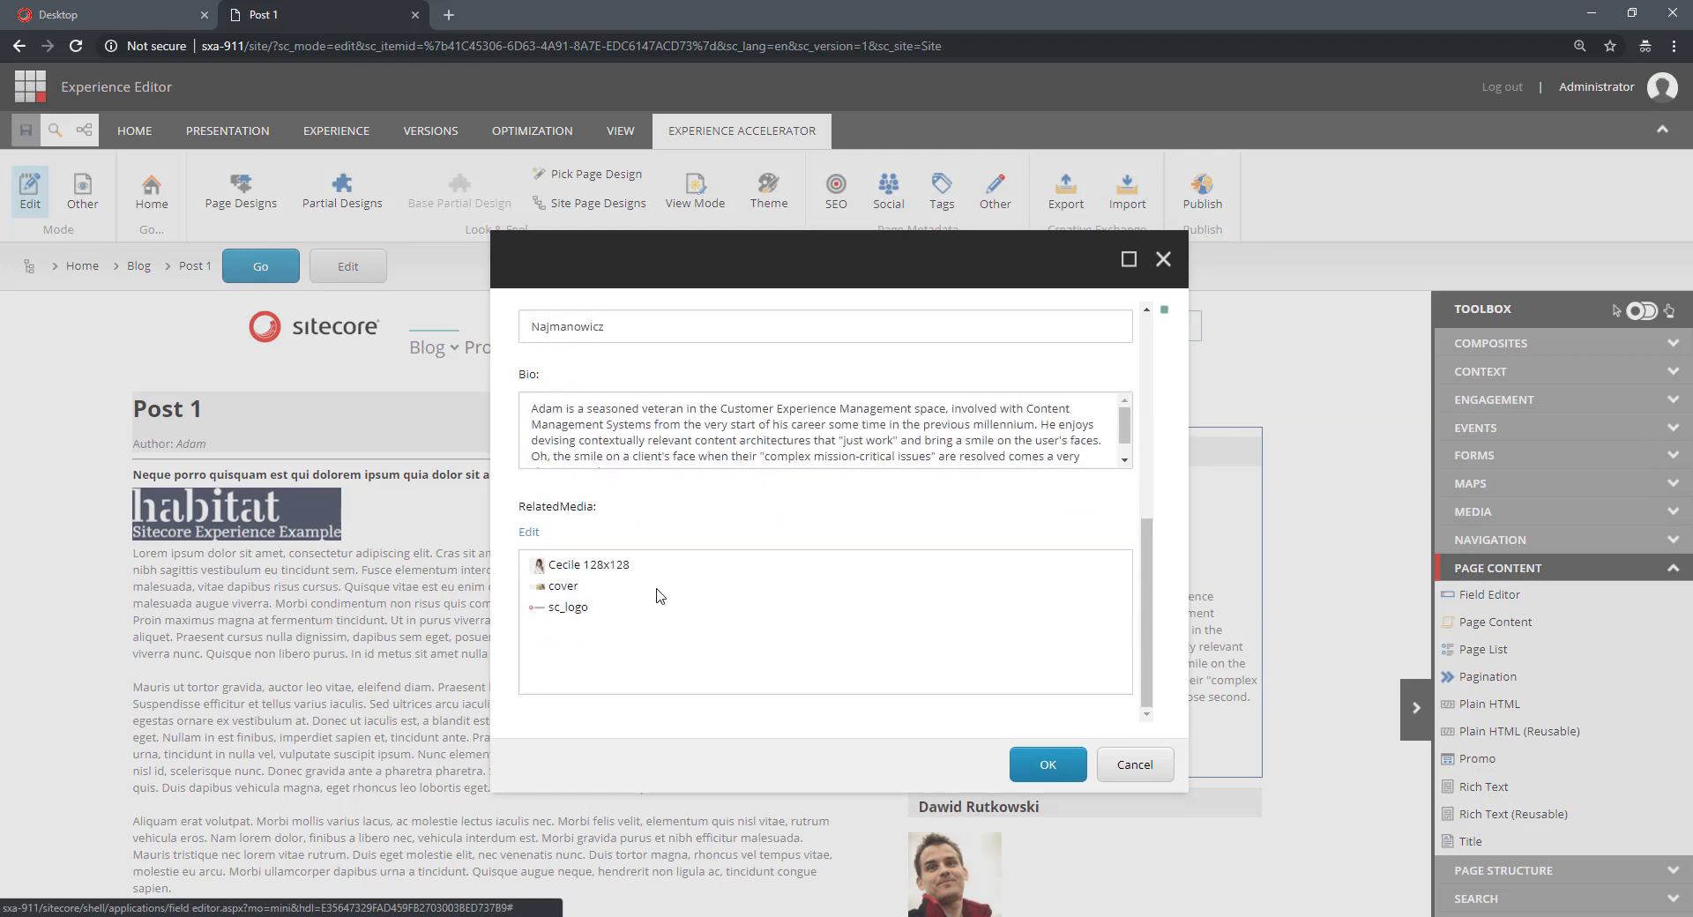
mouse_move(549, 556)
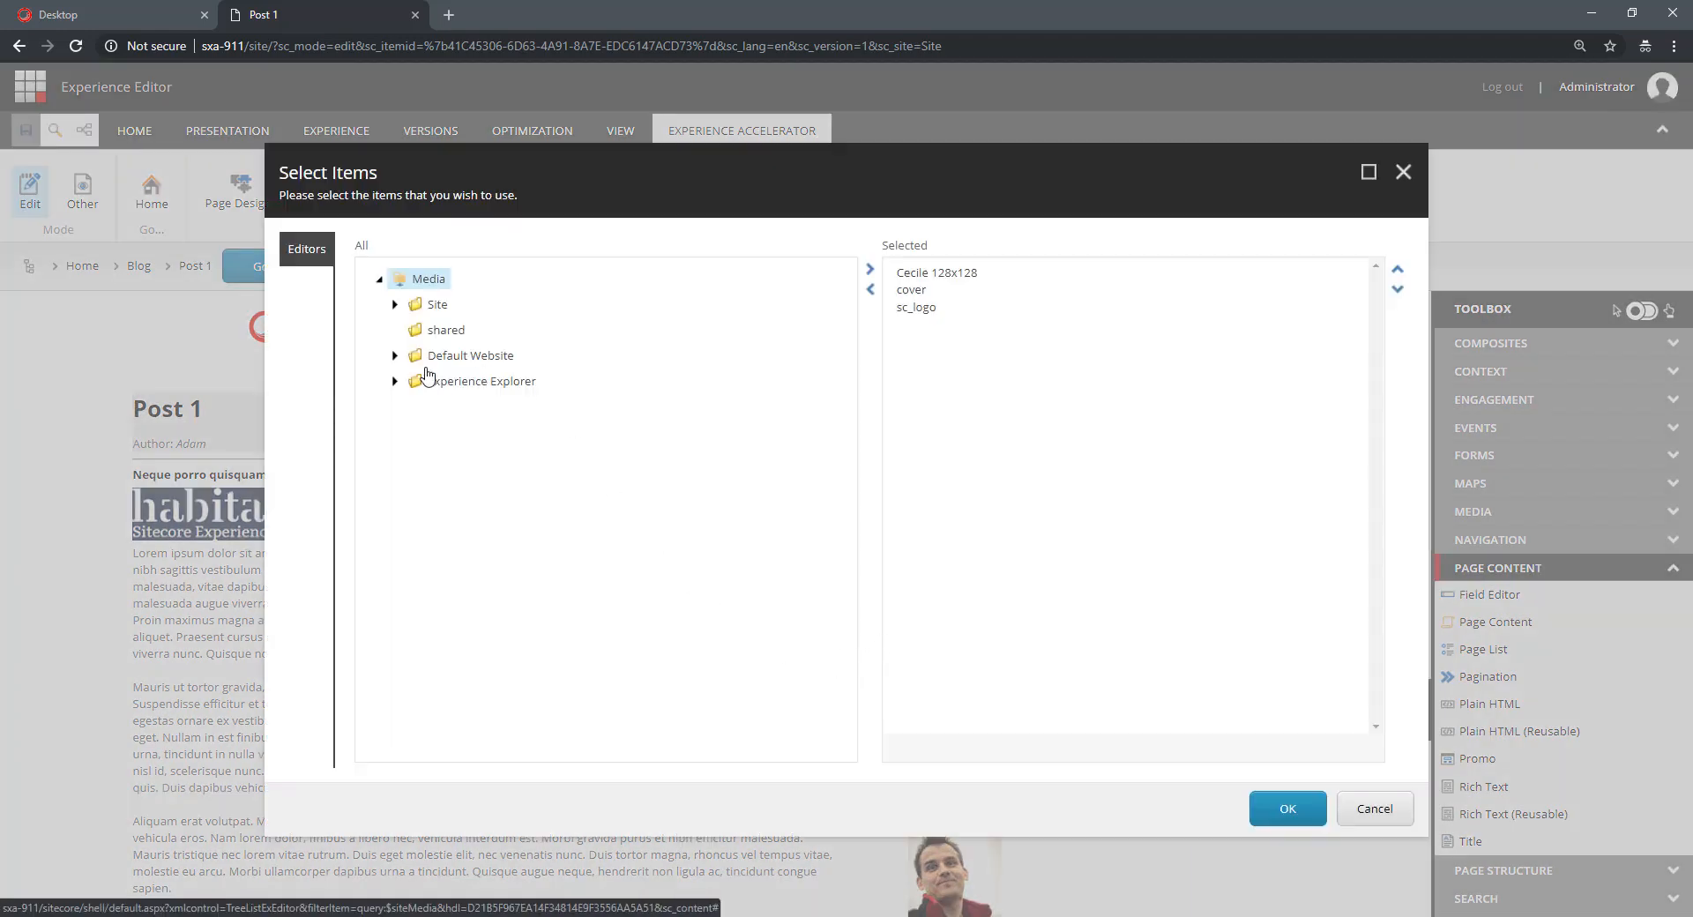
Step: Select the Ian 128x128 image from the Experience Explorer media folder and confirm the related media changes
click(396, 356)
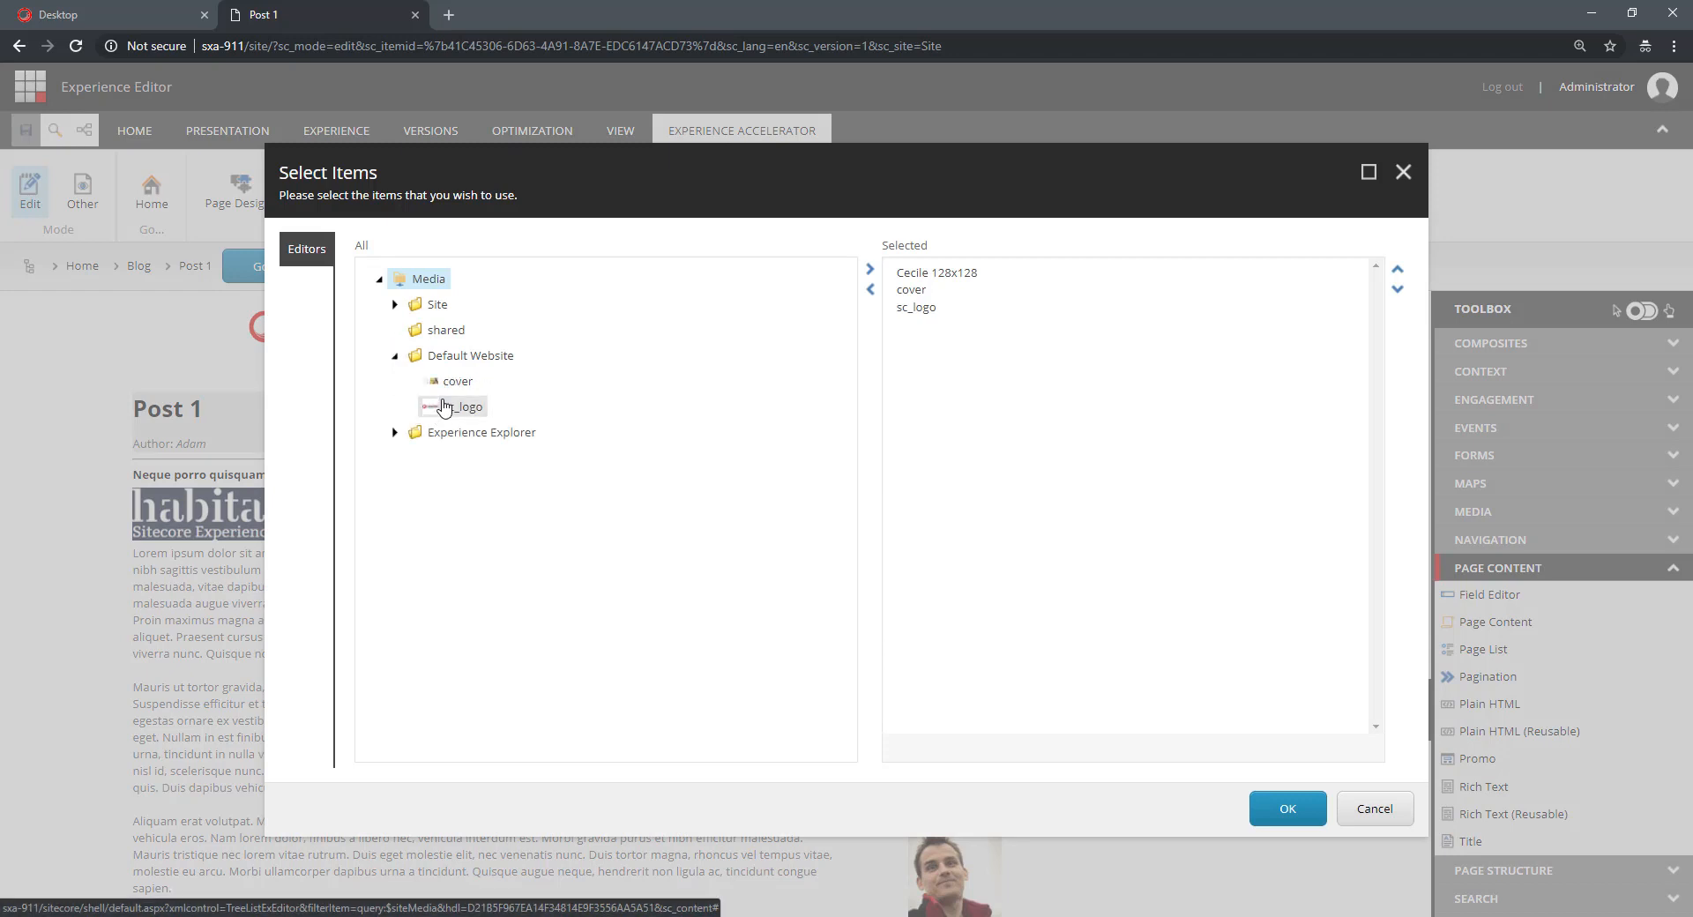
click(395, 432)
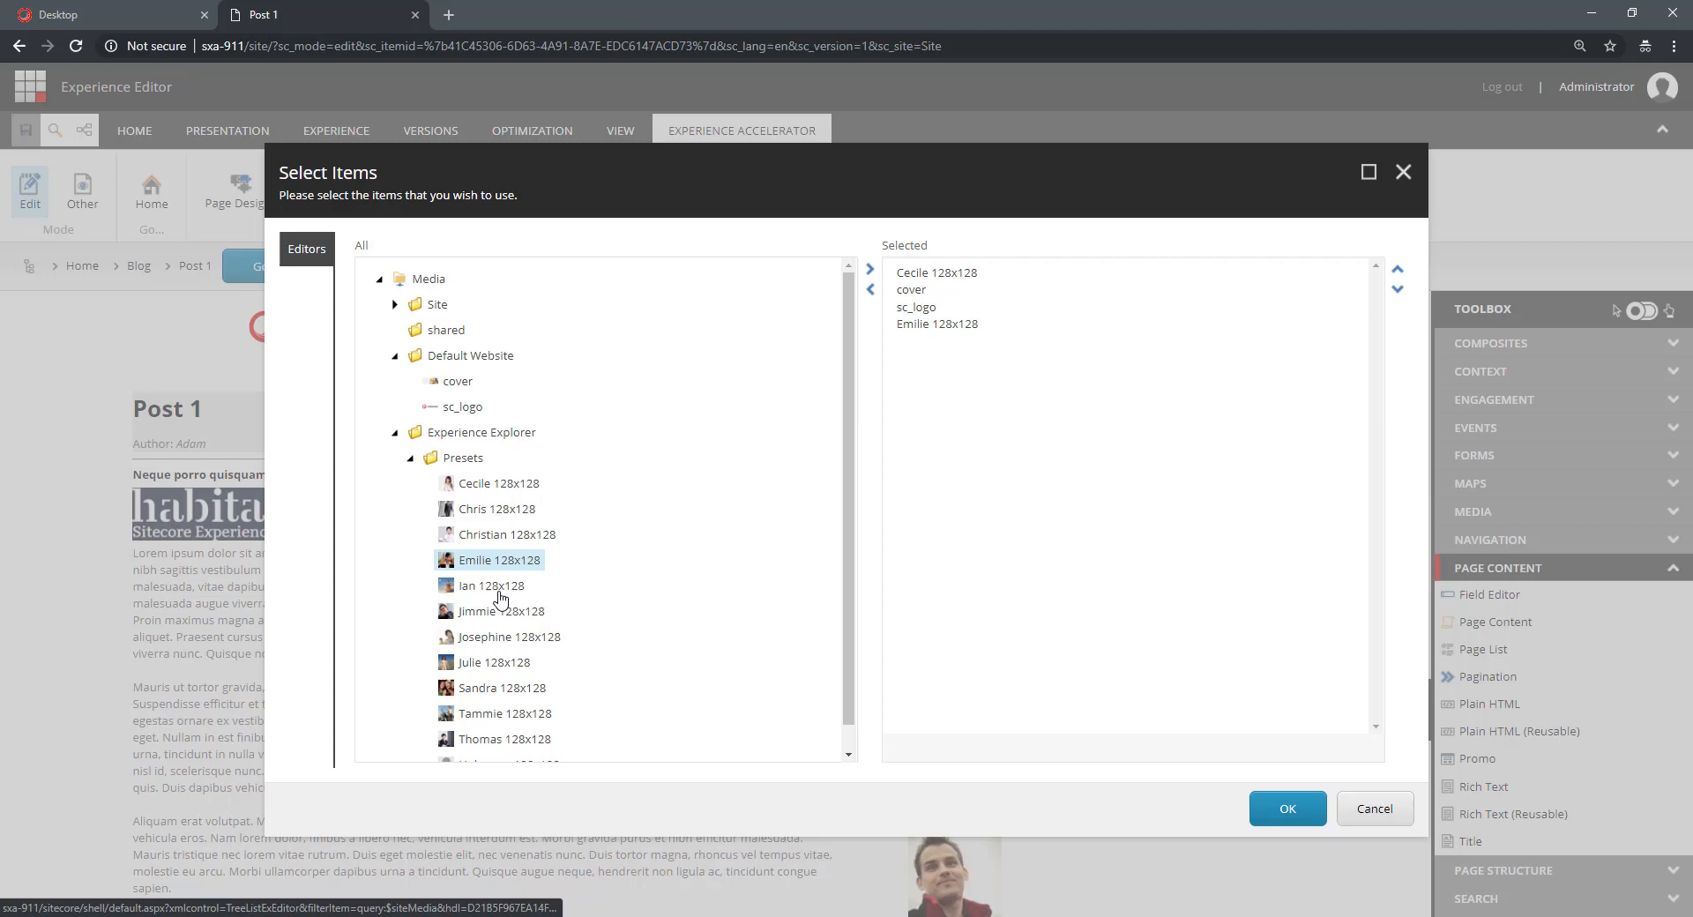
click(1286, 807)
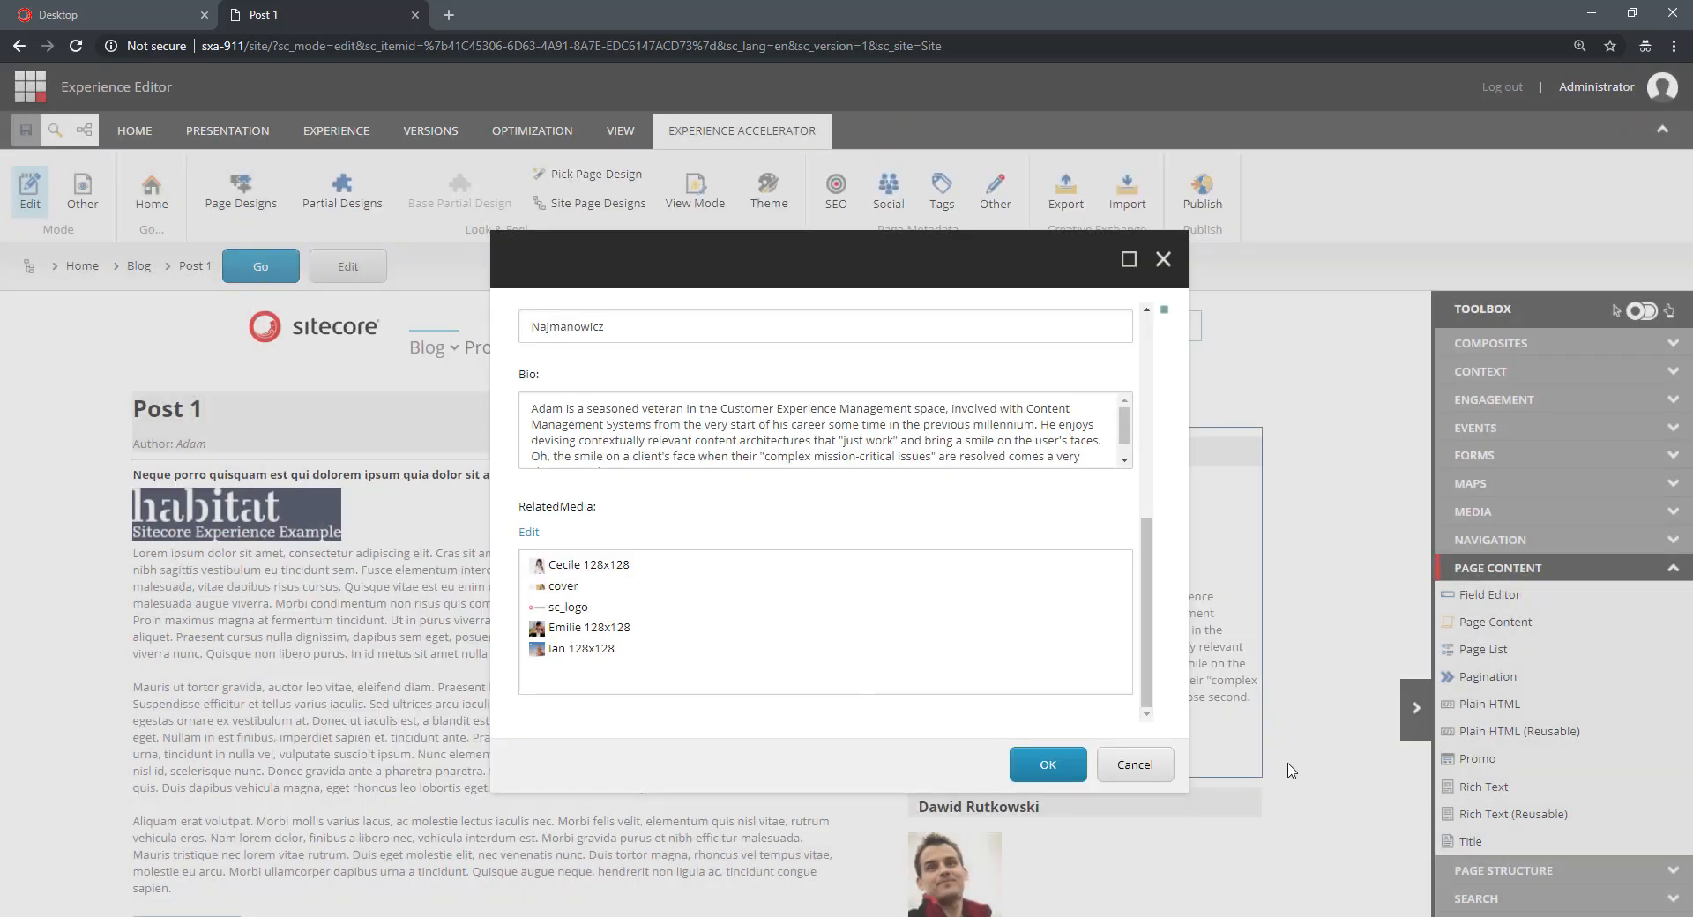
click(1046, 764)
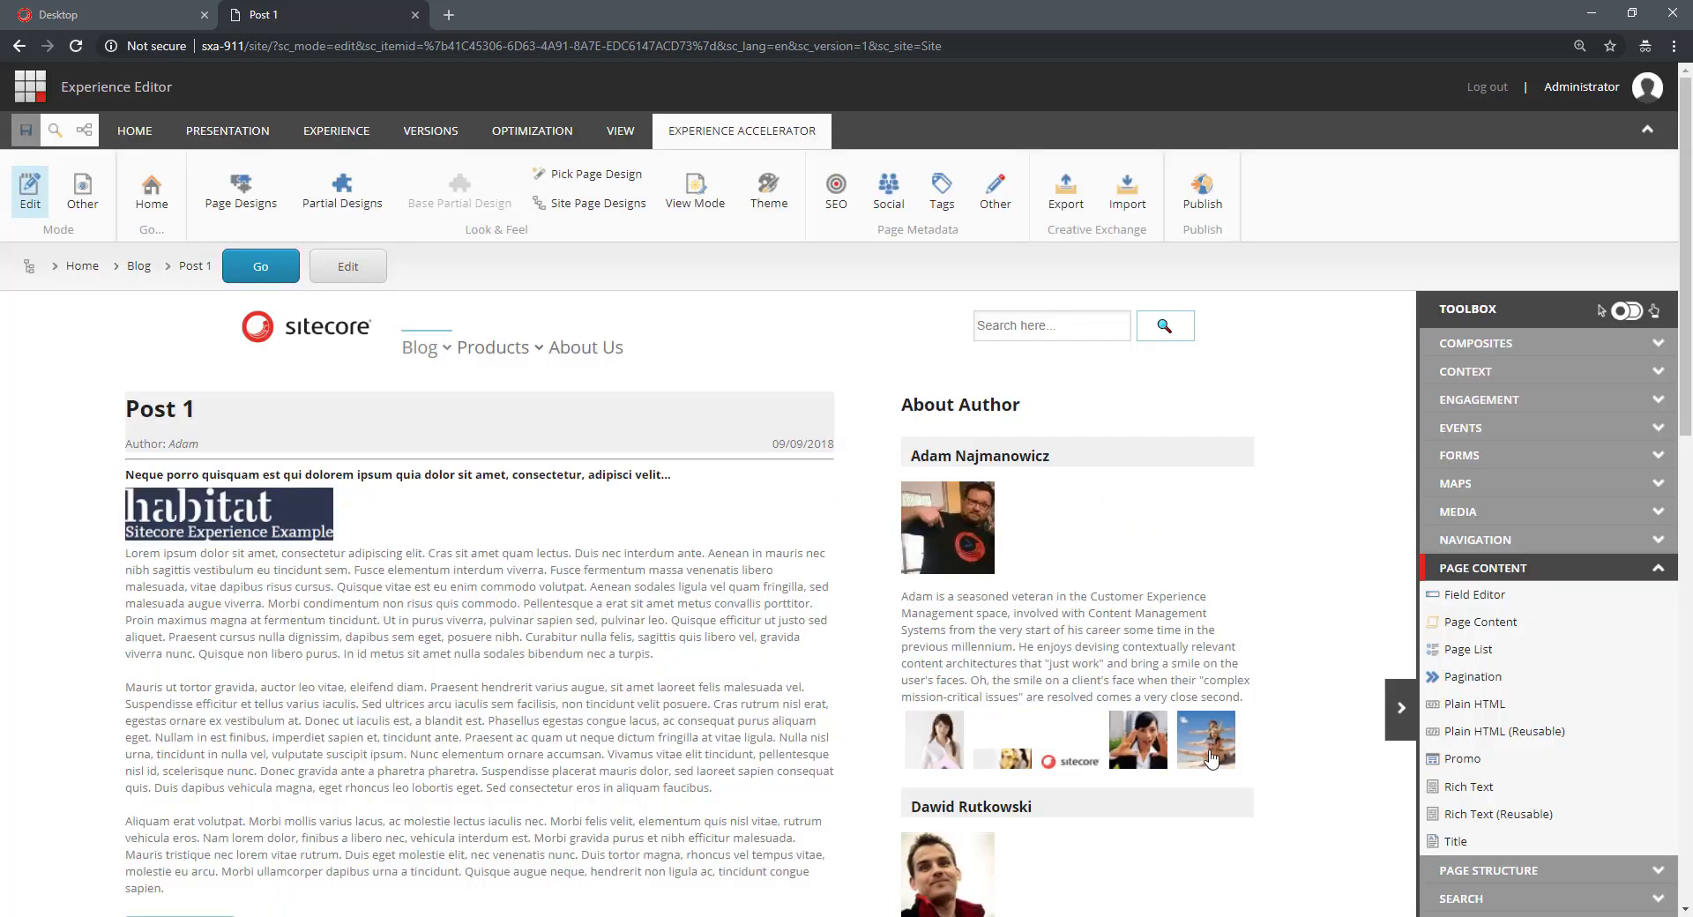
mouse_move(1206, 746)
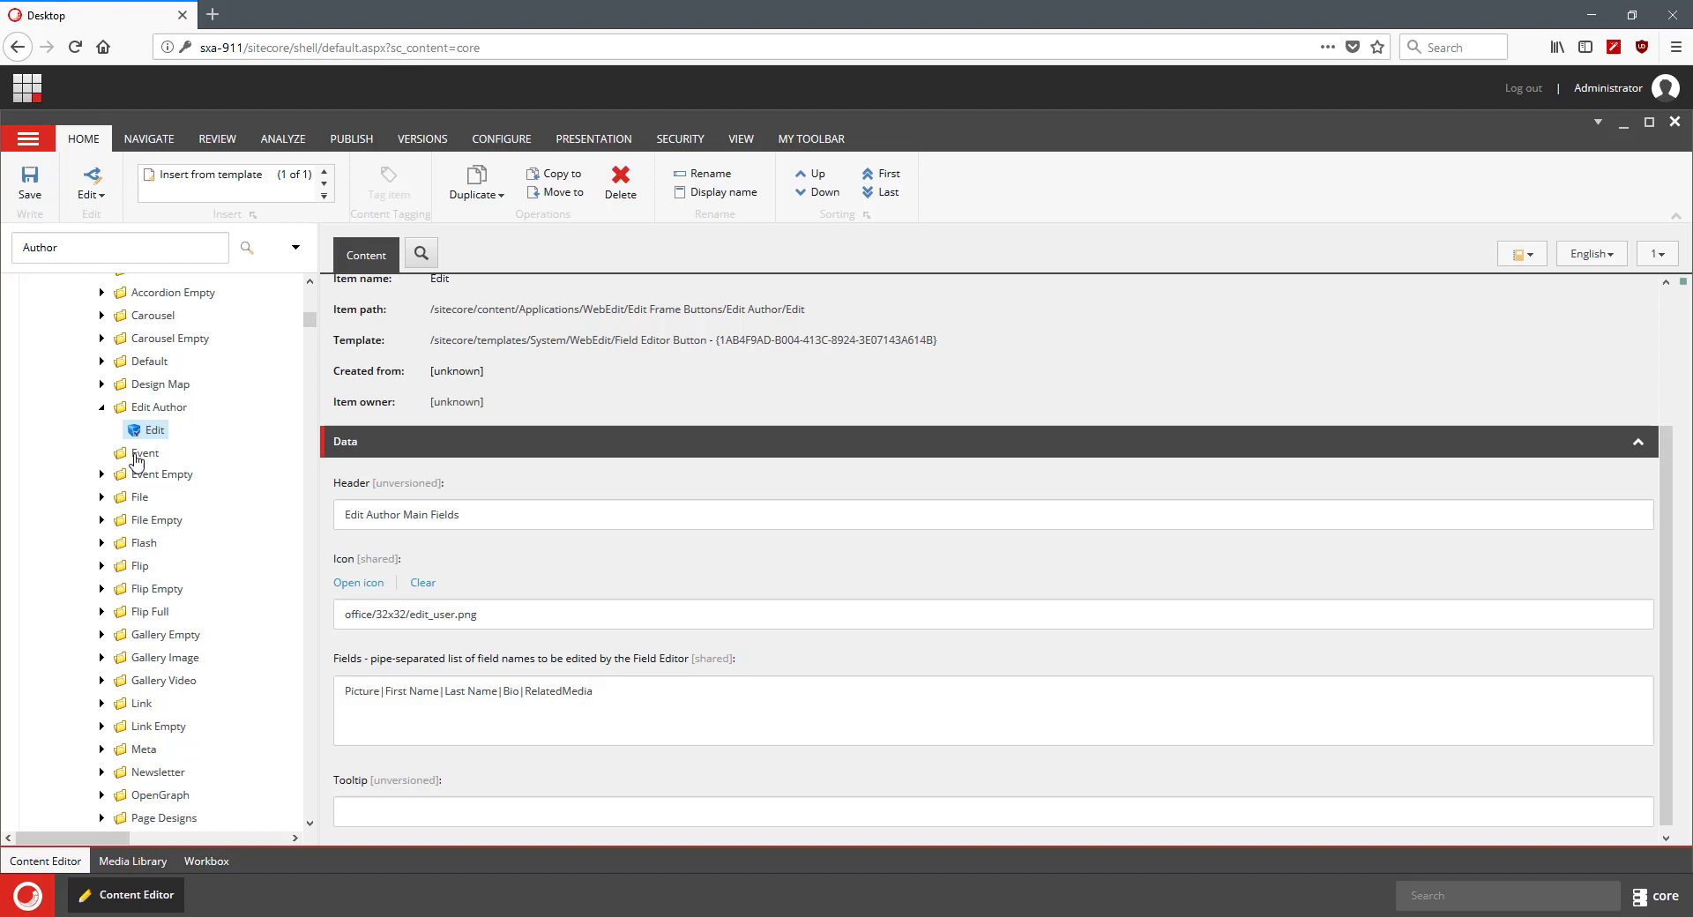
Step: View the Insert Sibling button's header, icon and click command under the Event folder
click(143, 453)
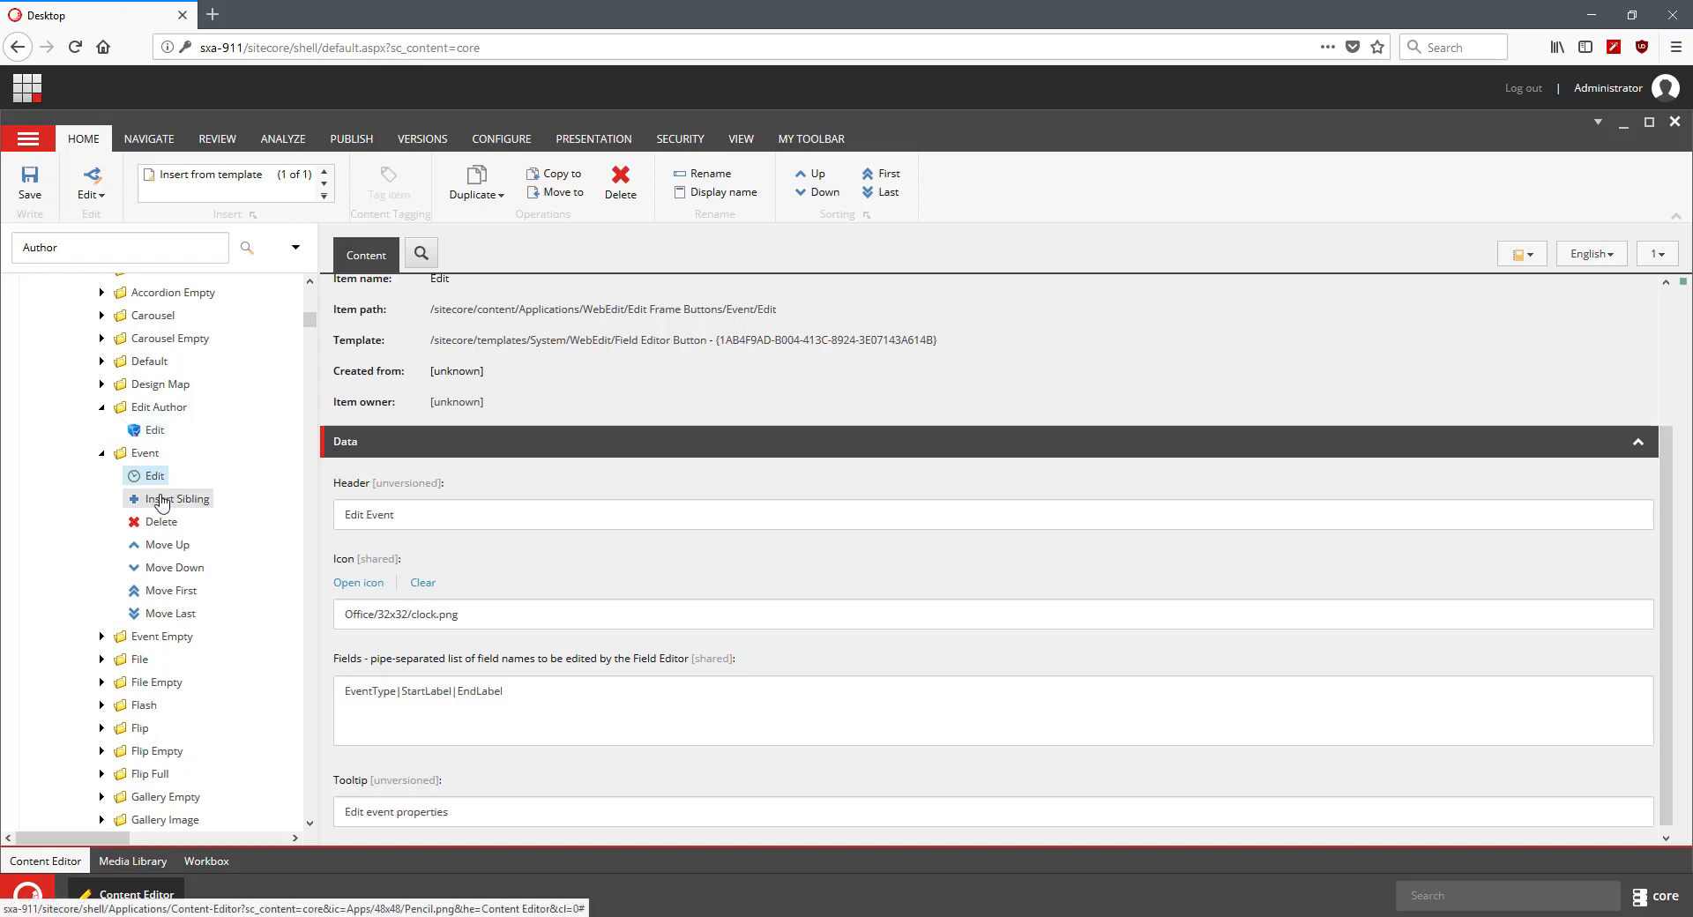
click(178, 497)
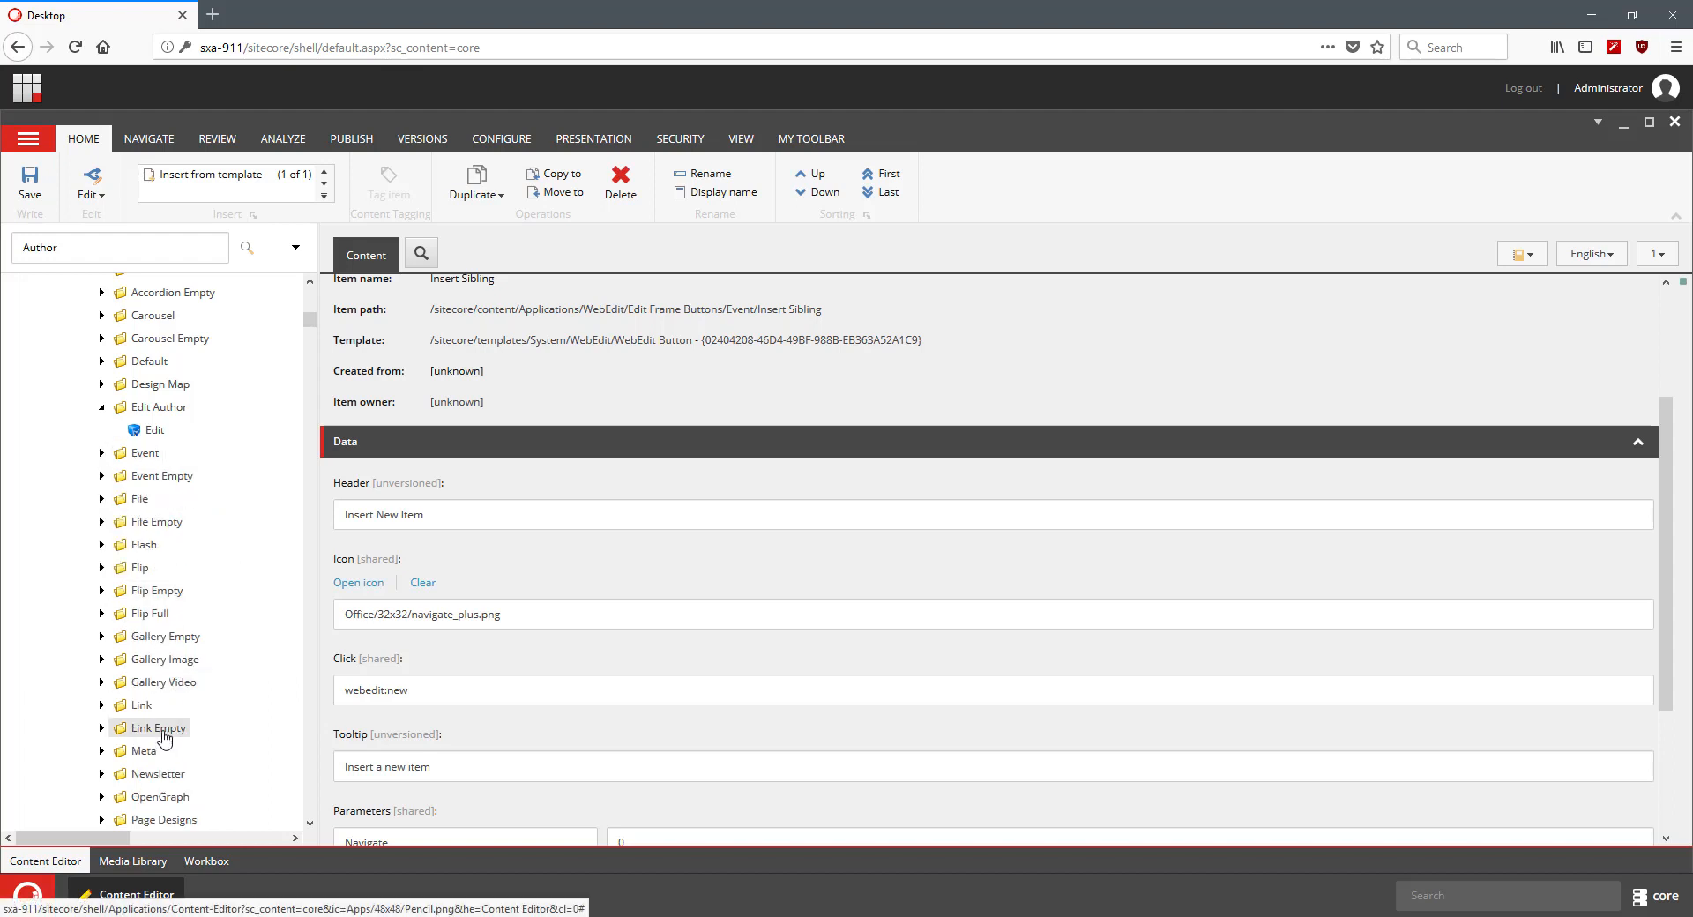
scroll(down, 3)
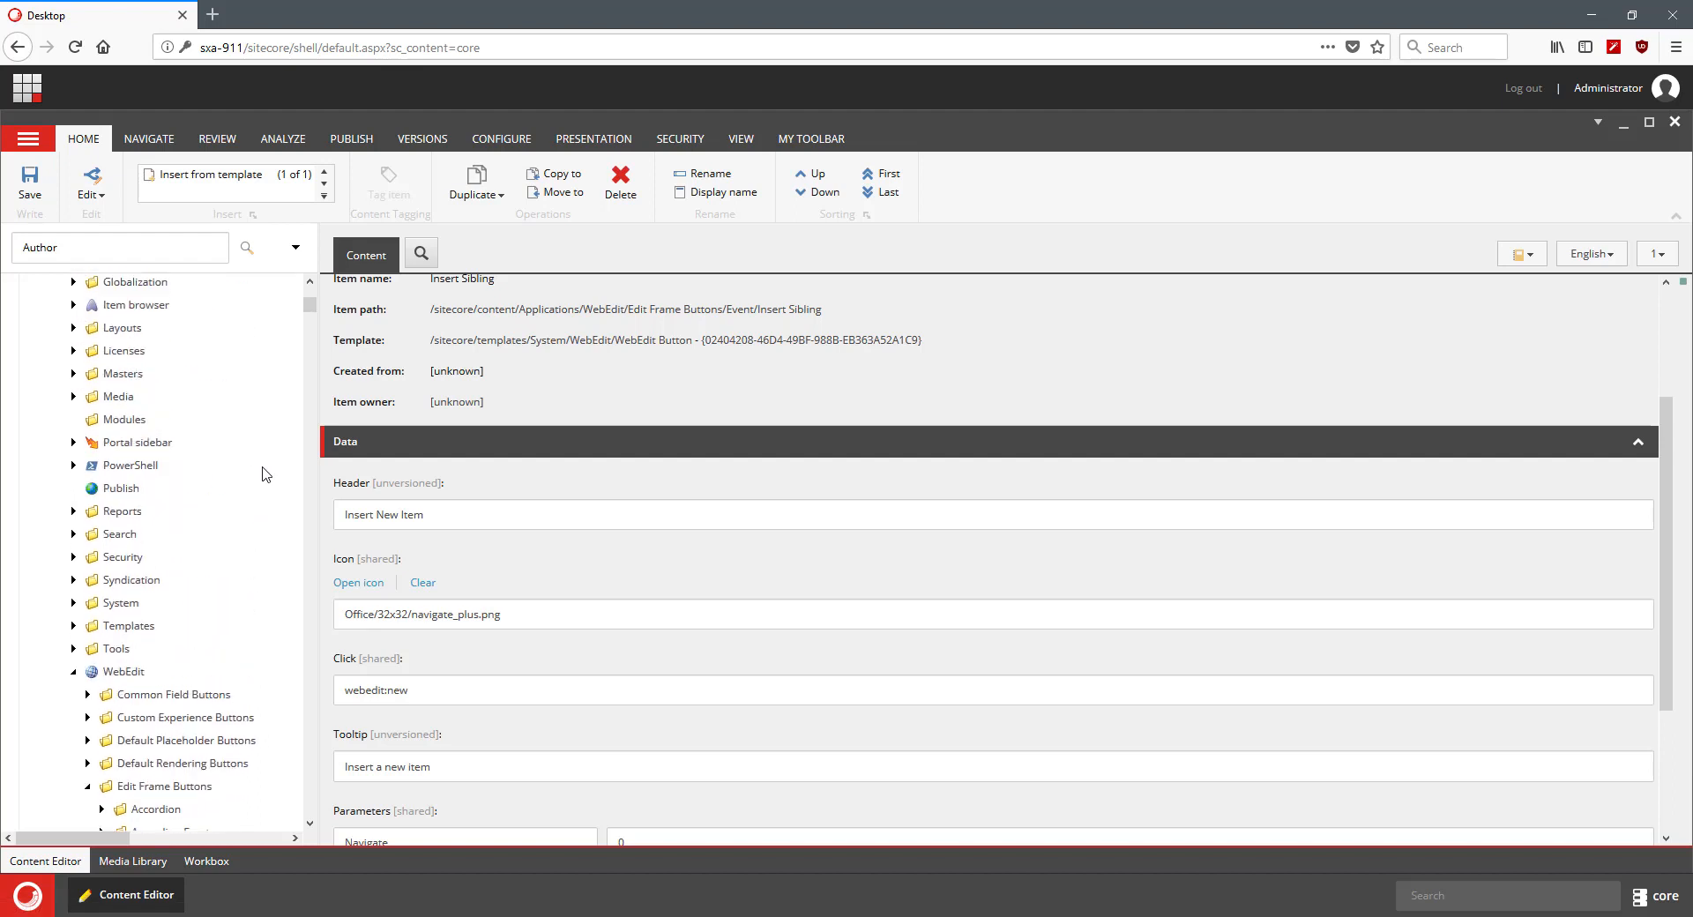
scroll(down, 3)
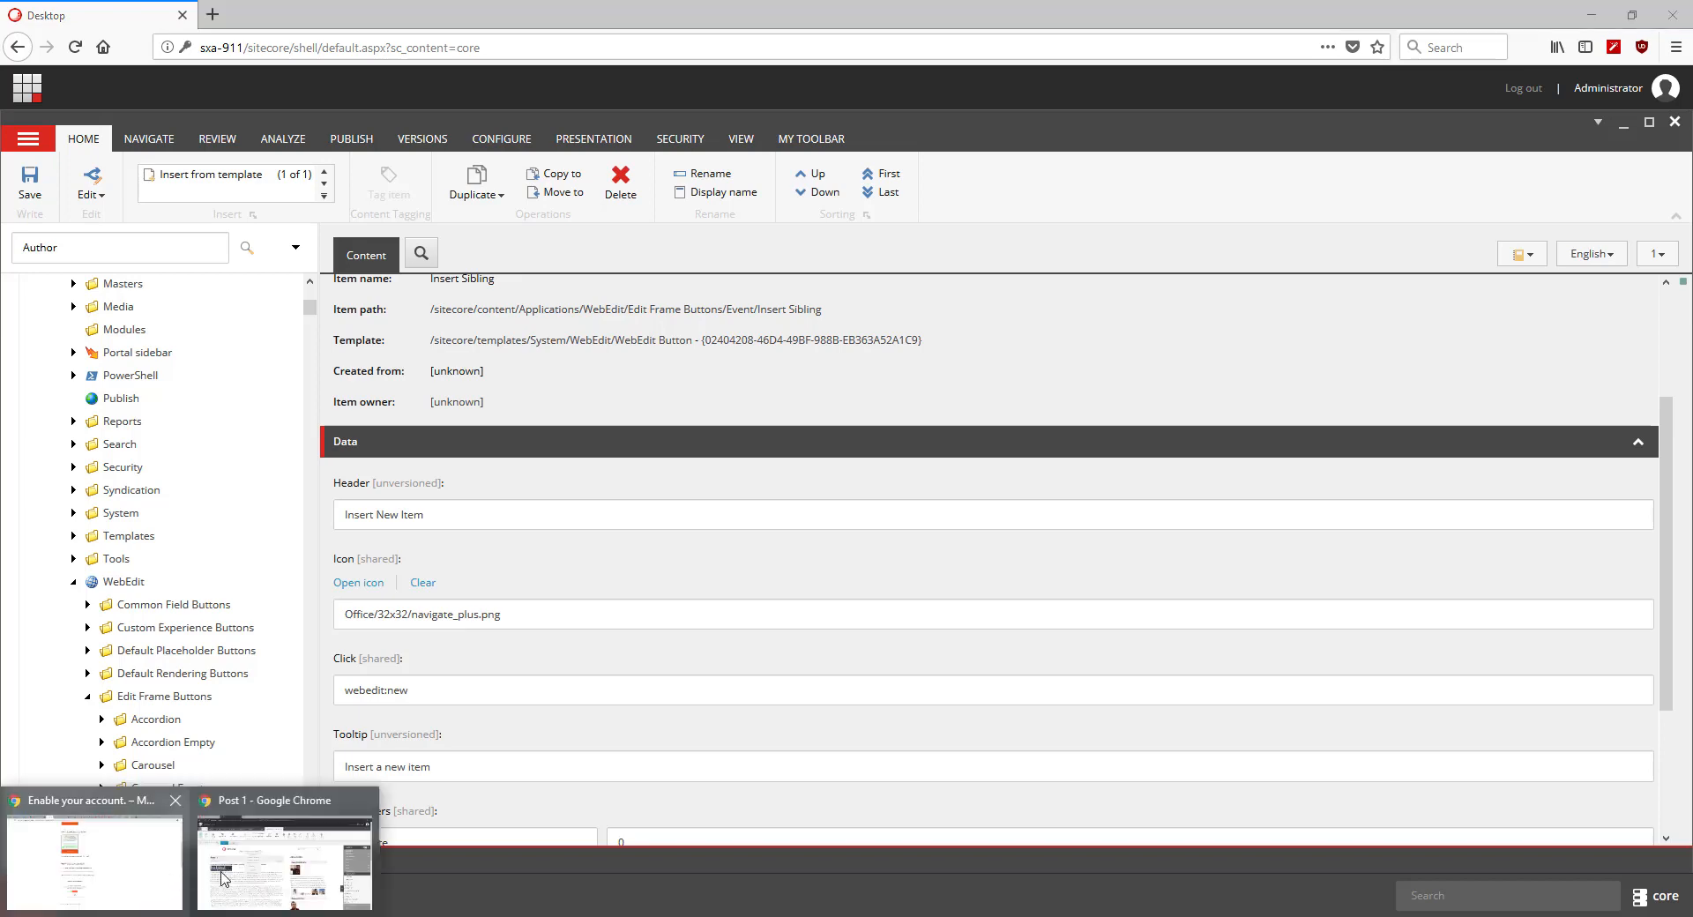
click(283, 864)
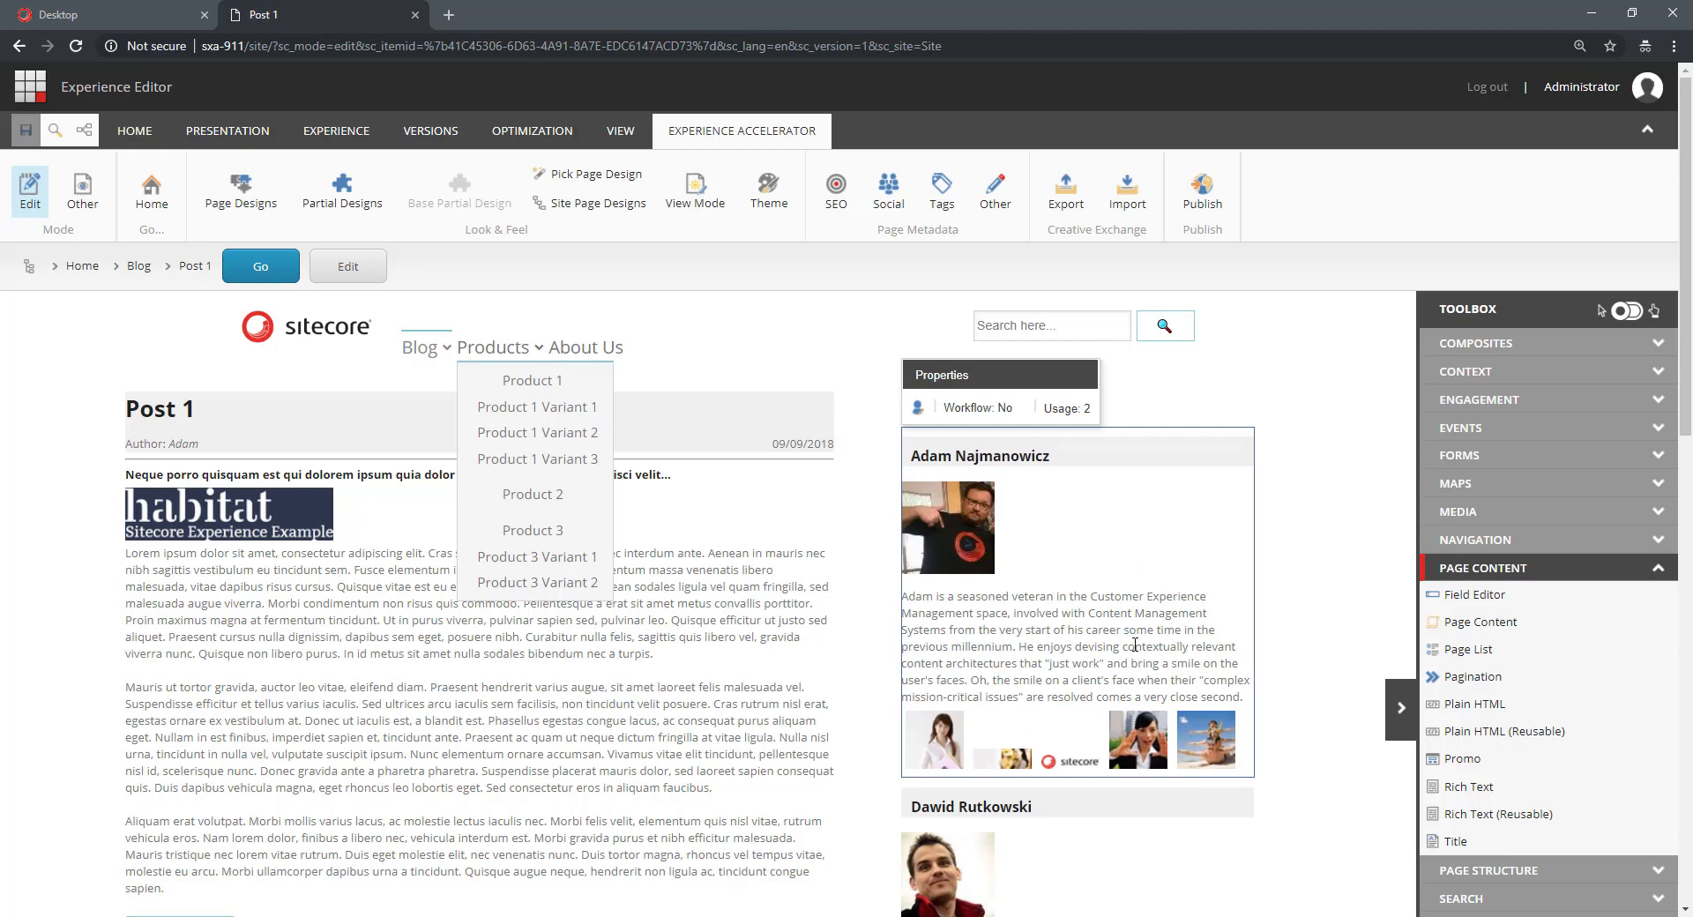
scroll(down, 3)
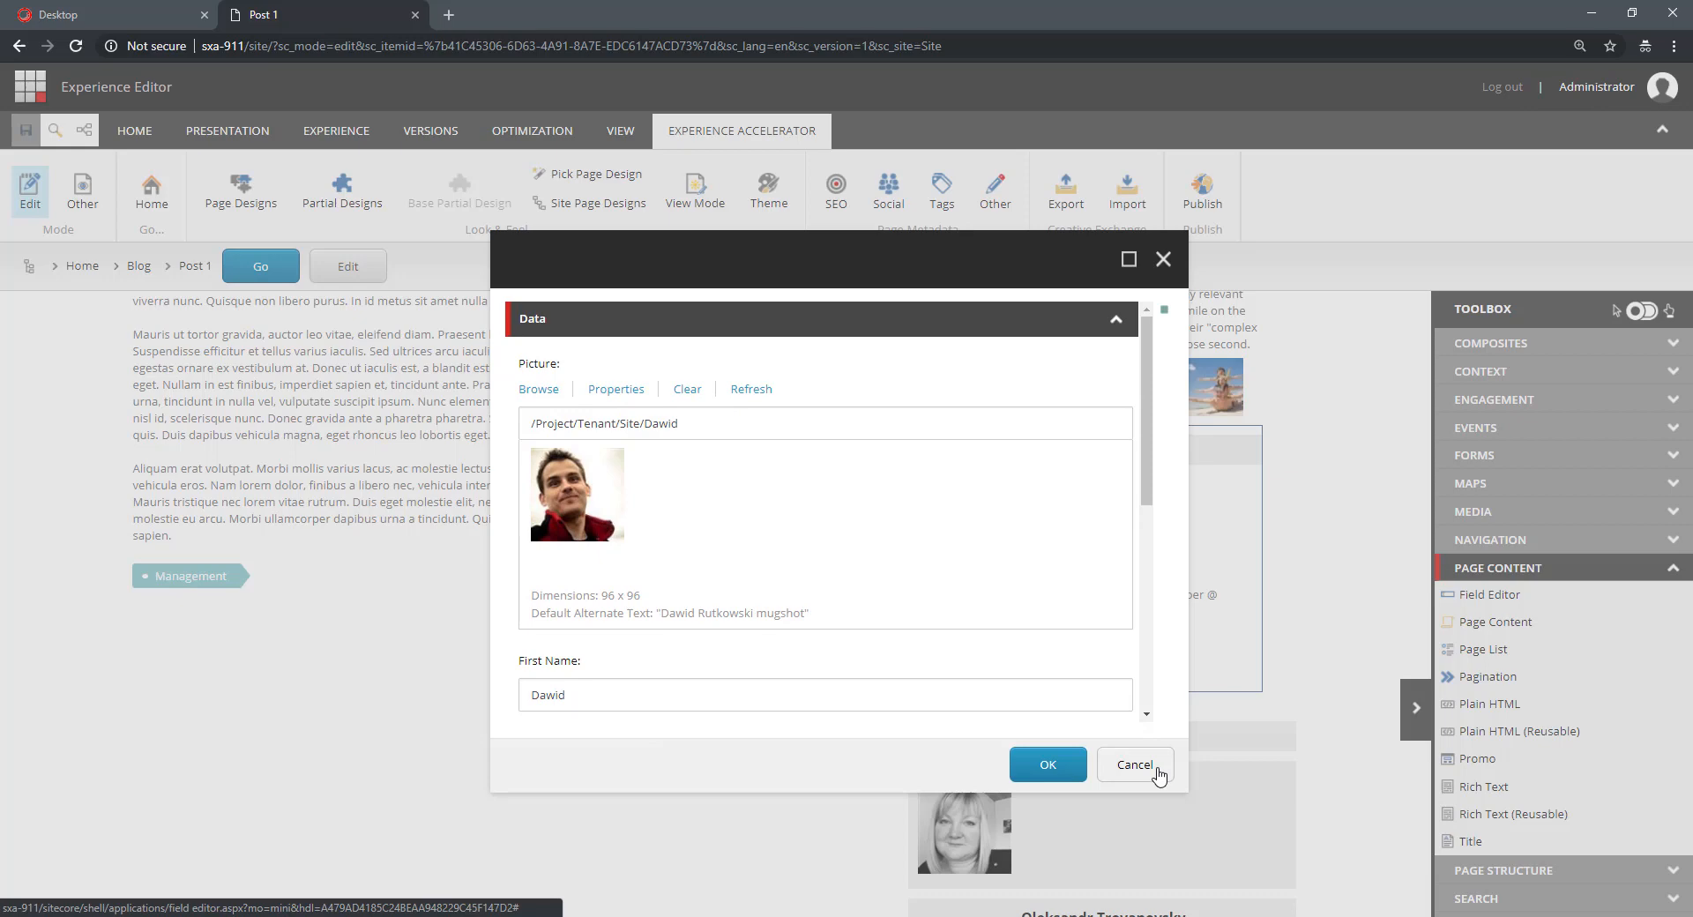
click(1134, 765)
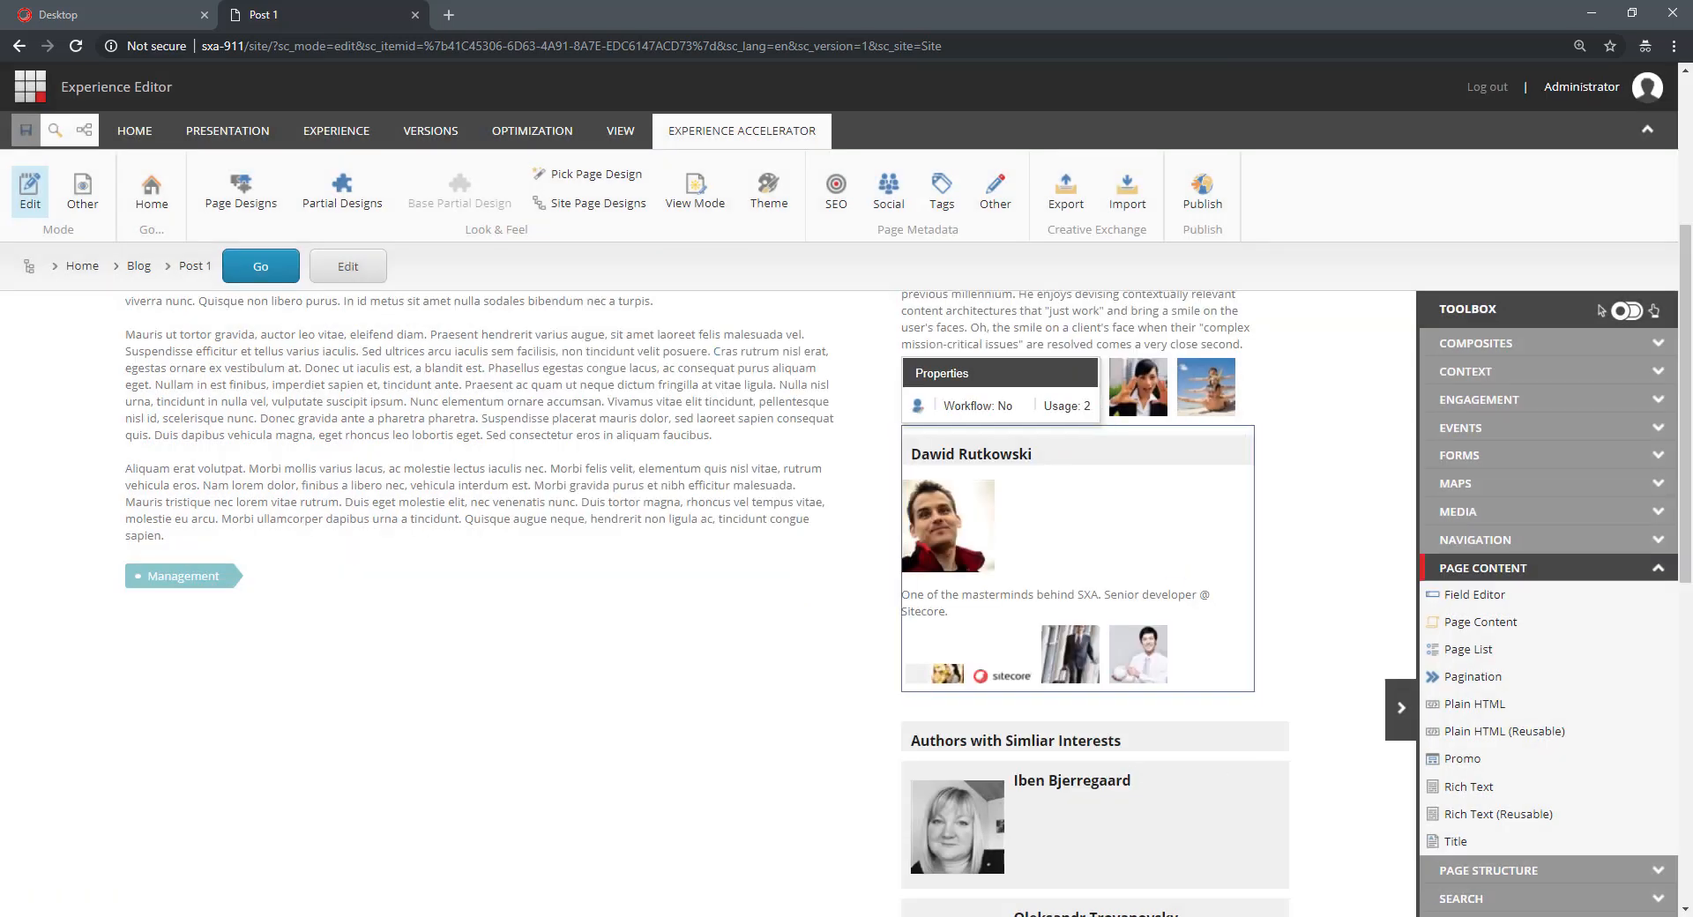